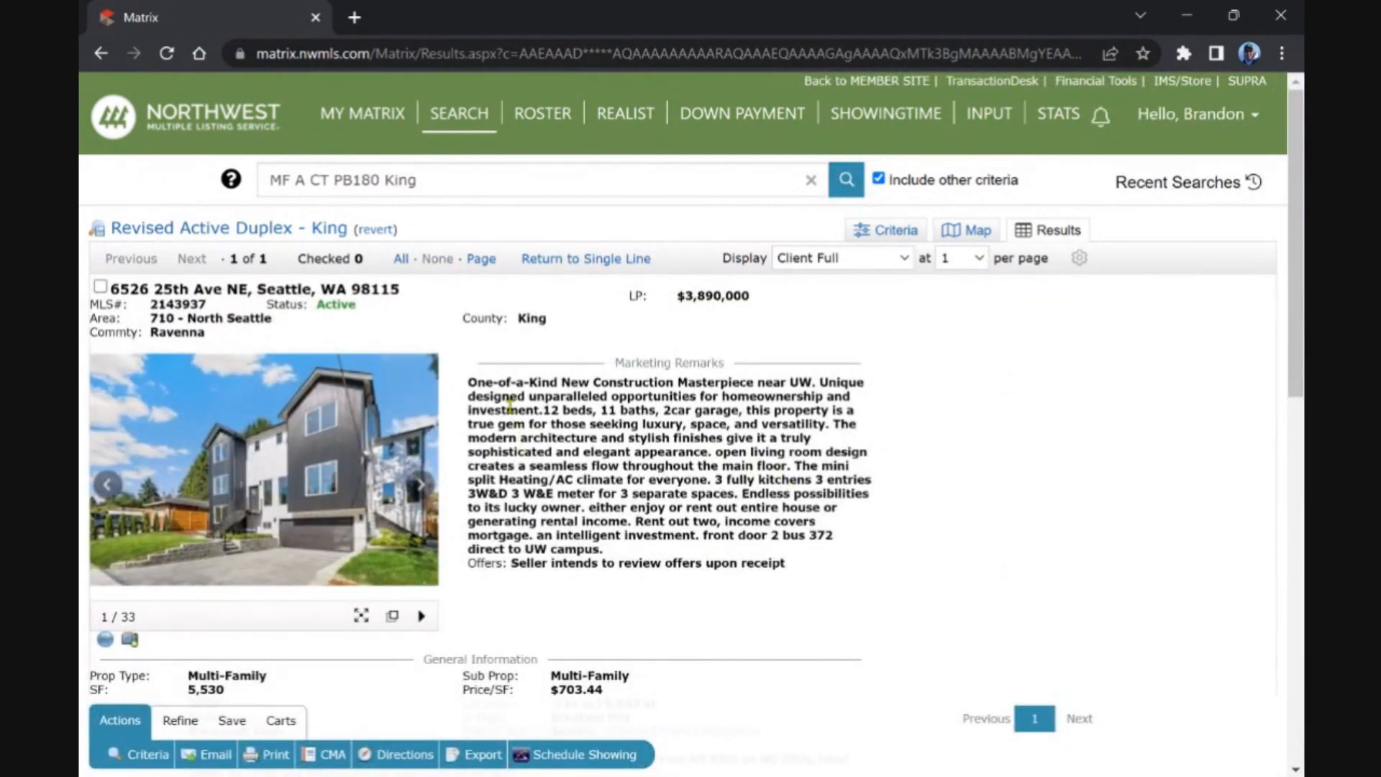
mouse_move(541, 397)
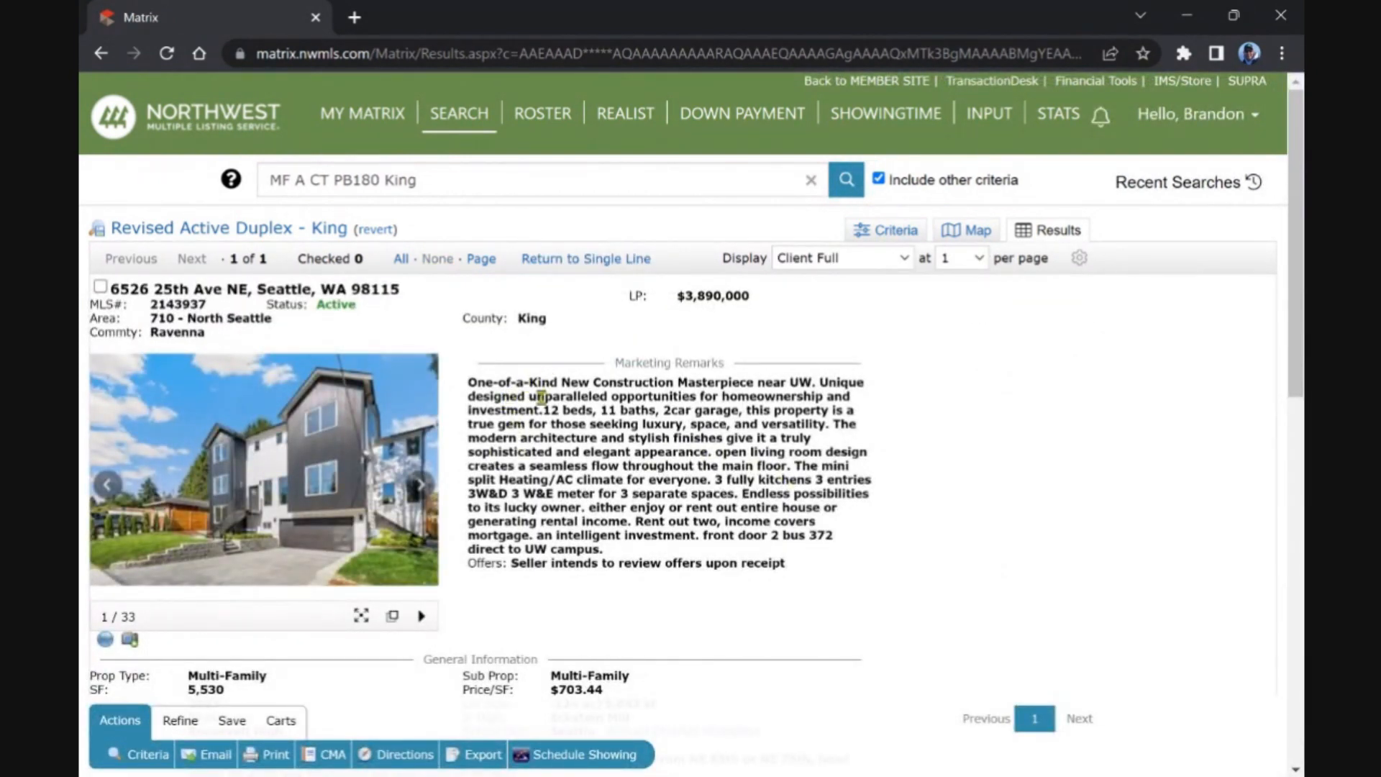
Step: Scroll the current listing, page through its photos, then close the viewer and statistics popup
scroll("down", 3)
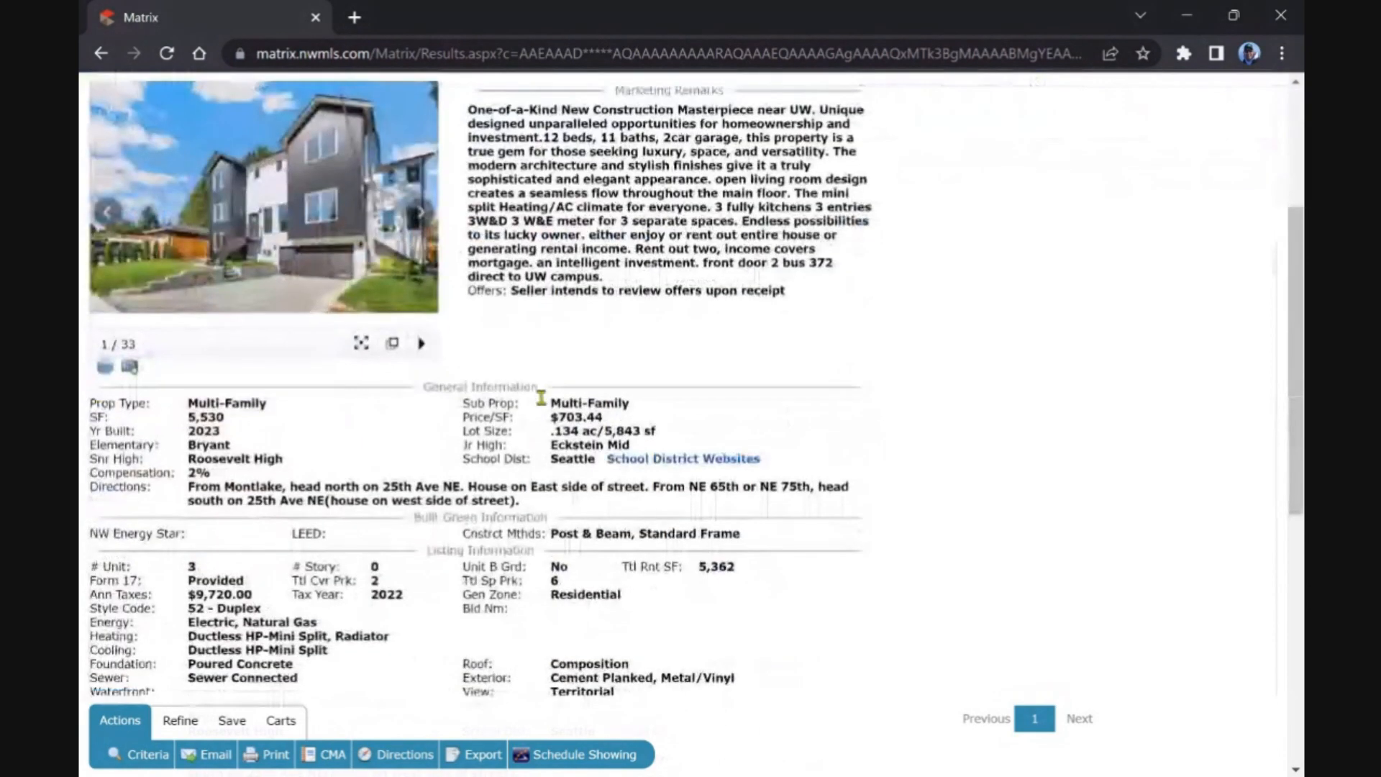
scroll("down", 3)
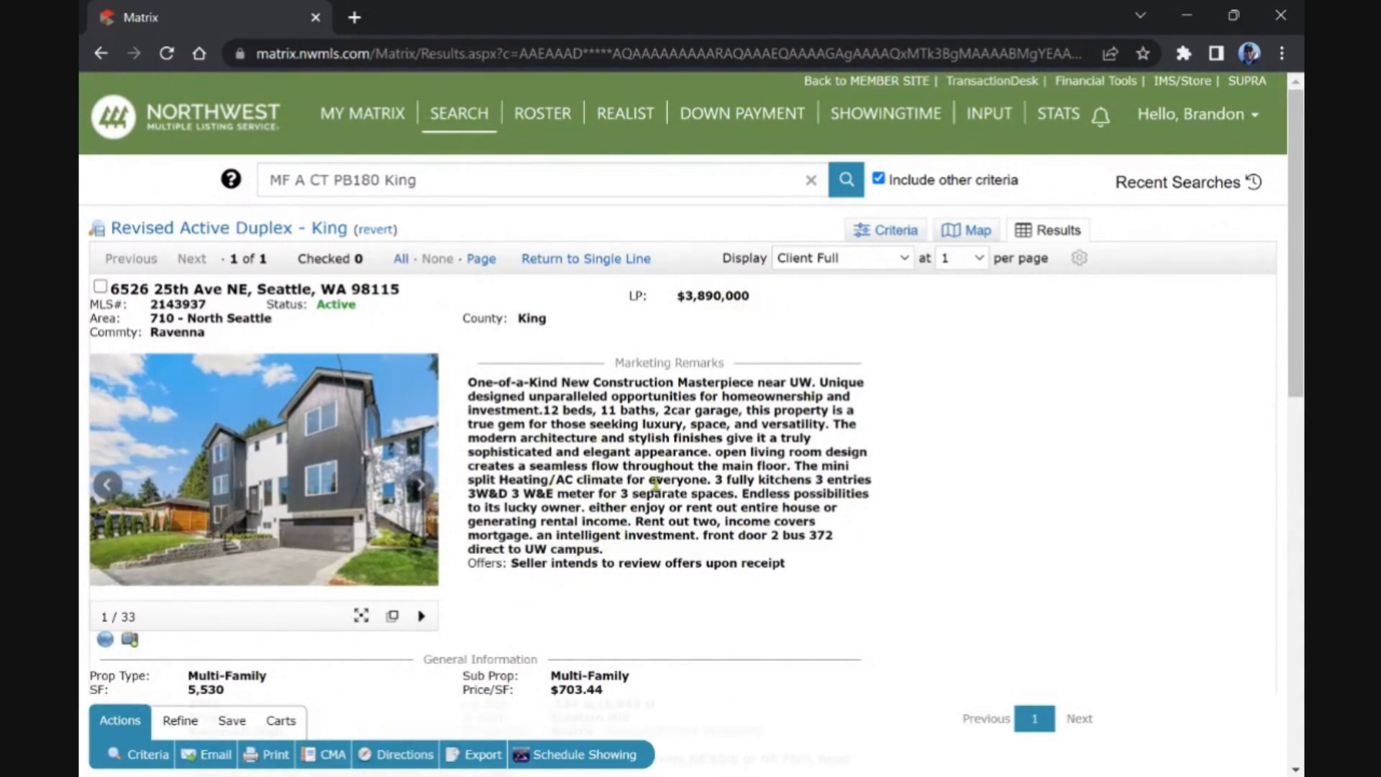
mouse_move(550, 409)
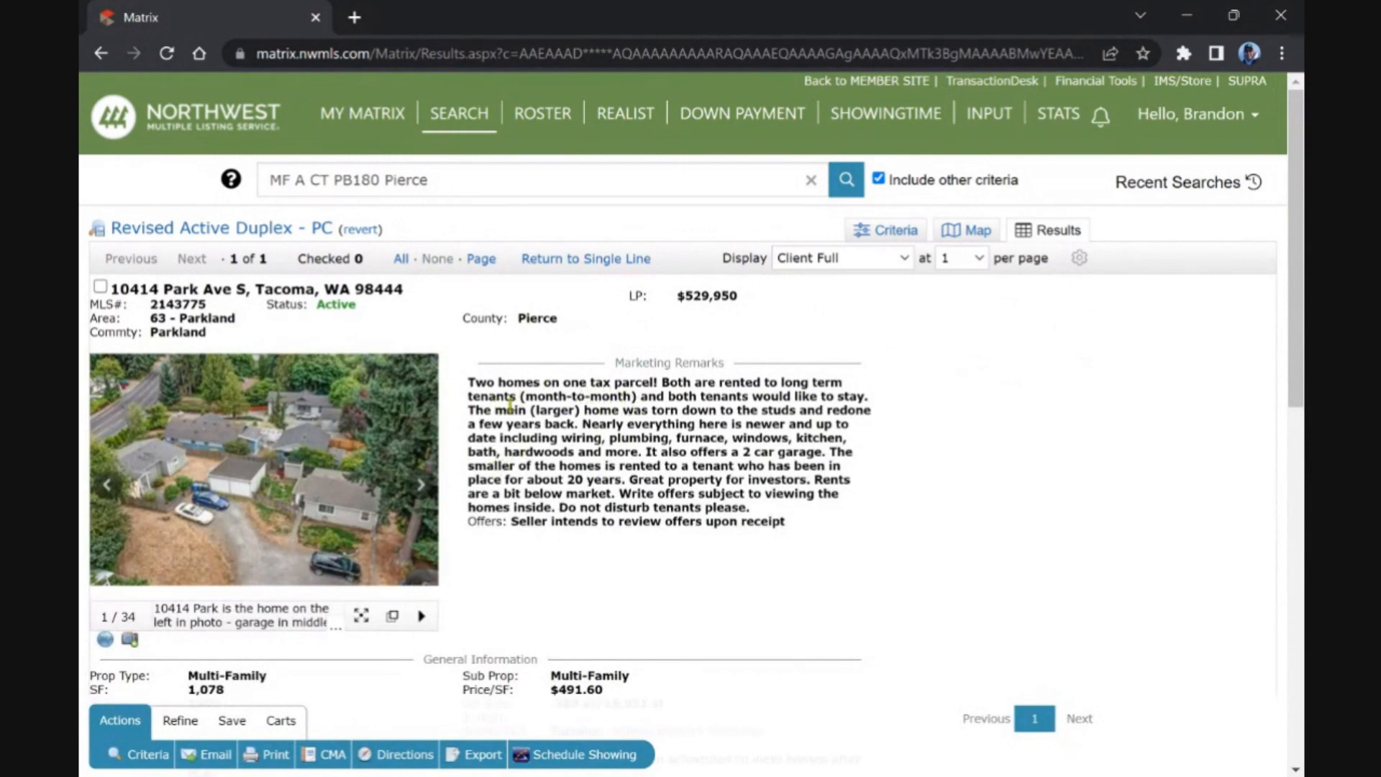
scroll("down", 3)
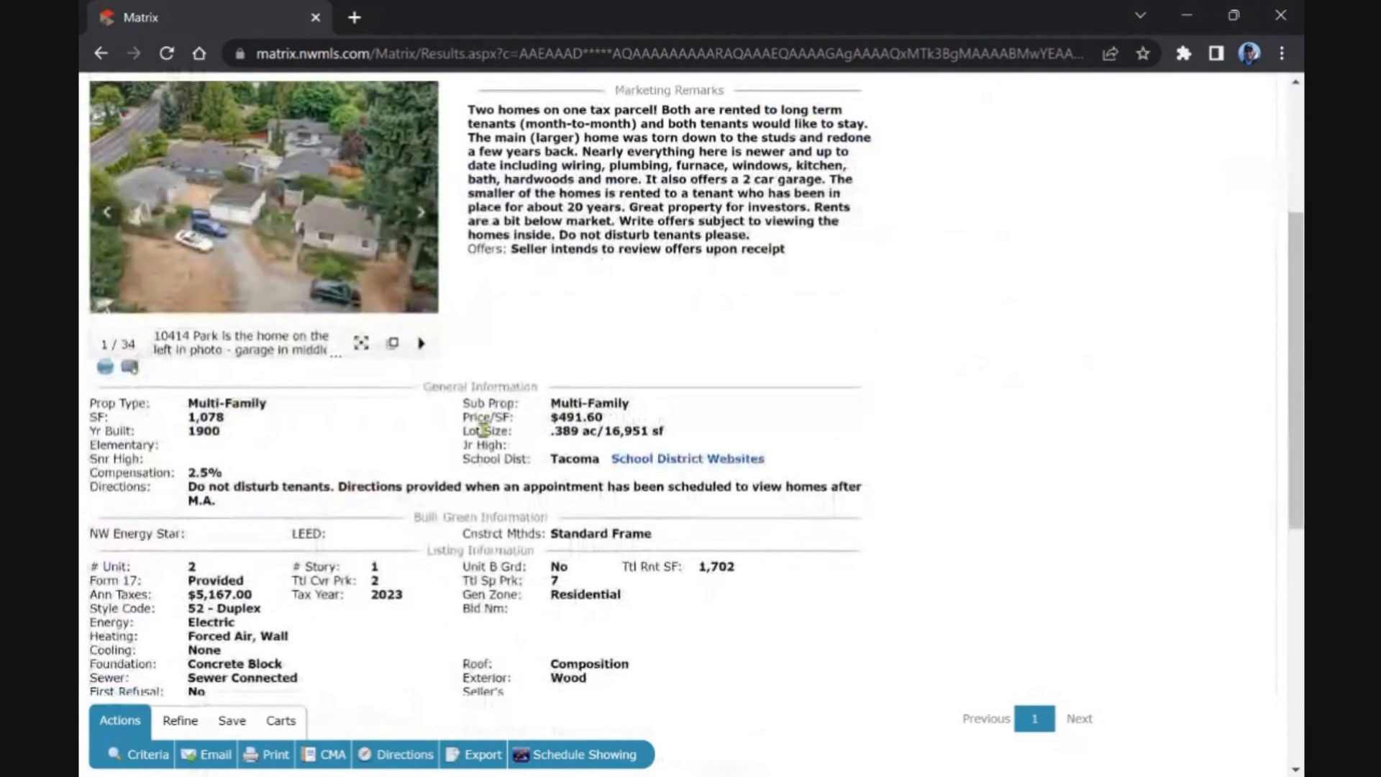
scroll("down", 3)
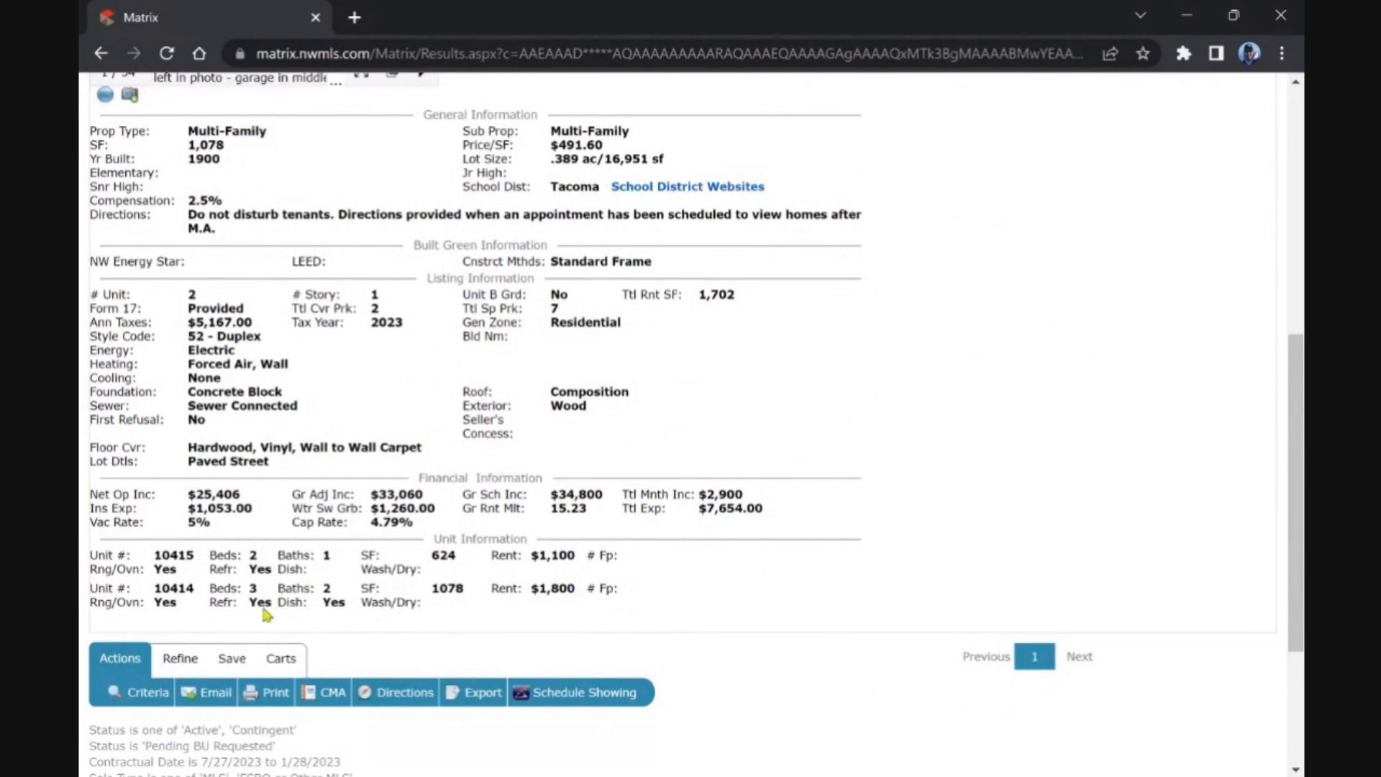
mouse_move(297, 576)
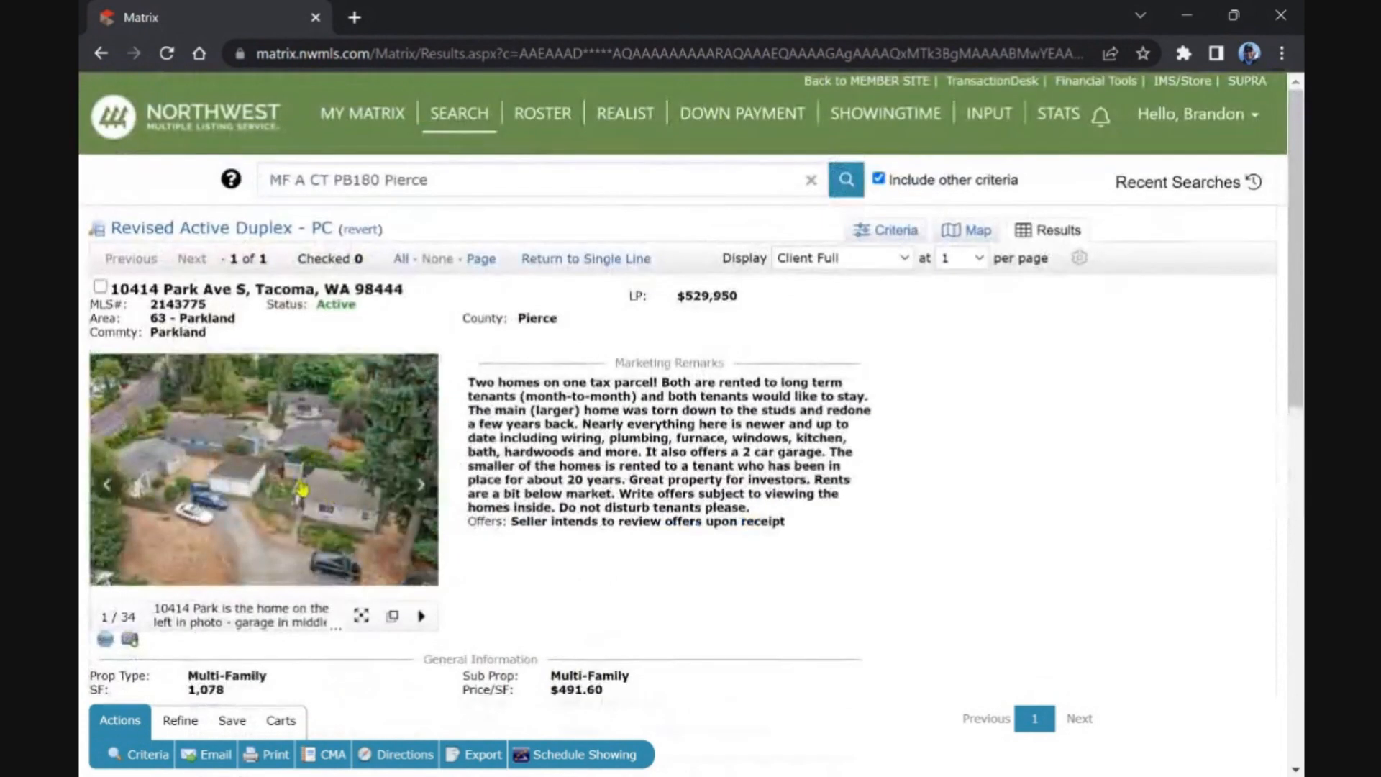
left_click(360, 615)
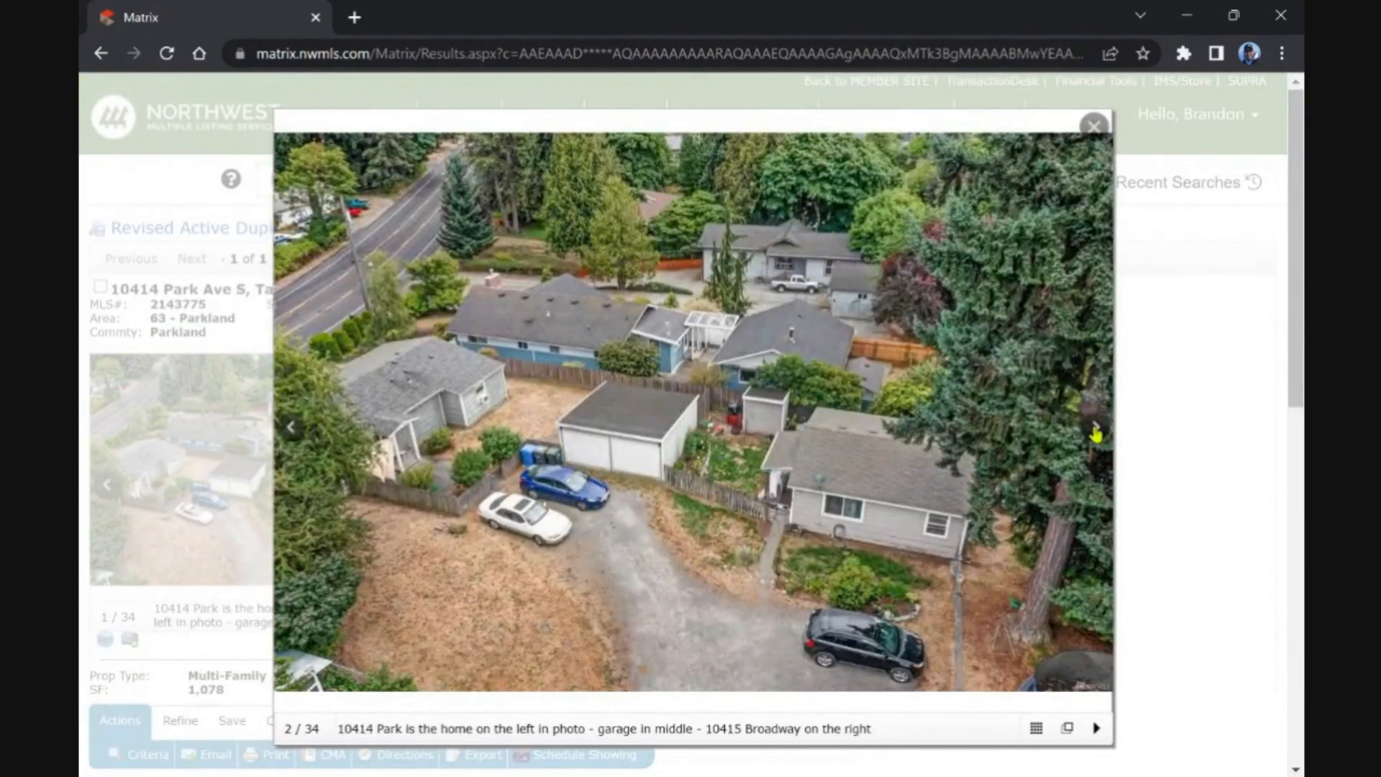
left_click(1091, 426)
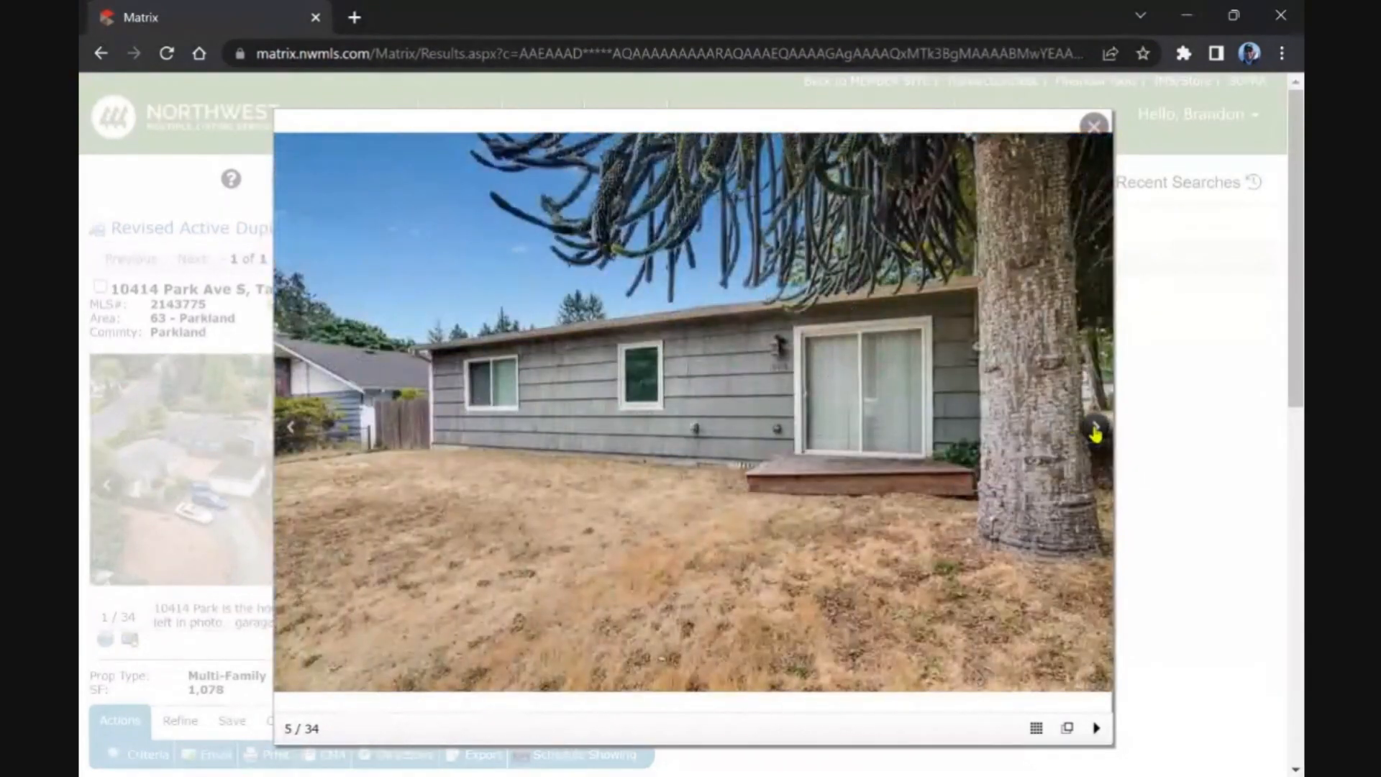
left_click(1093, 428)
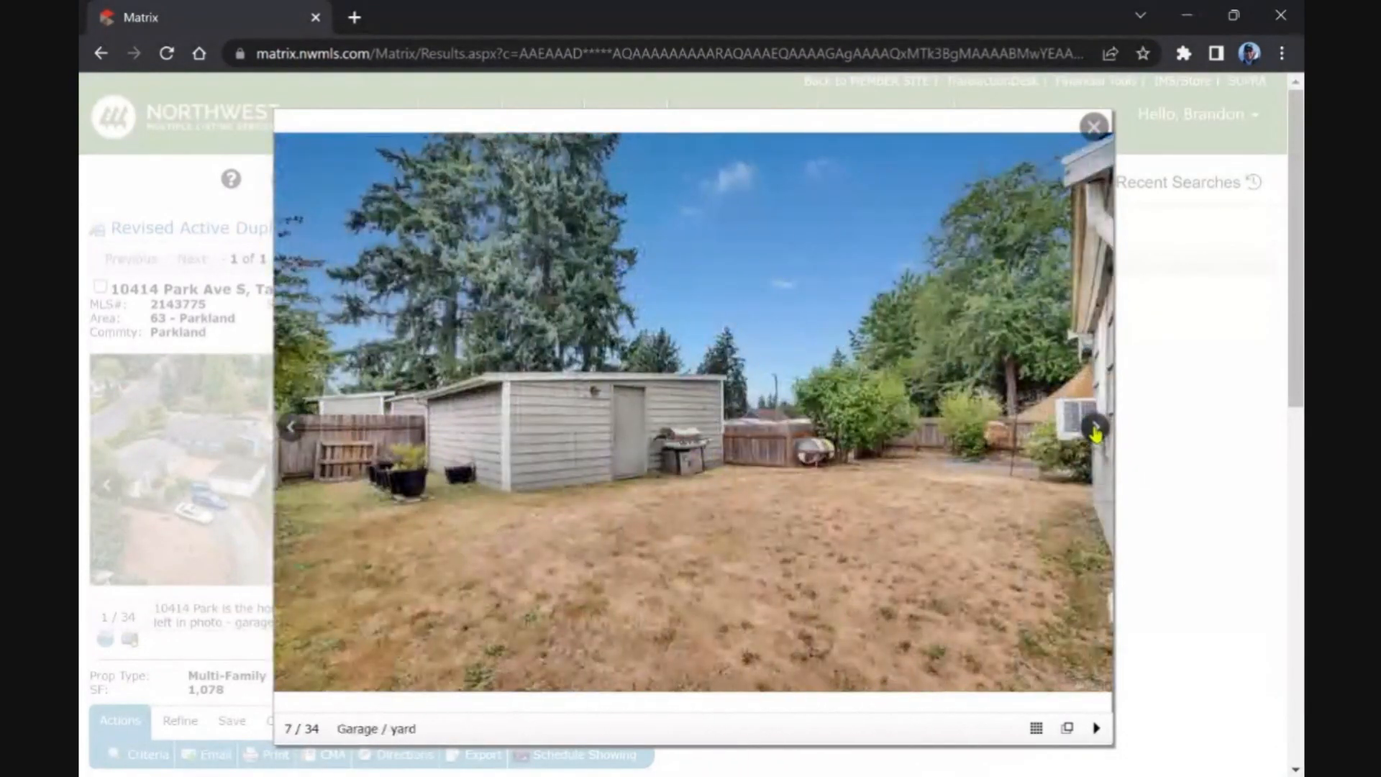
left_click(1095, 427)
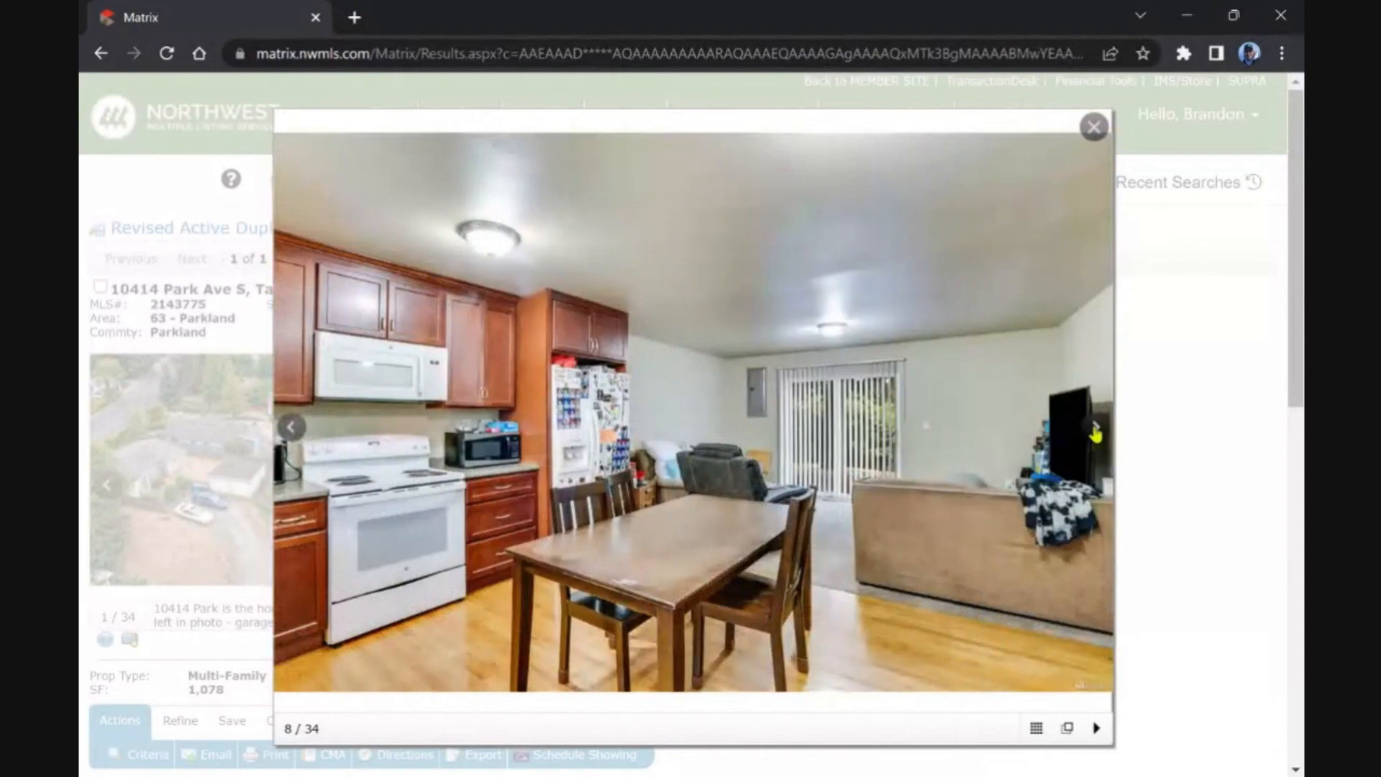
left_click(1090, 426)
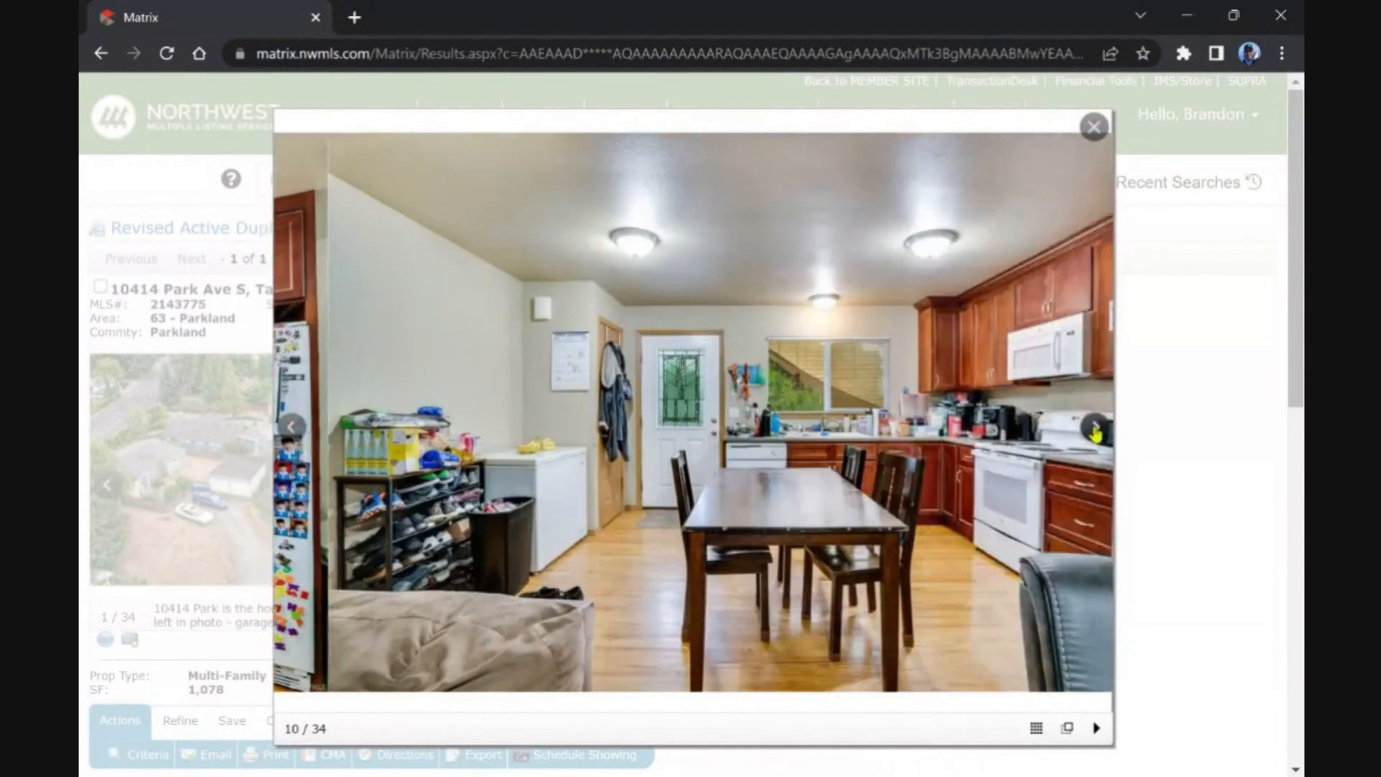
left_click(1095, 427)
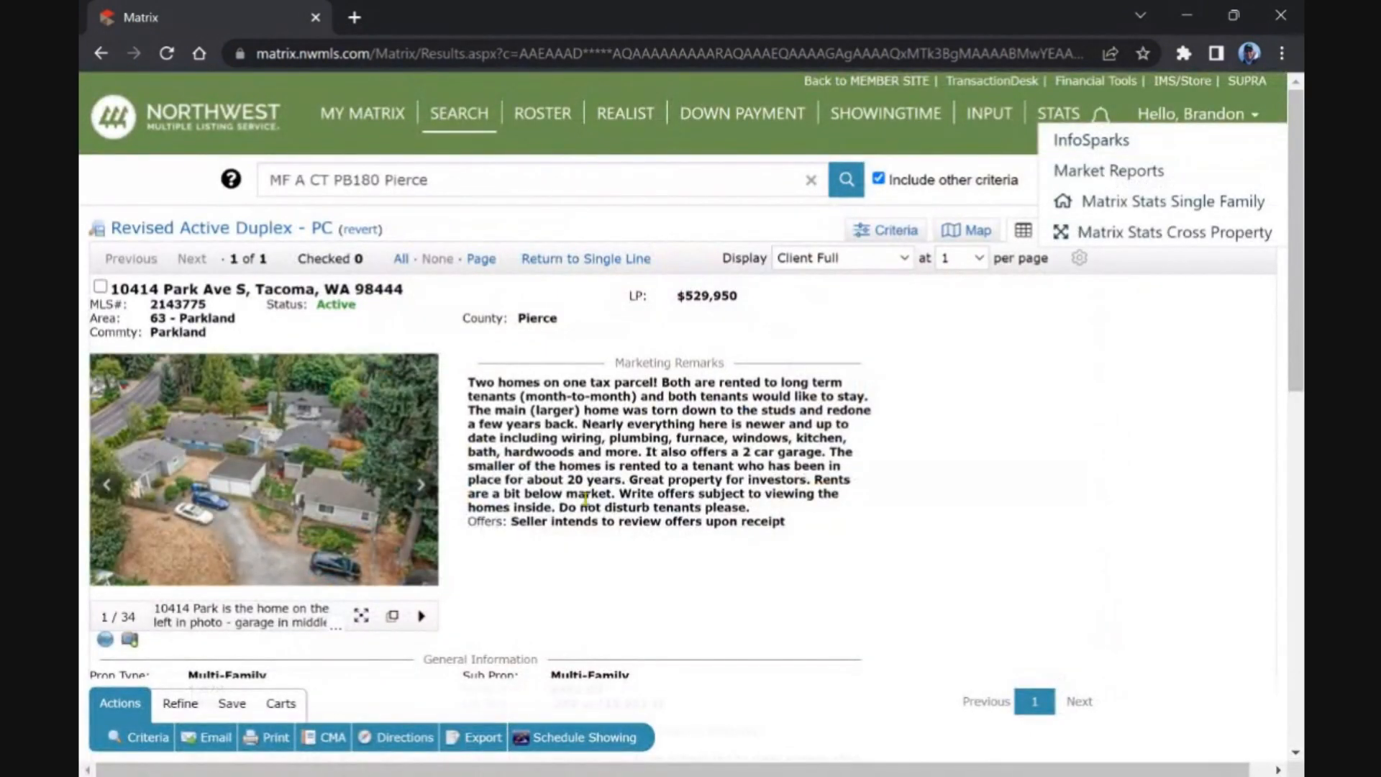
left_click(1057, 113)
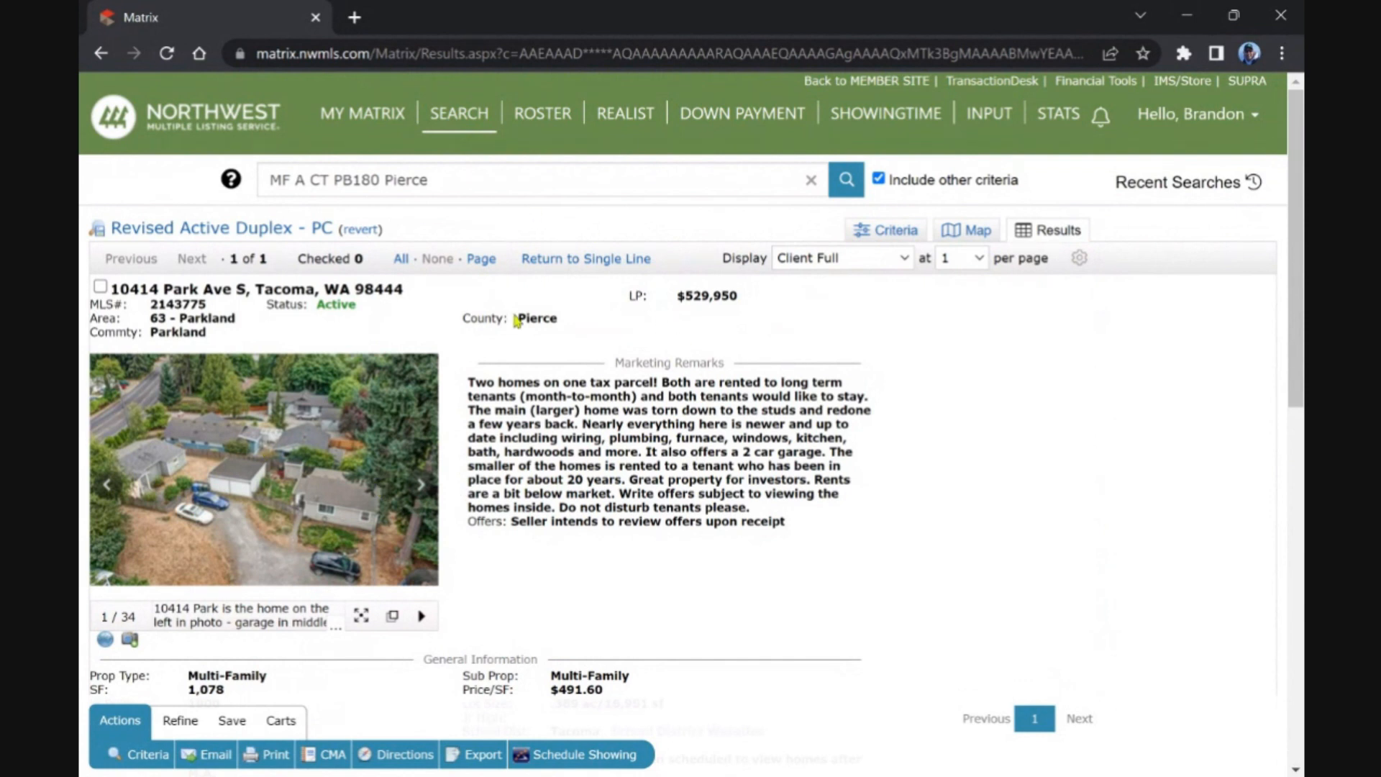
mouse_move(444, 358)
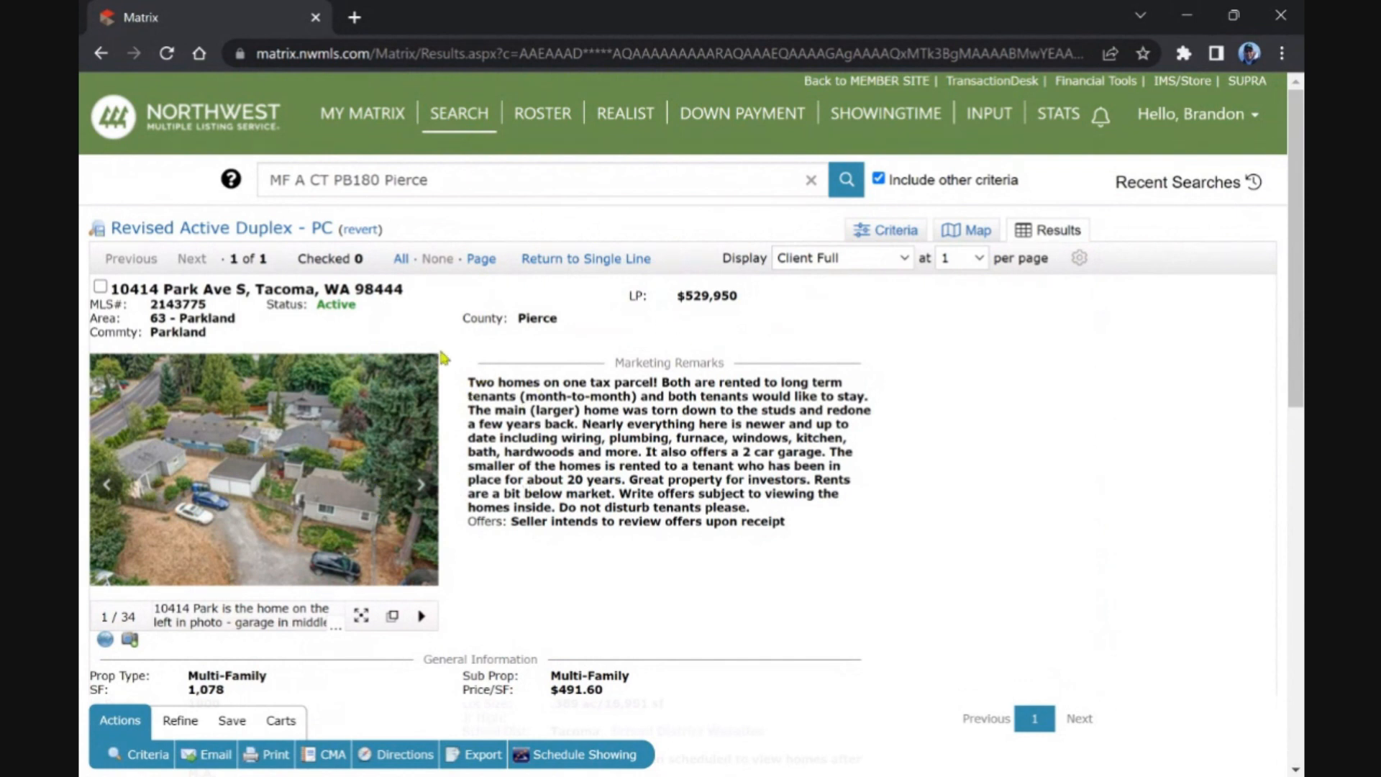
left_click(361, 113)
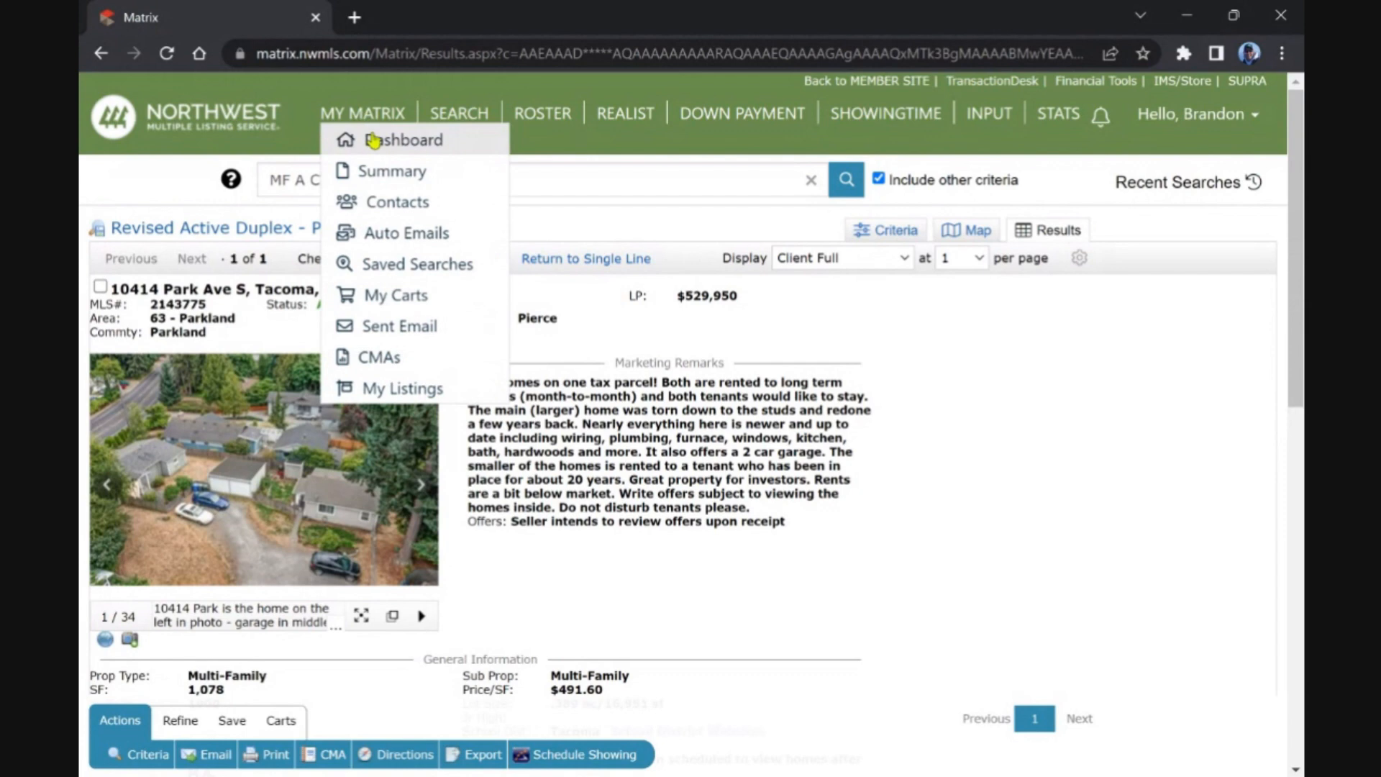
left_click(404, 139)
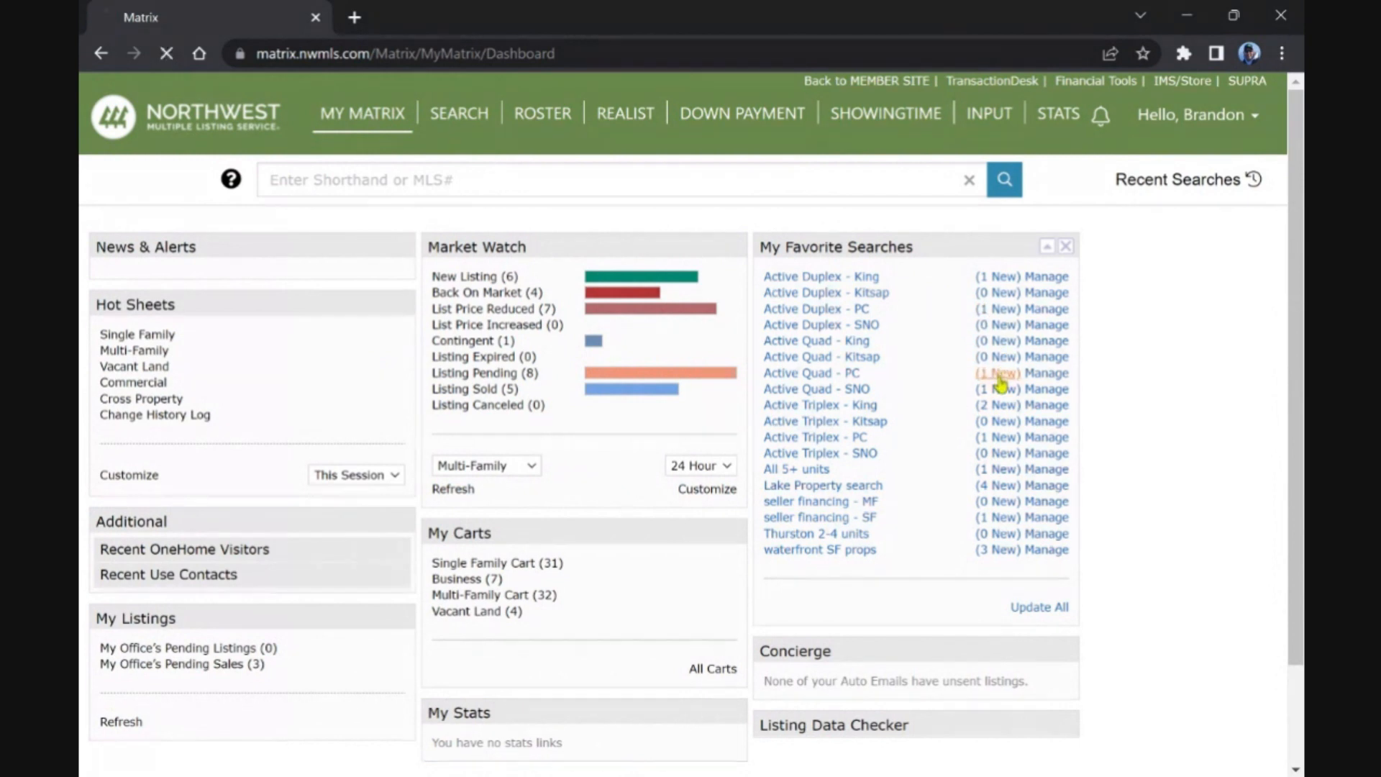
left_click(812, 372)
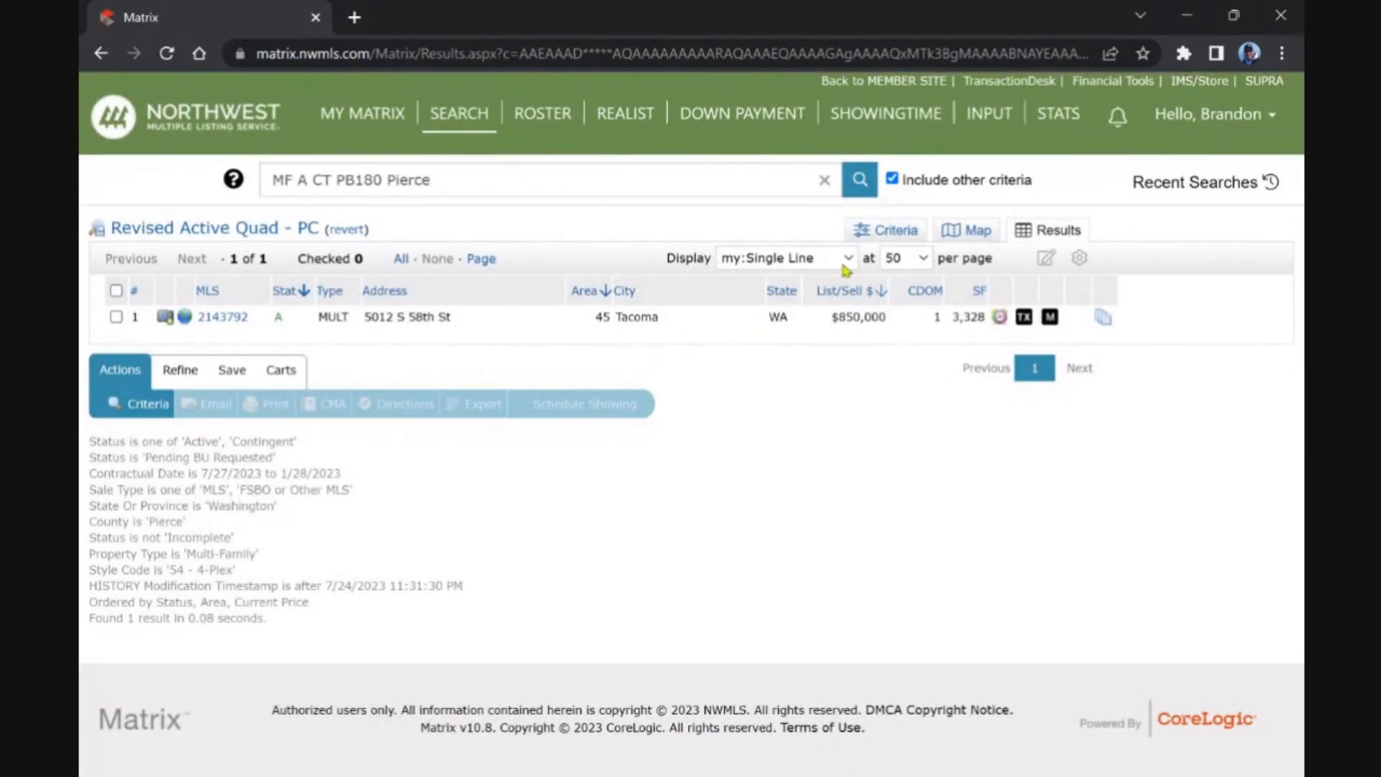
left_click(784, 257)
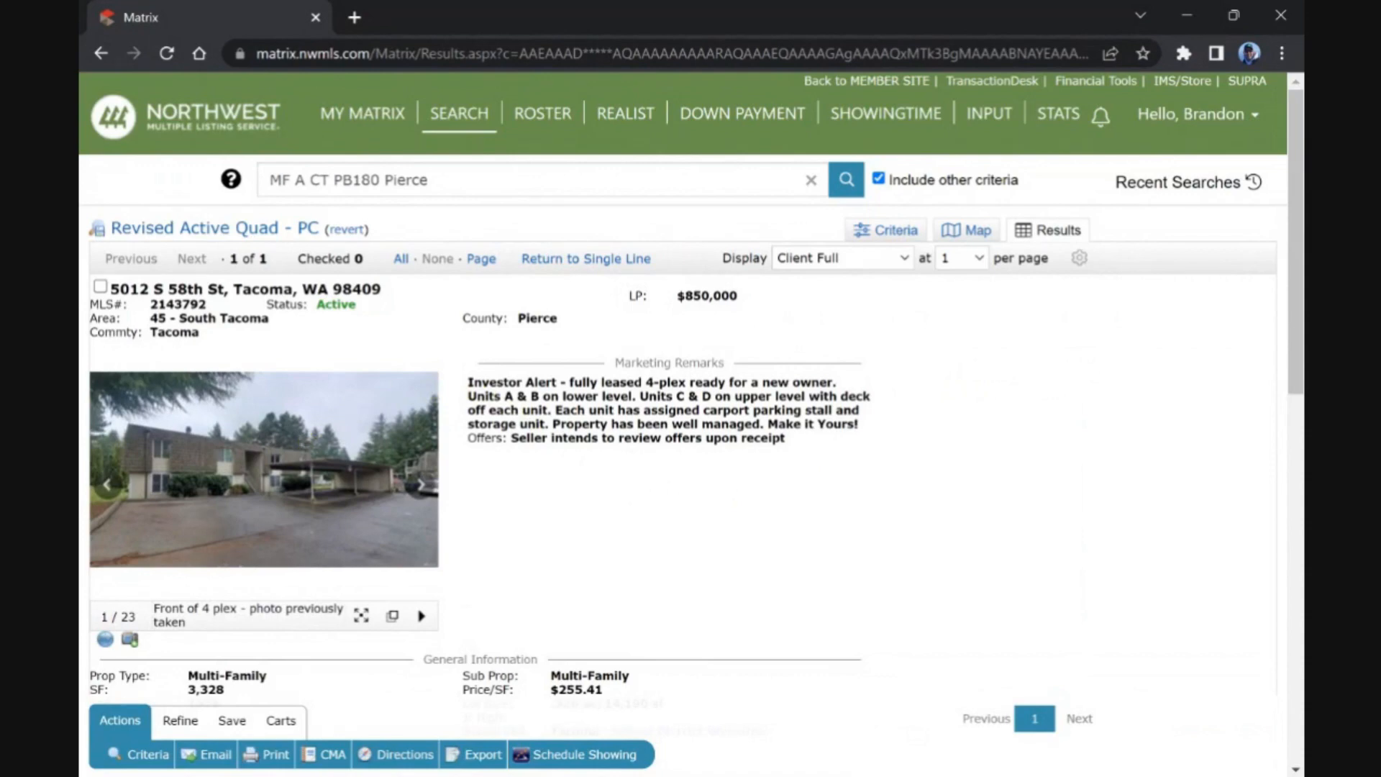
scroll("down", 3)
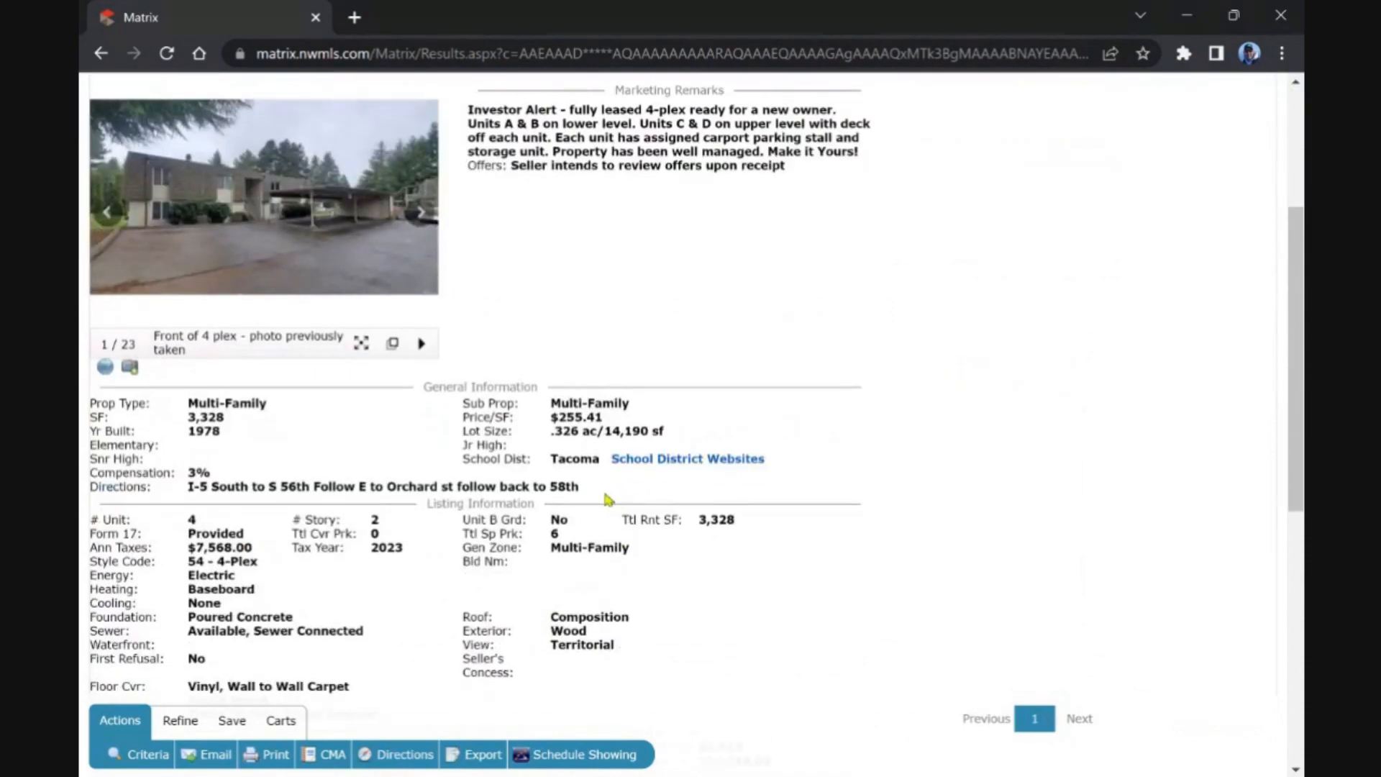
scroll("down", 3)
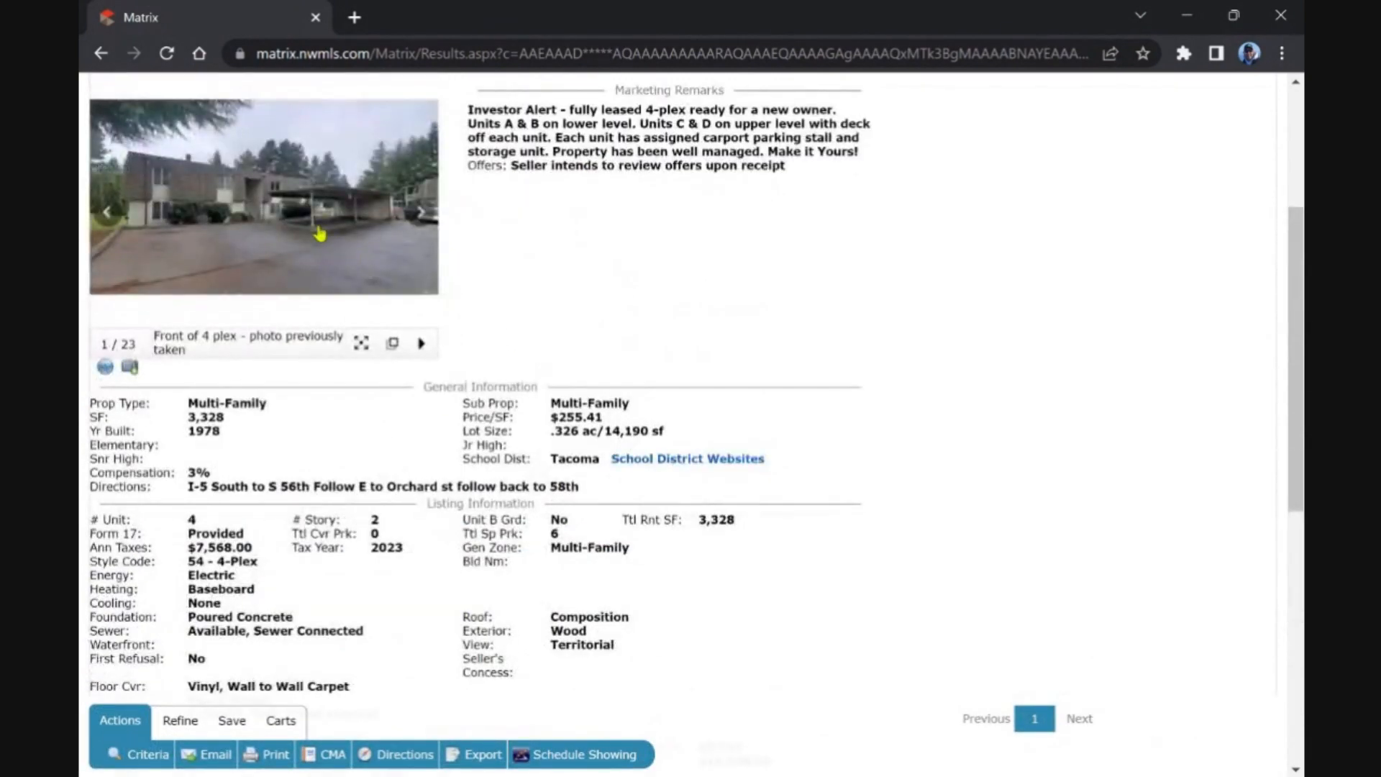
left_click(263, 197)
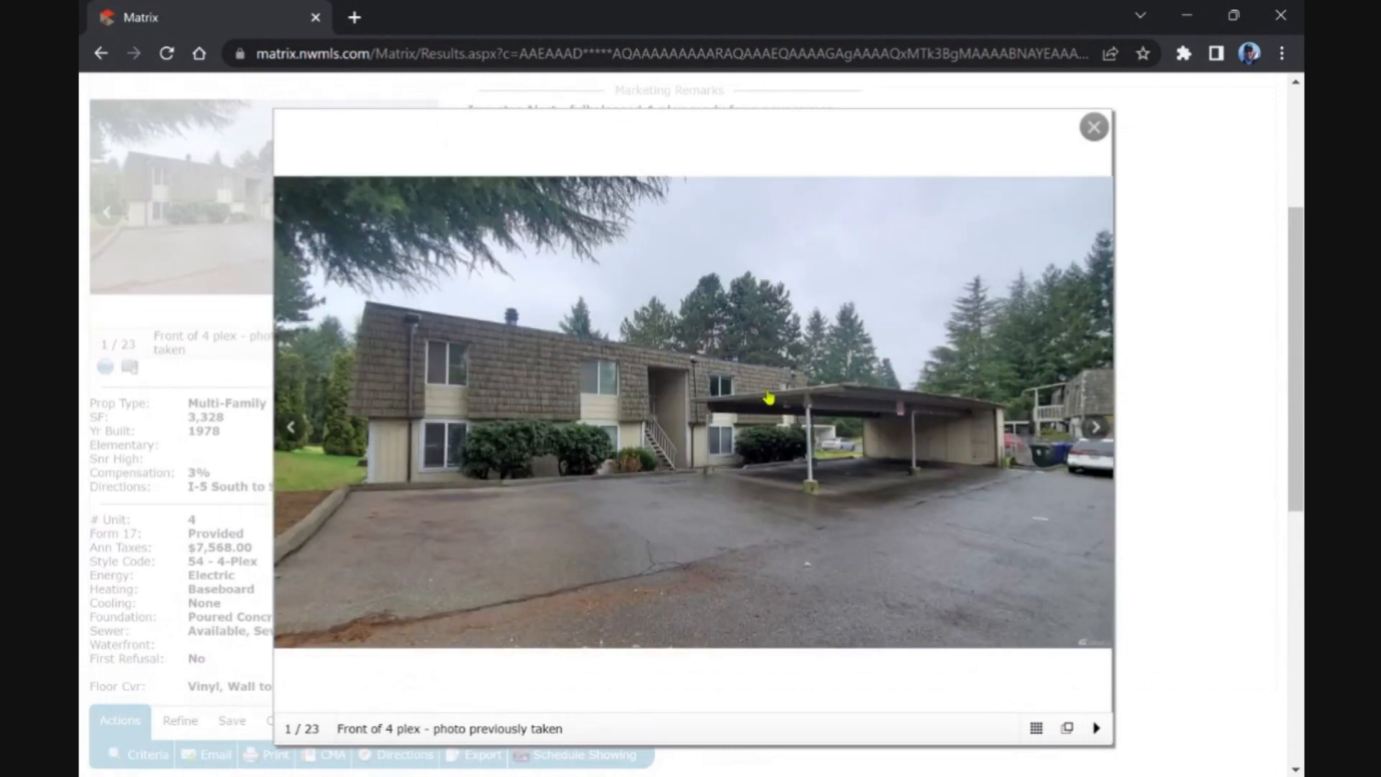
mouse_move(1017, 419)
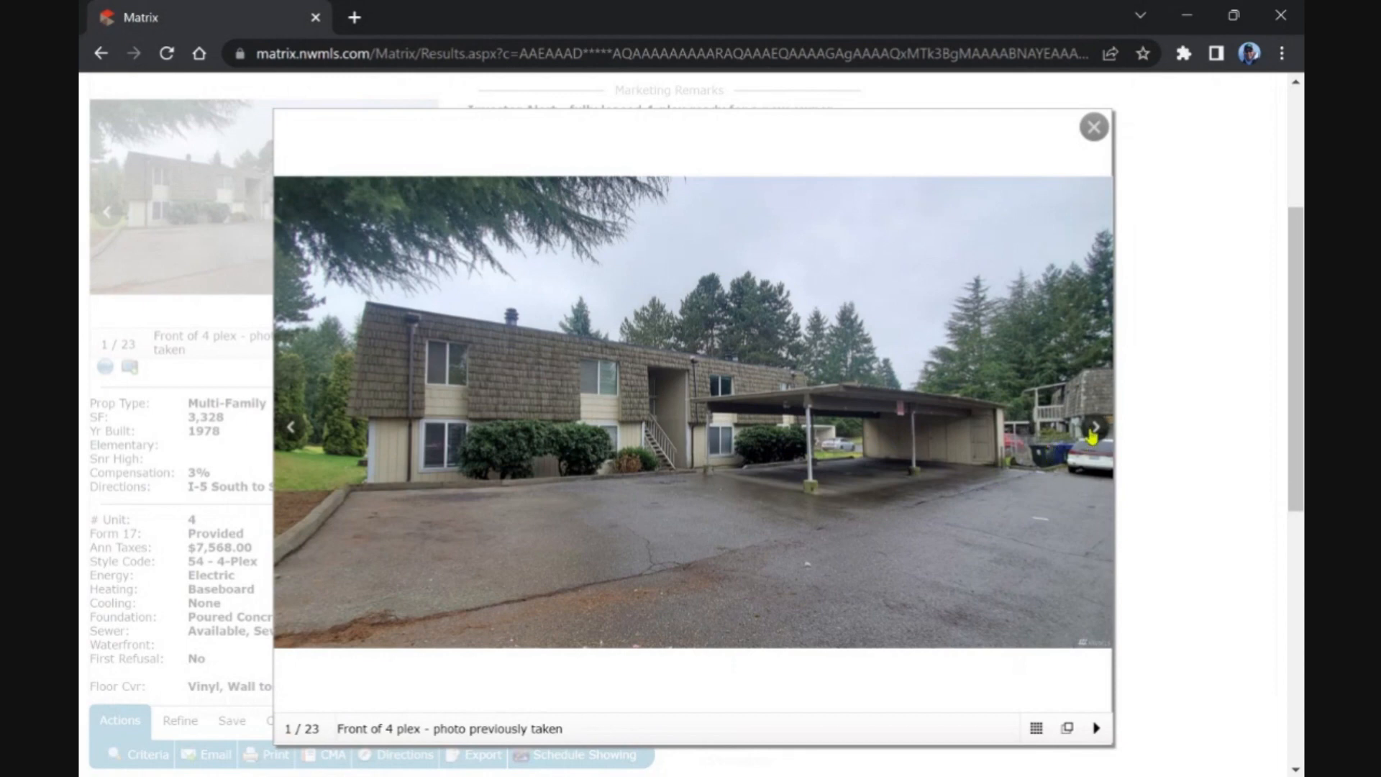
left_click(1094, 127)
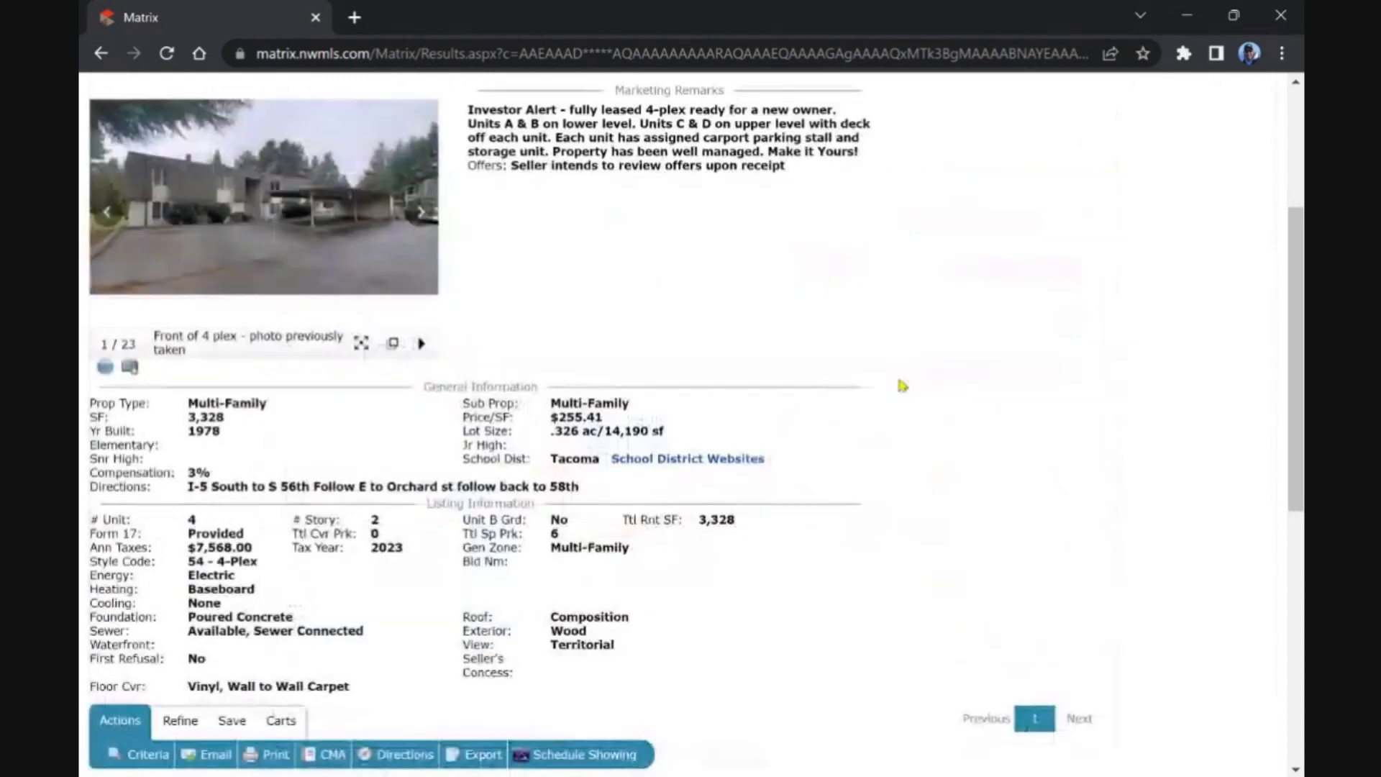
scroll("down", 3)
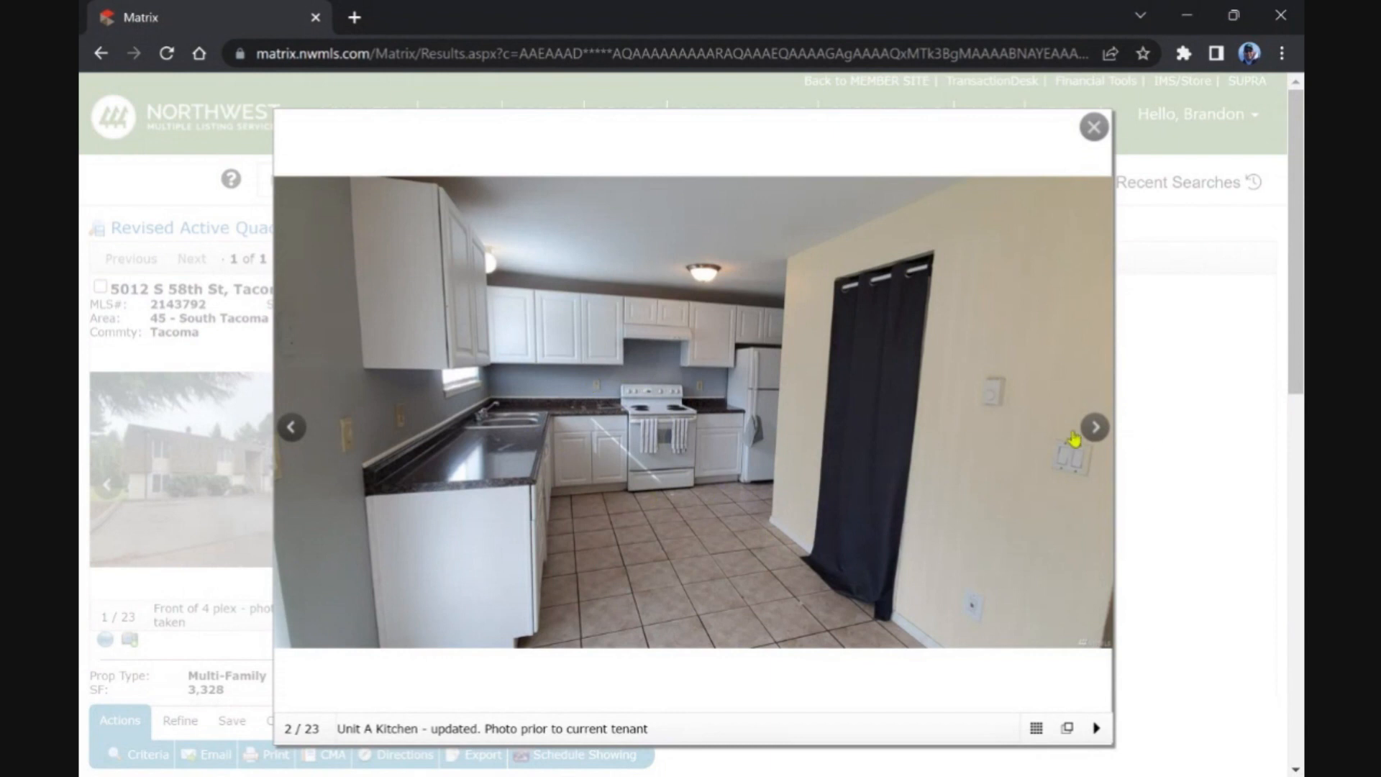
Step: Page through the 4-plex photos up to the Unit B dining area
left_click(1095, 428)
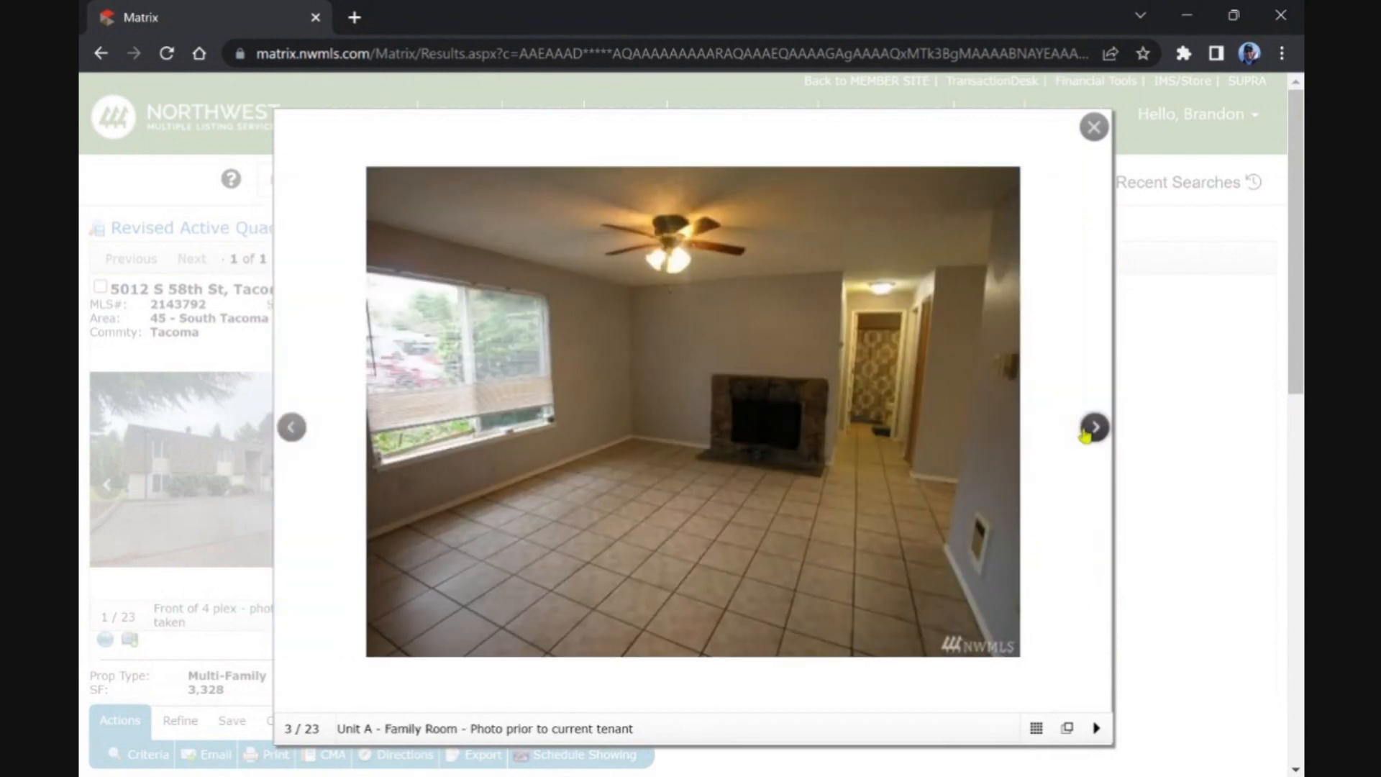
left_click(1094, 427)
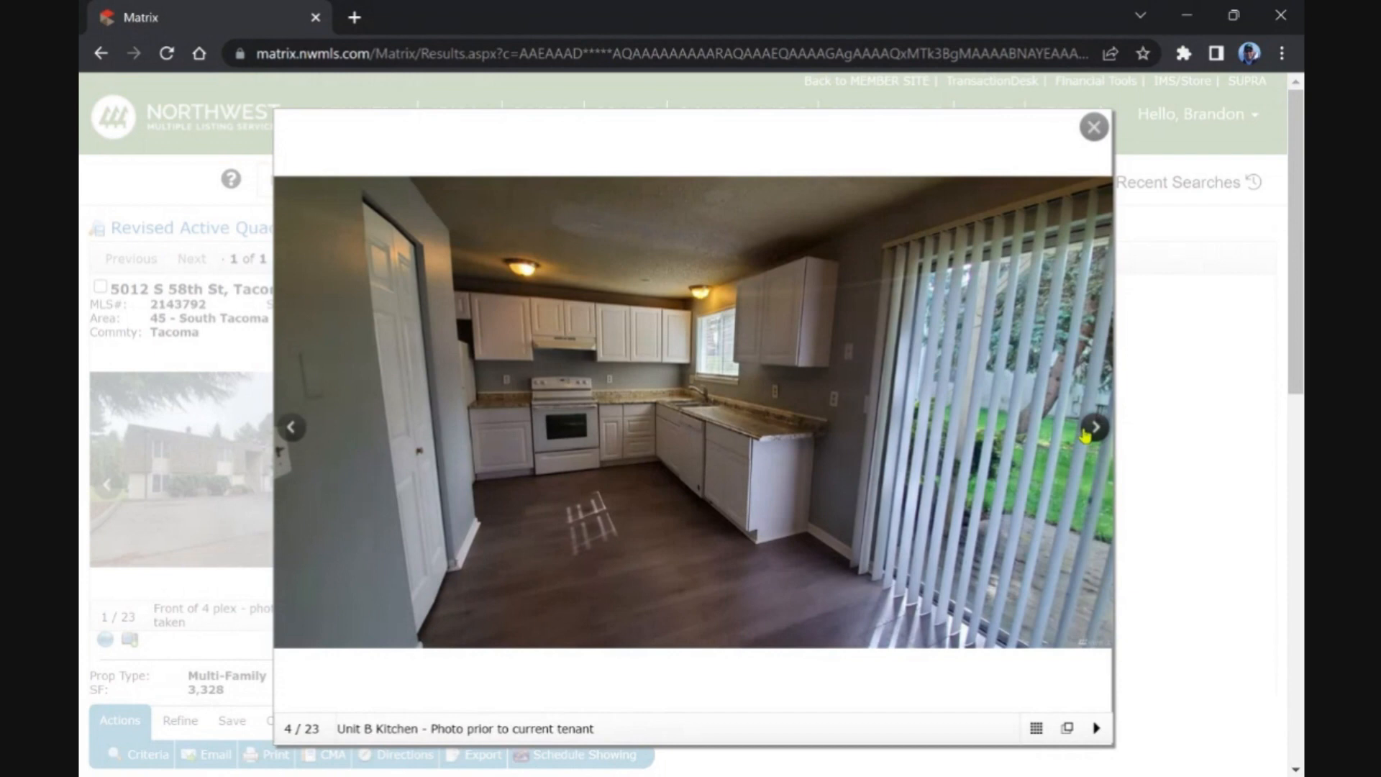
left_click(1094, 427)
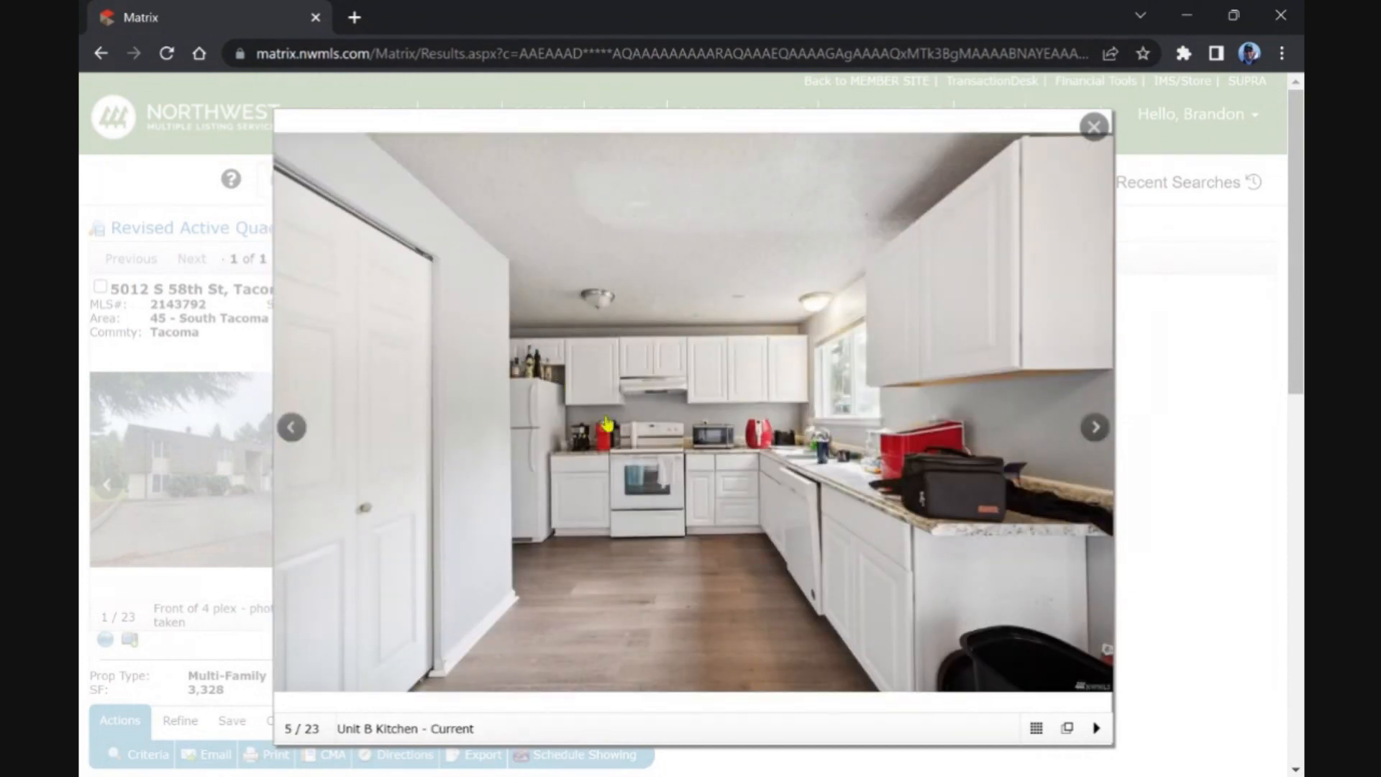
left_click(1094, 428)
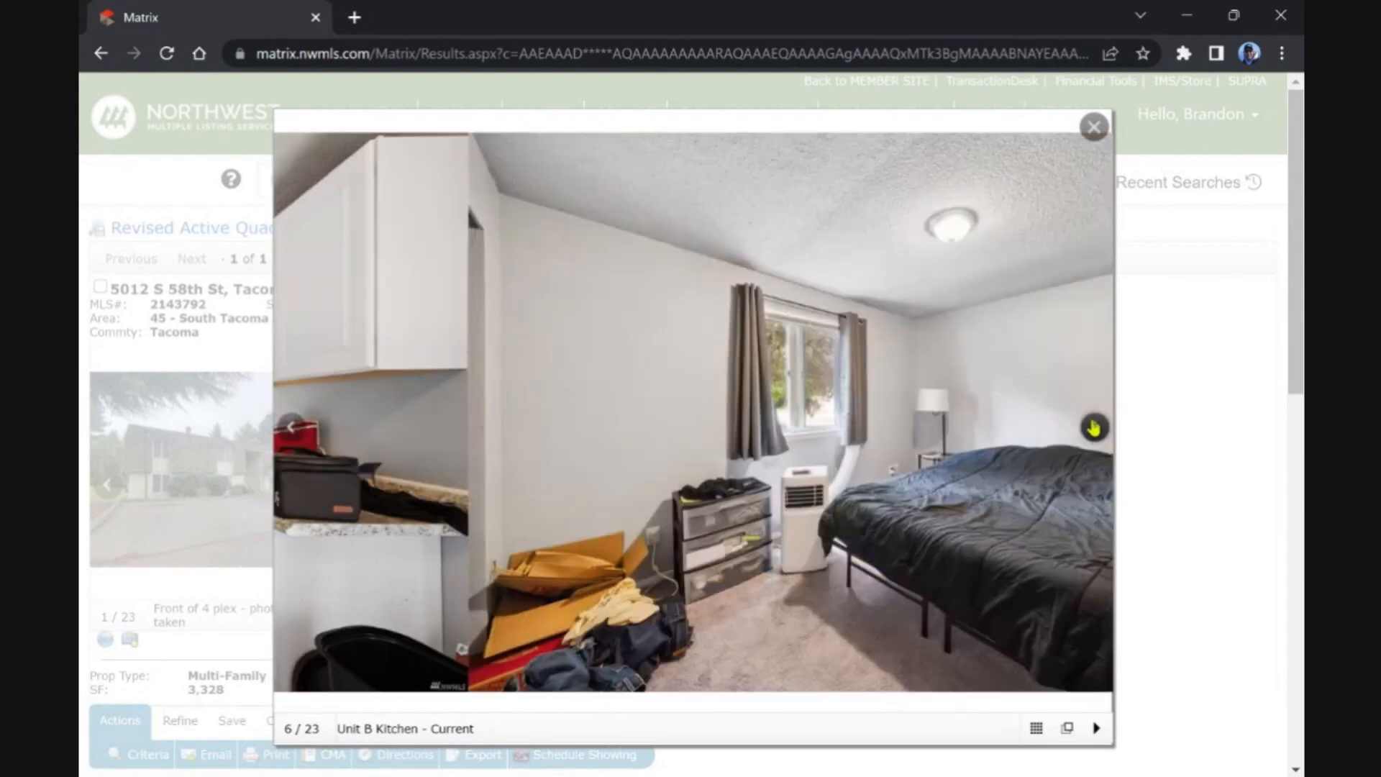
left_click(1092, 428)
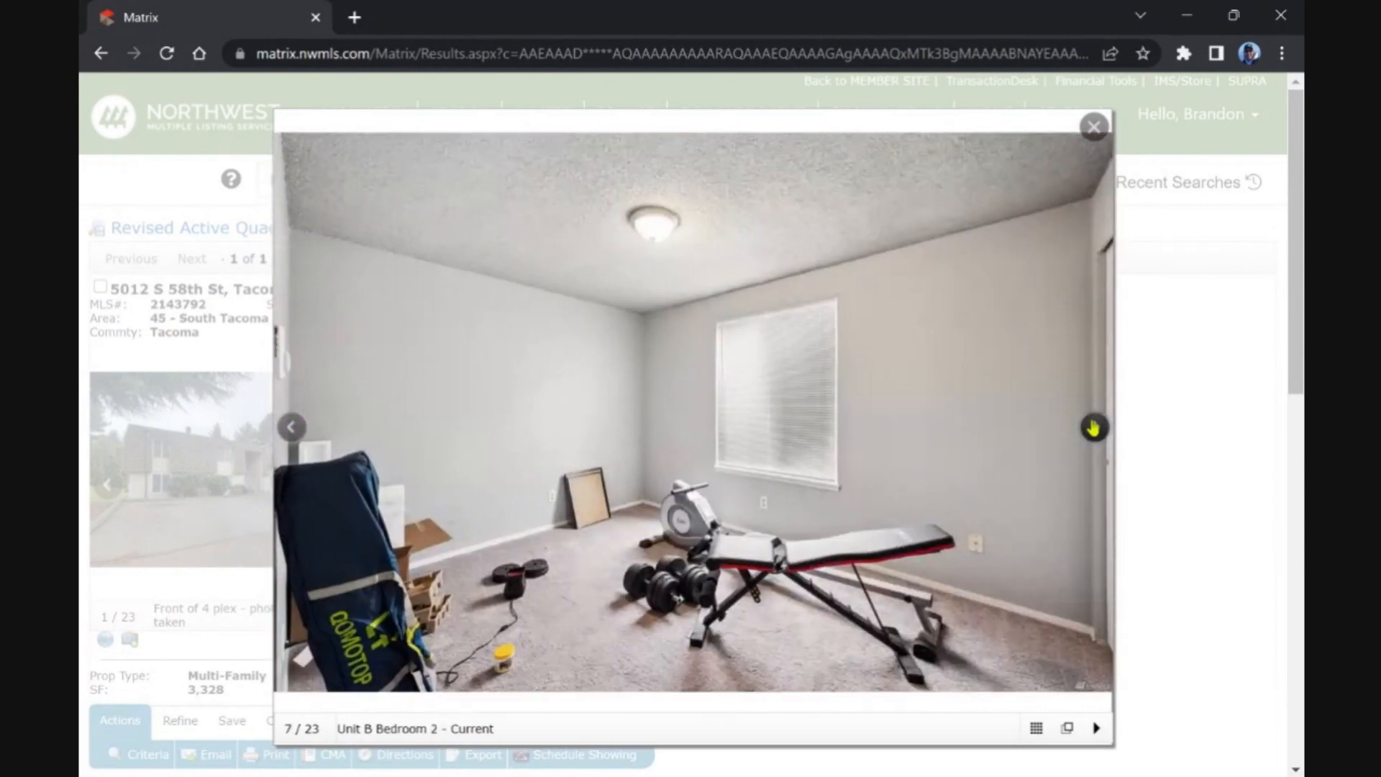
left_click(1094, 427)
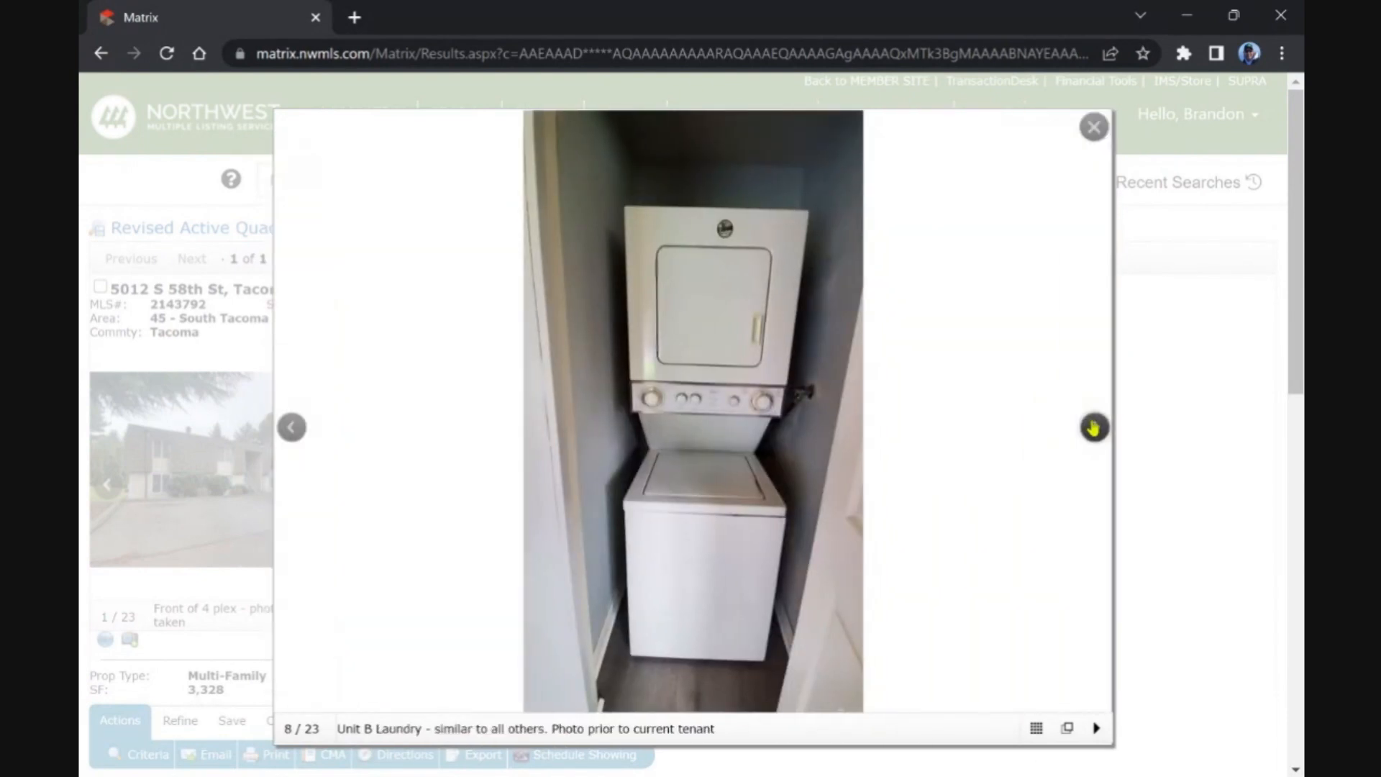
left_click(1095, 427)
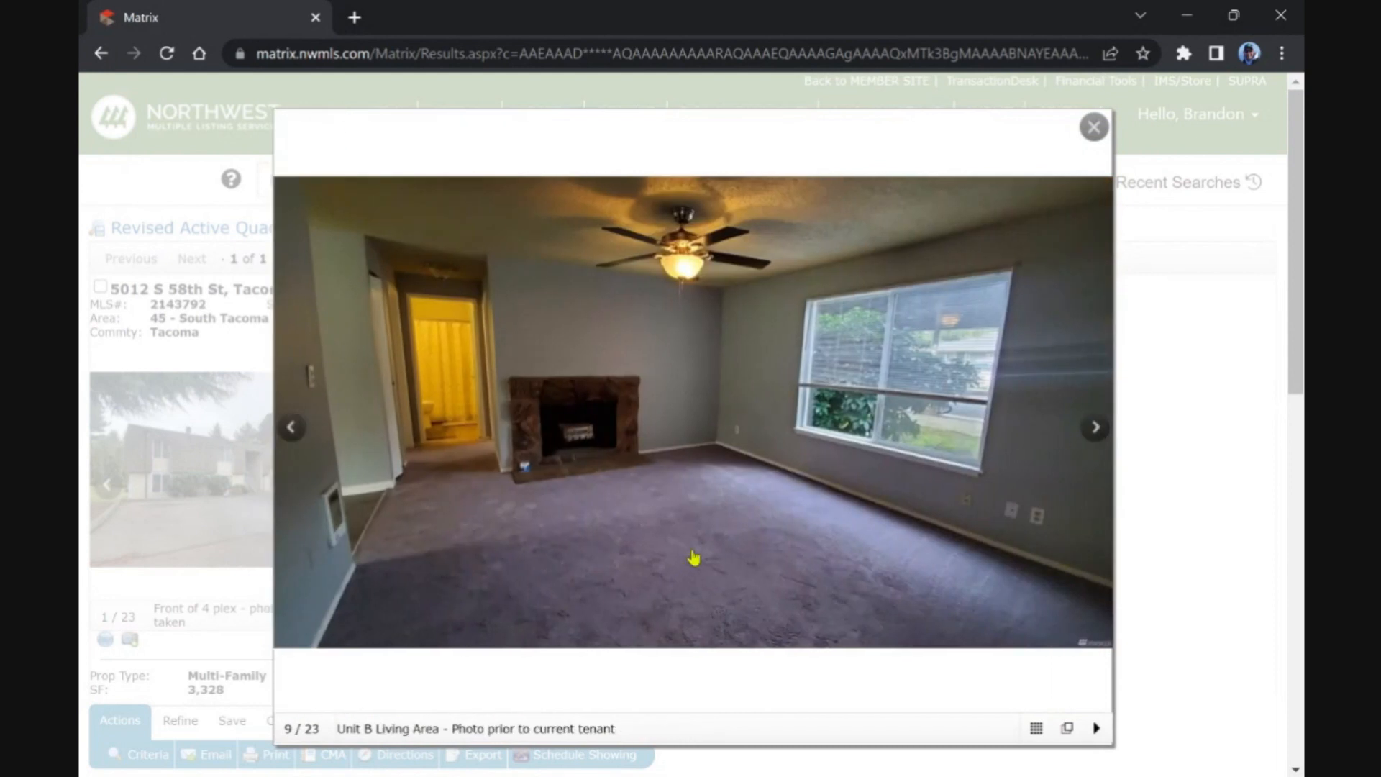
left_click(1095, 428)
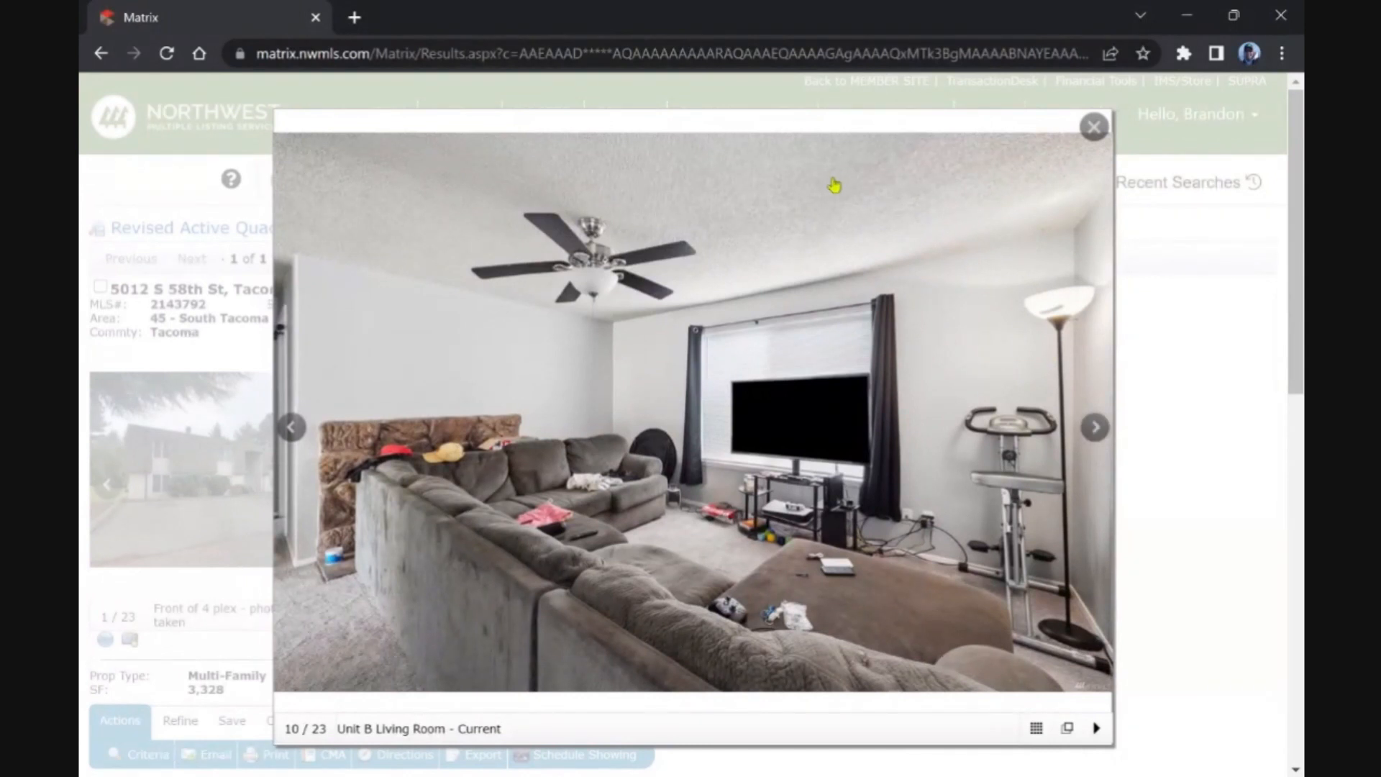
left_click(1094, 427)
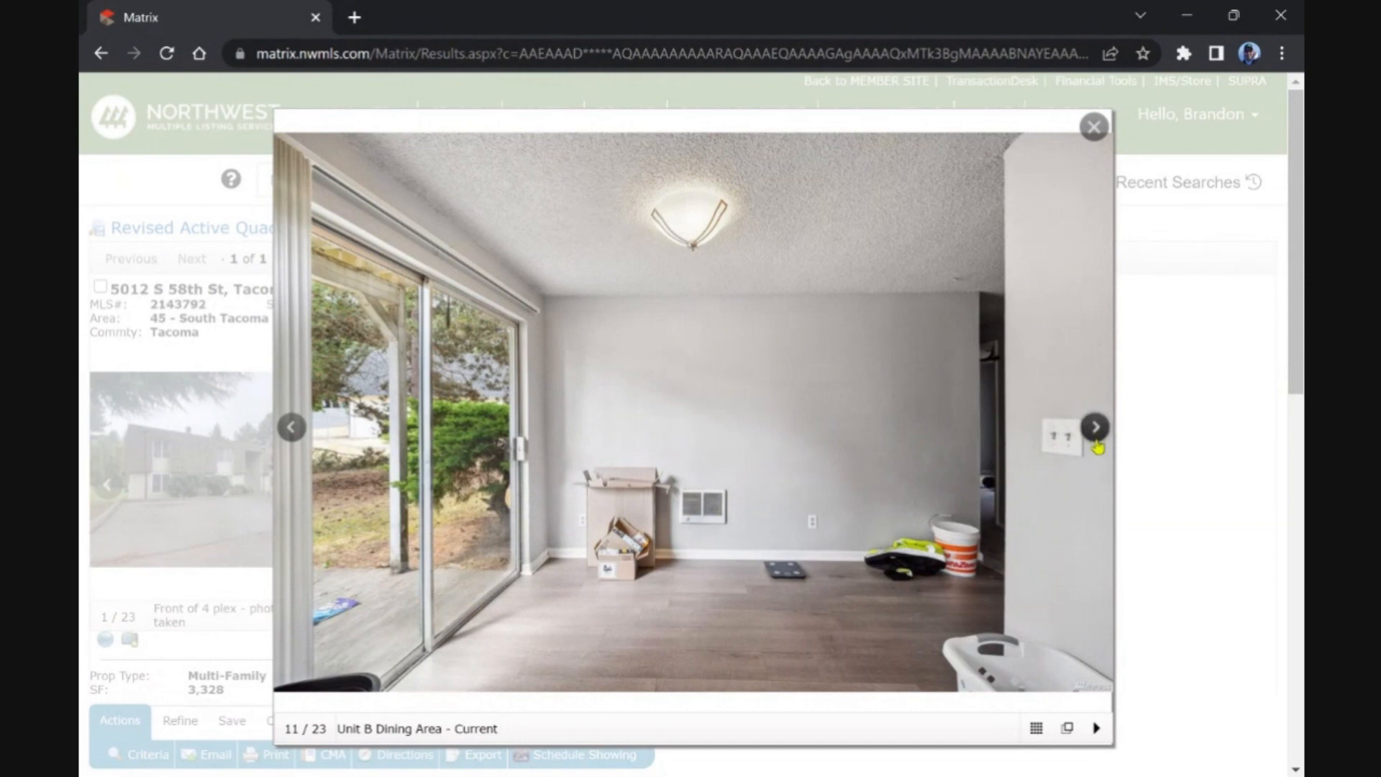
Step: Continue through Unit C, Unit D, stairwell and exterior photos, then close the gallery
left_click(1094, 427)
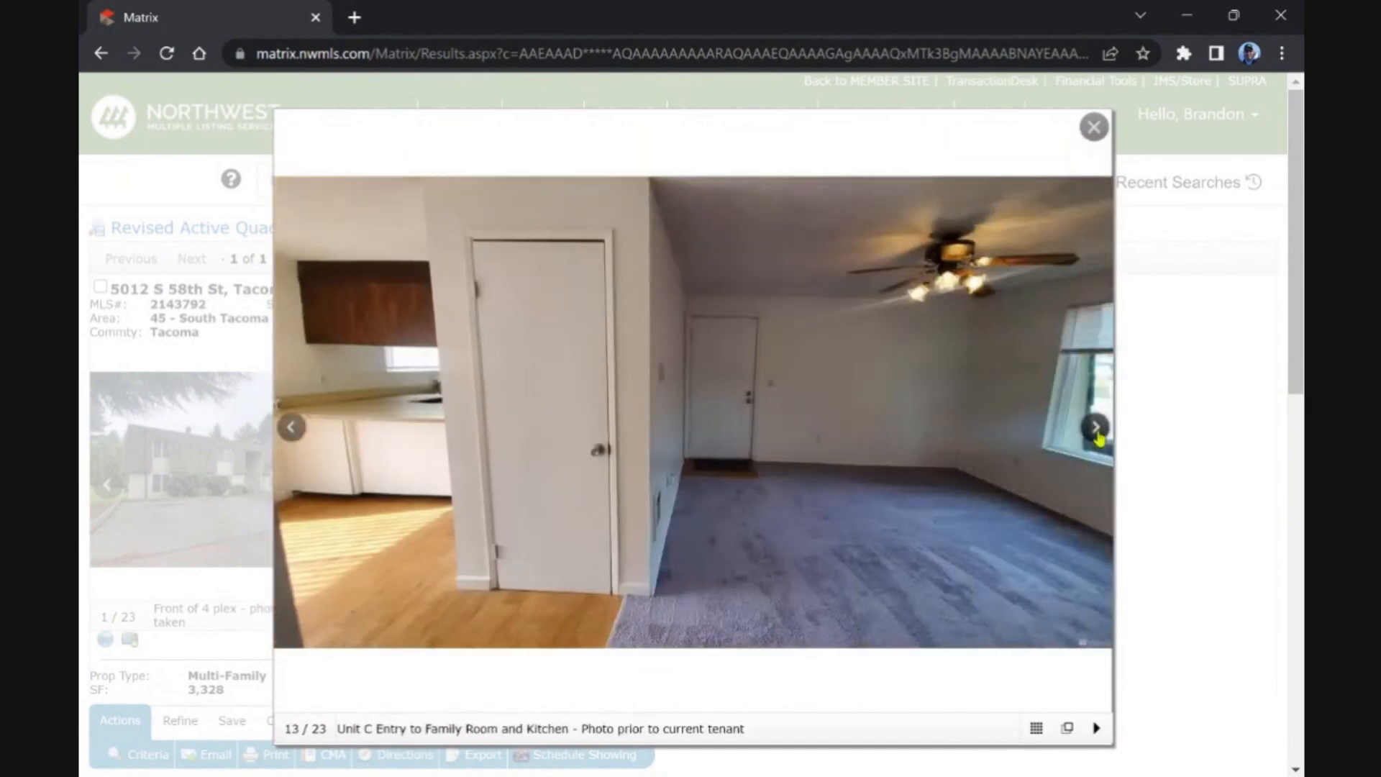
left_click(1094, 426)
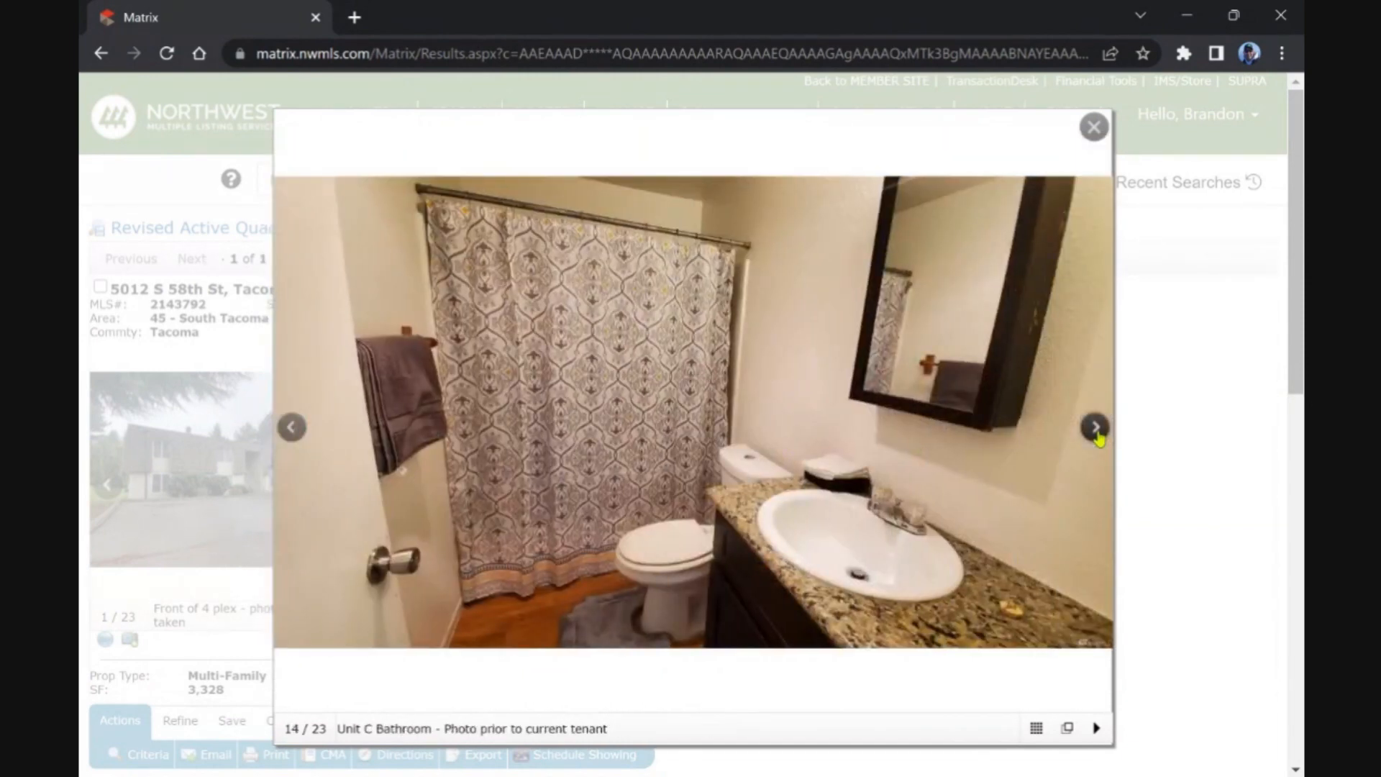
left_click(1094, 427)
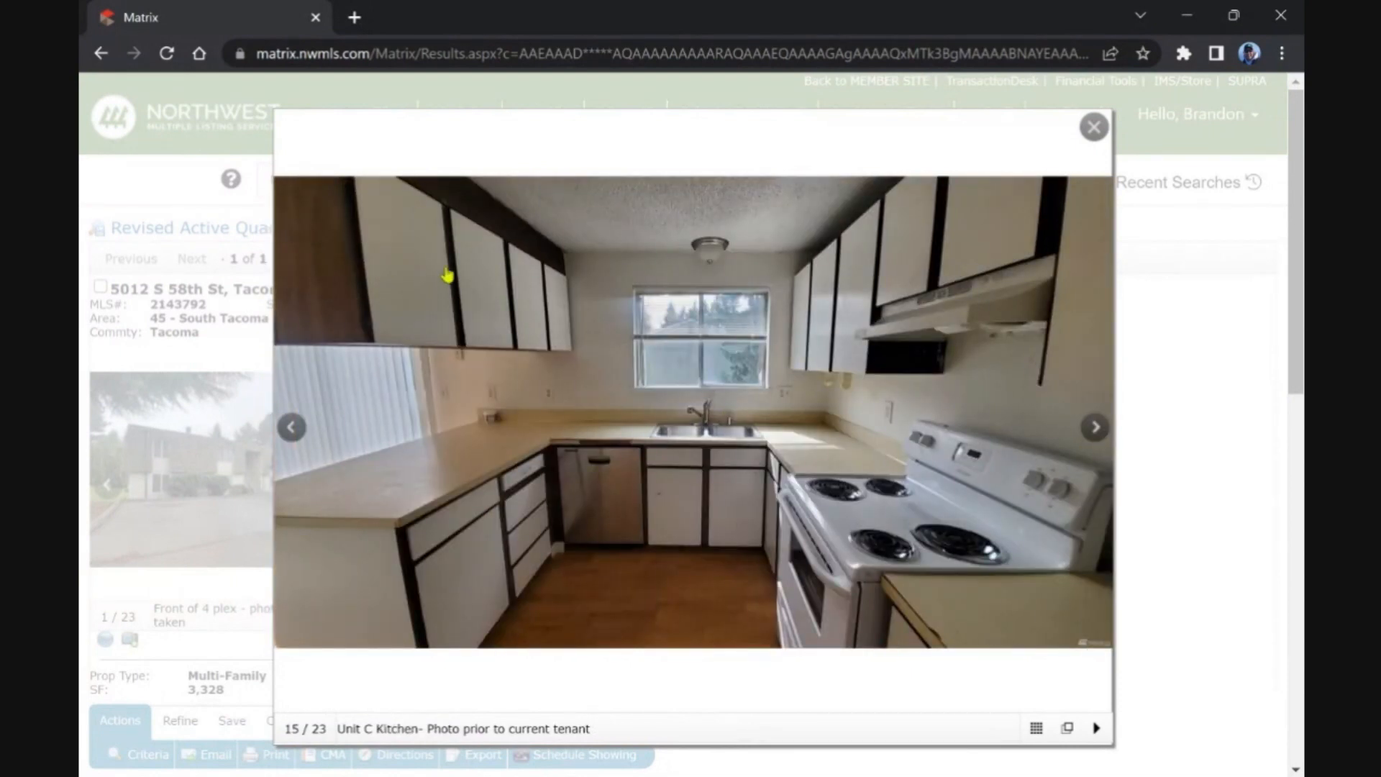
left_click(1095, 427)
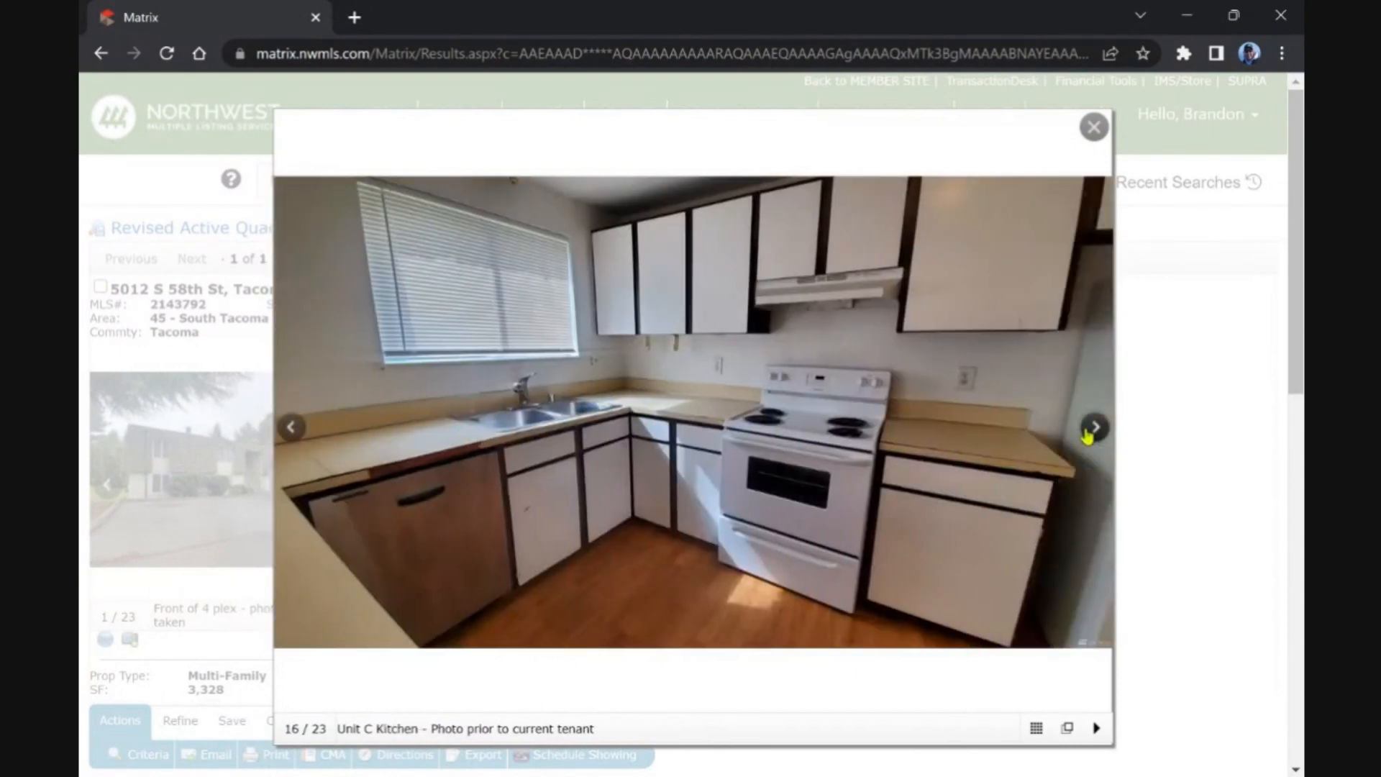
left_click(1095, 426)
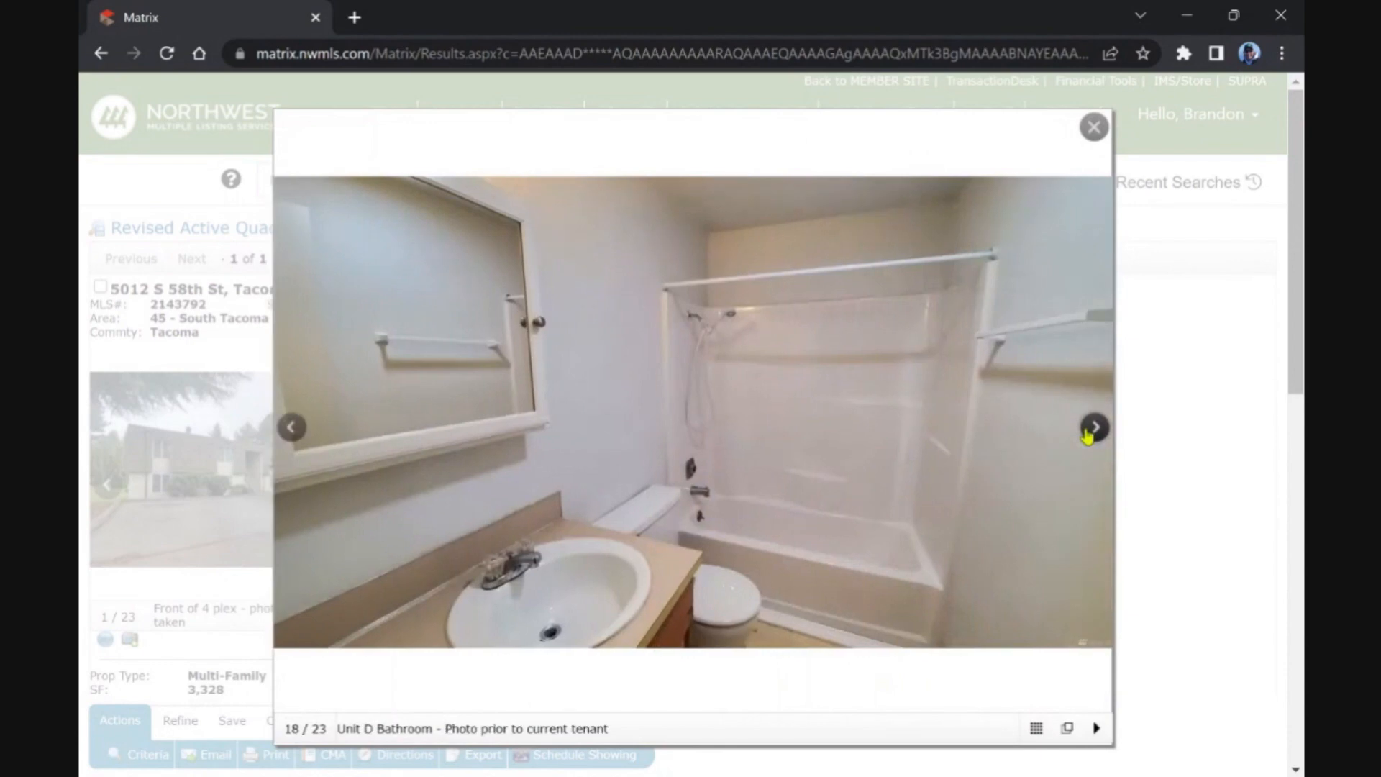
left_click(1093, 427)
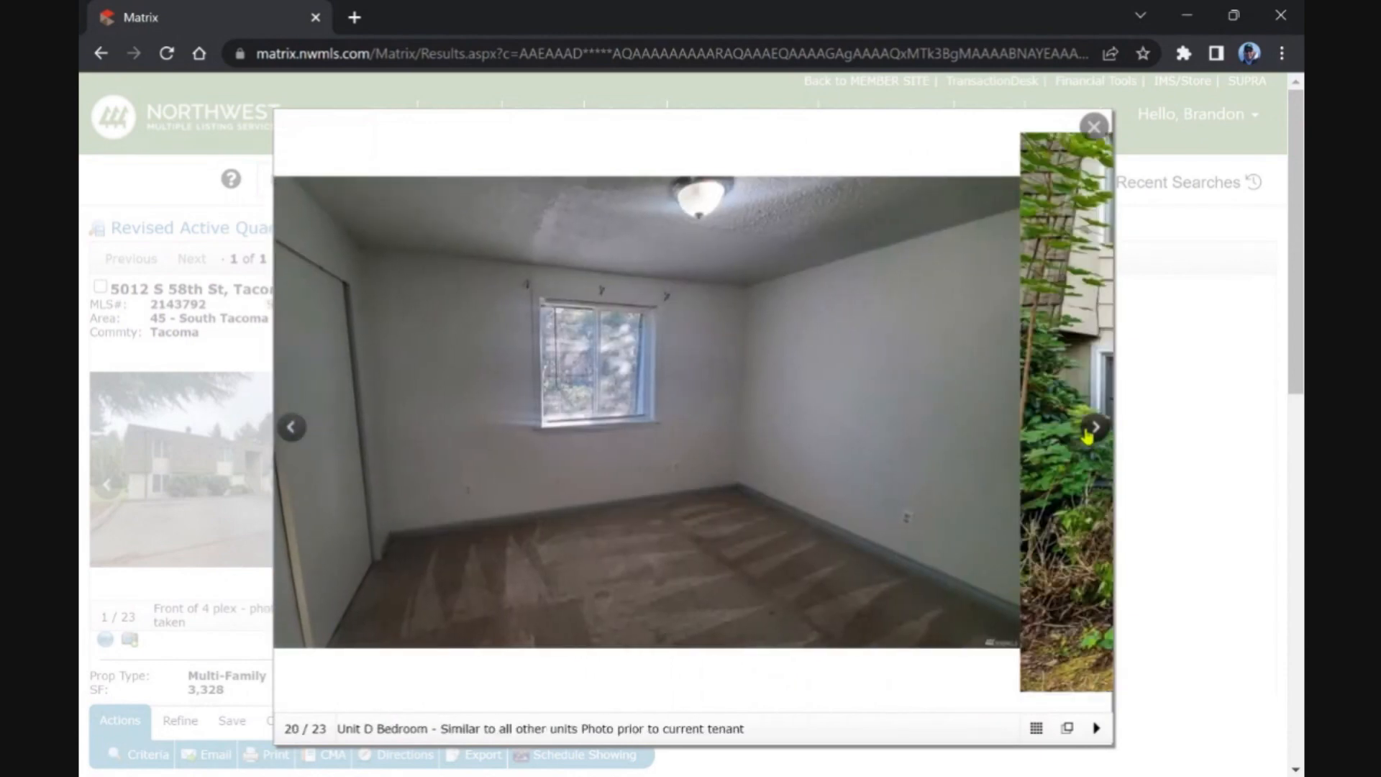
left_click(291, 427)
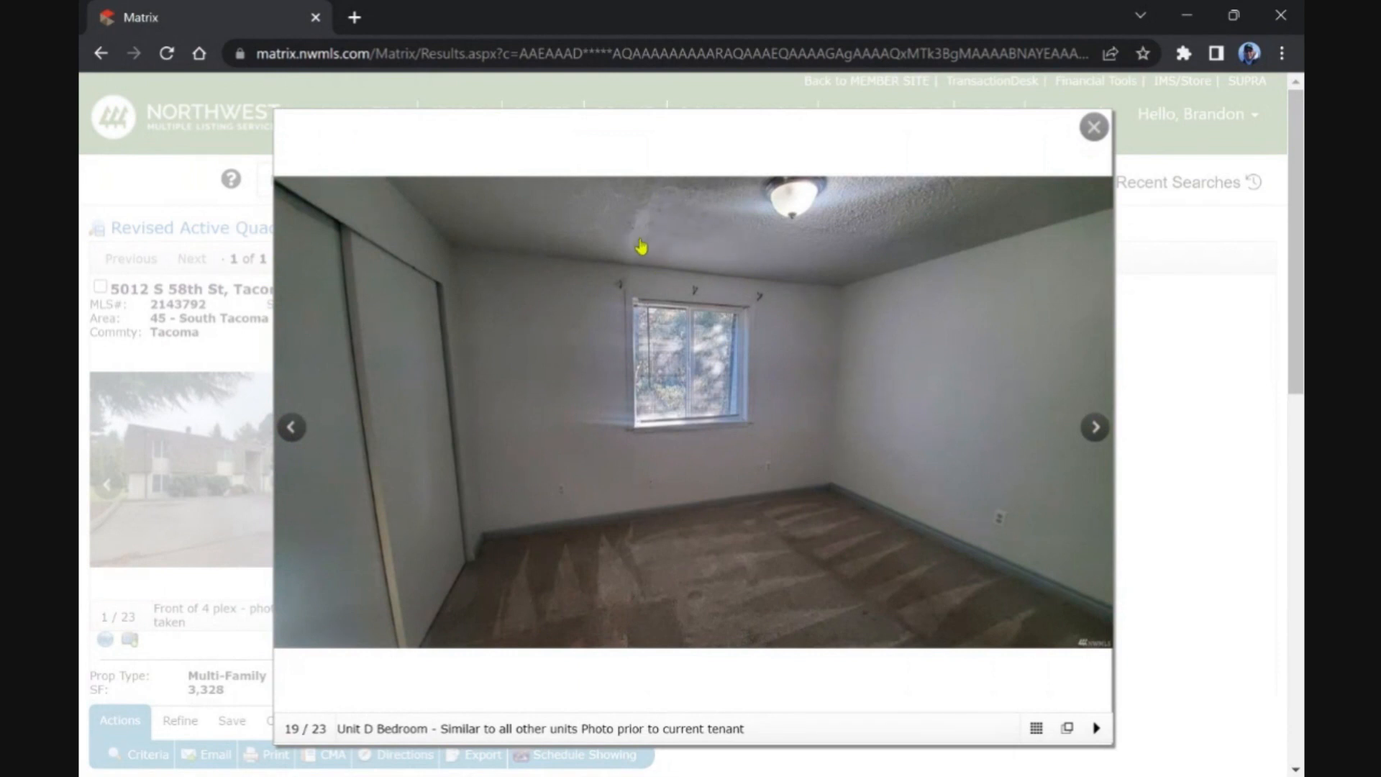
mouse_move(735, 232)
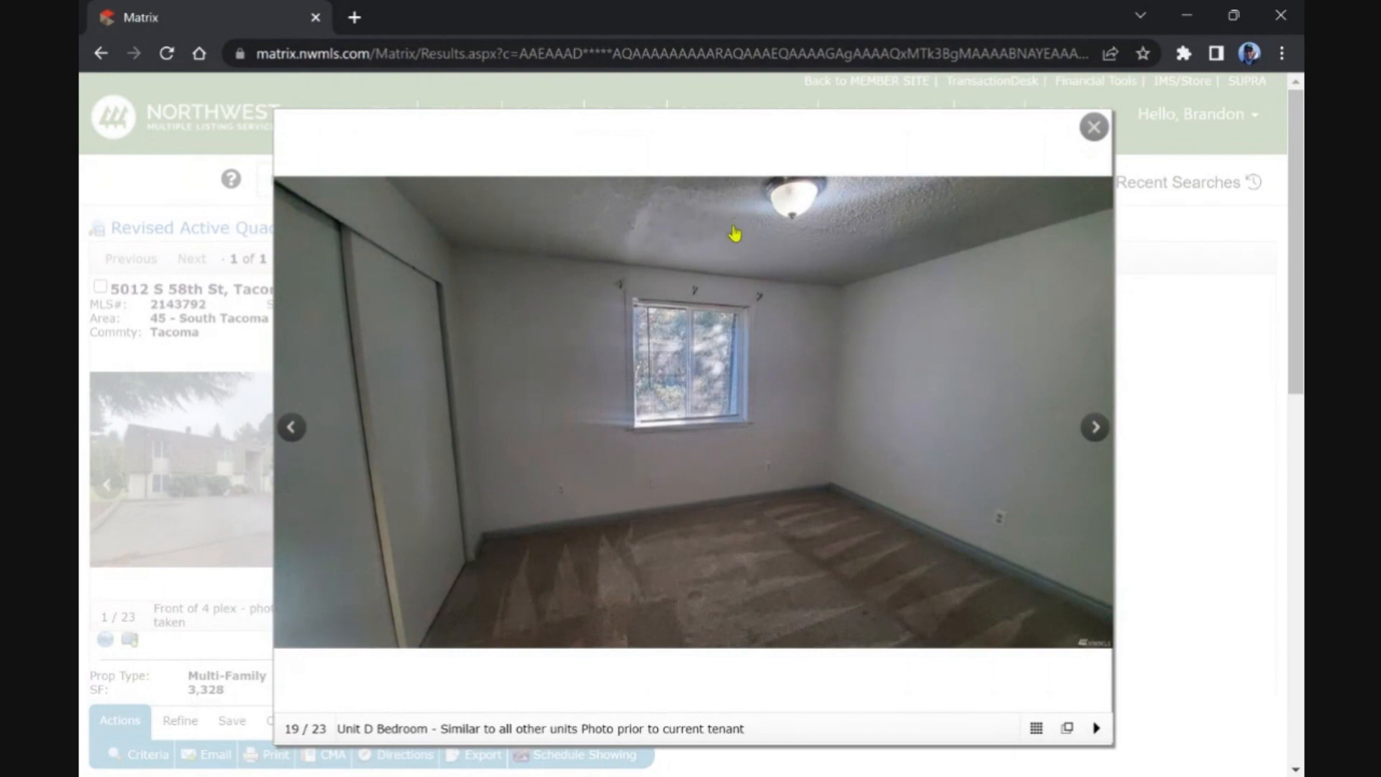
left_click(1096, 427)
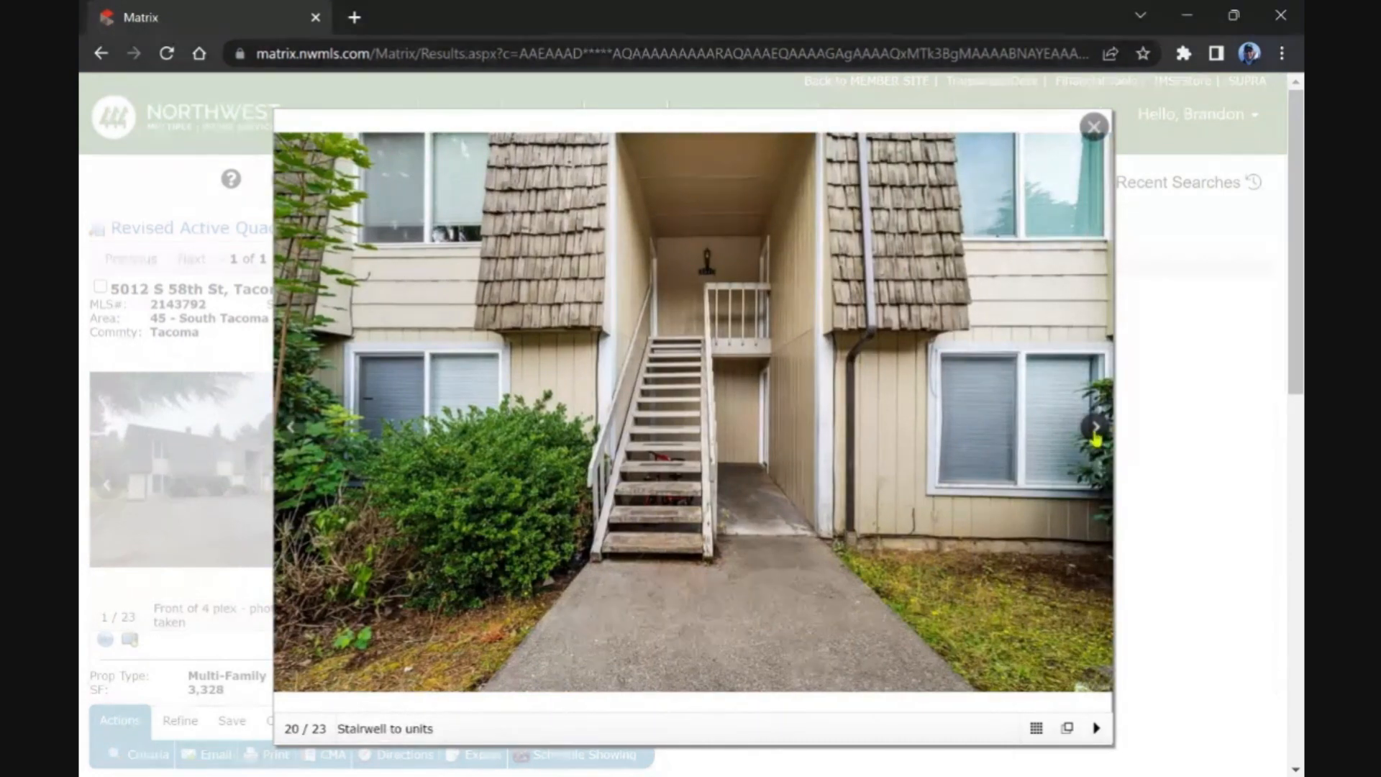
left_click(1095, 427)
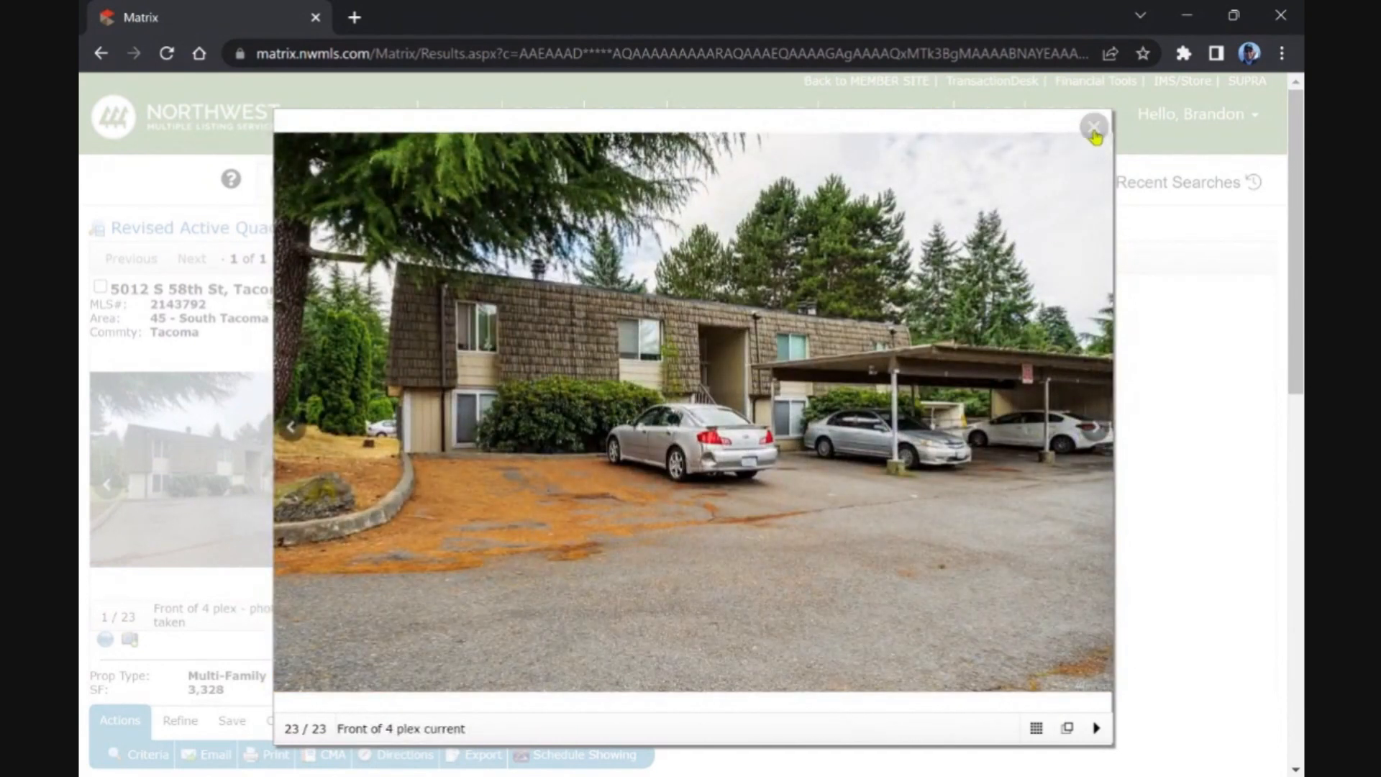
left_click(1094, 126)
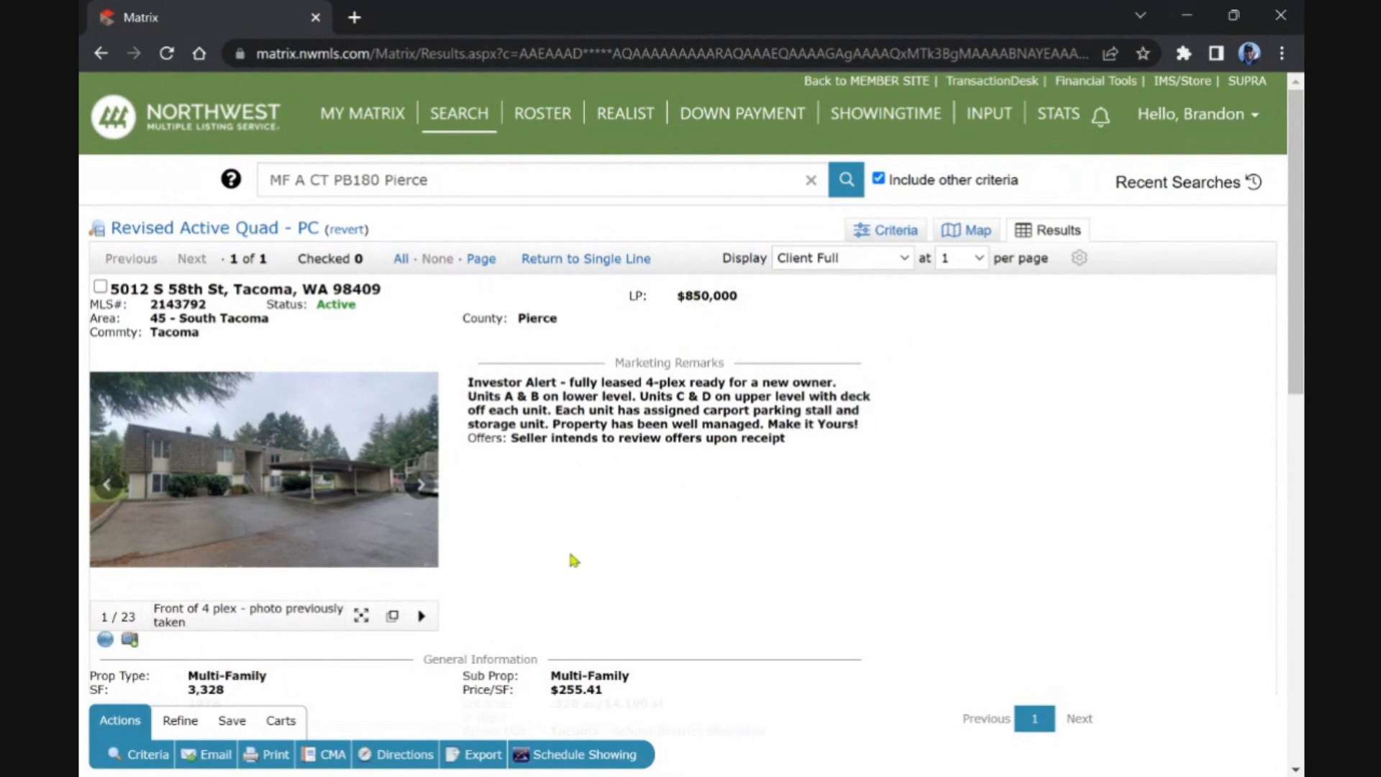
mouse_move(644, 377)
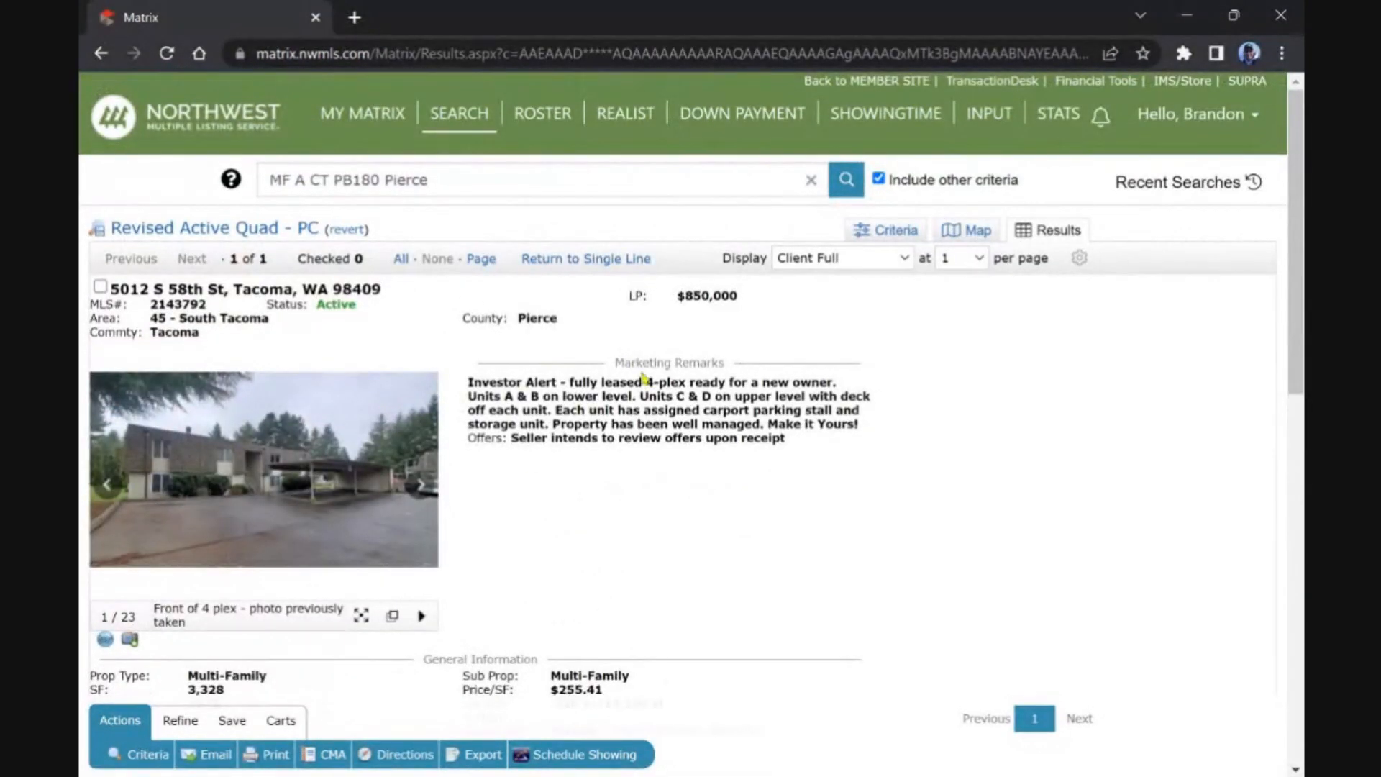
Step: From the dashboard, open the new Active Quad - SNO listing at 7900 236th St SW and scroll its details
left_click(362, 113)
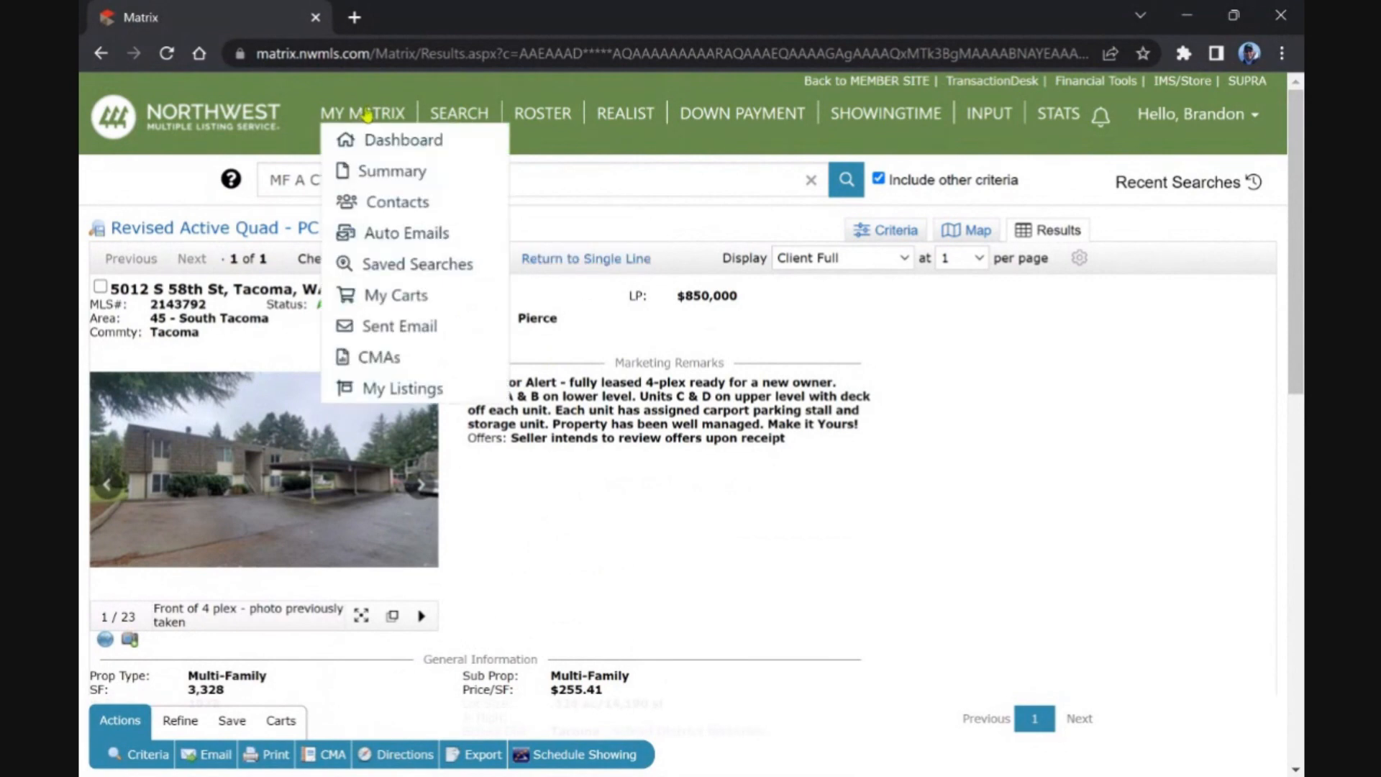
left_click(404, 139)
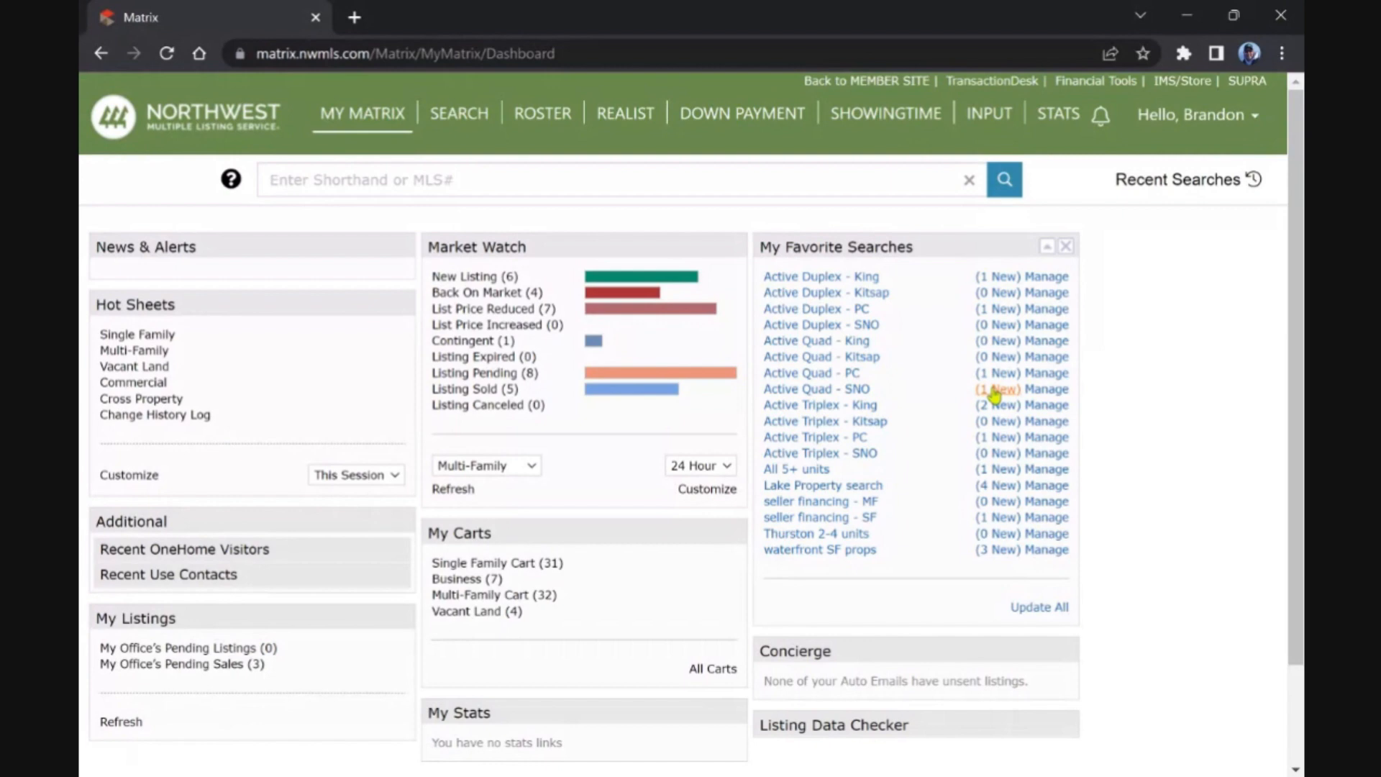
left_click(813, 388)
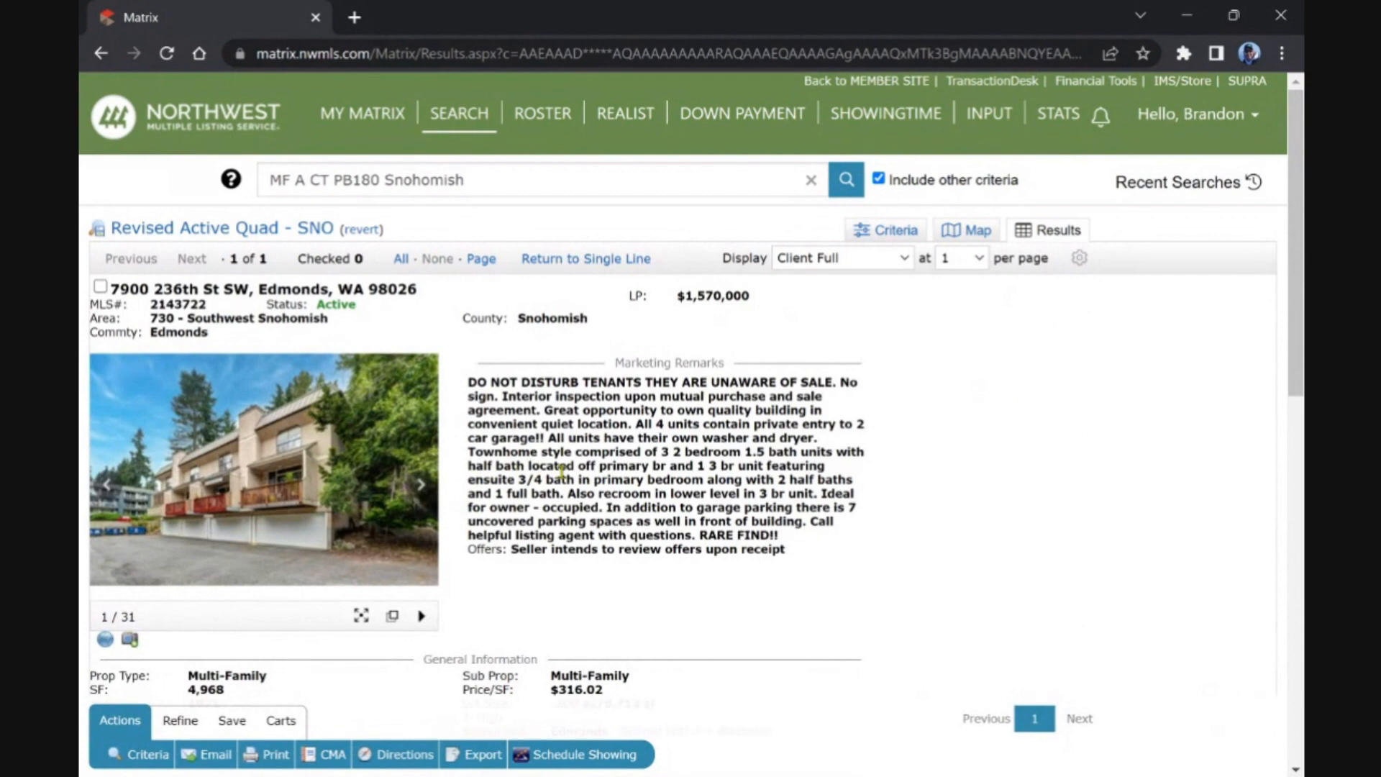
scroll("down", 3)
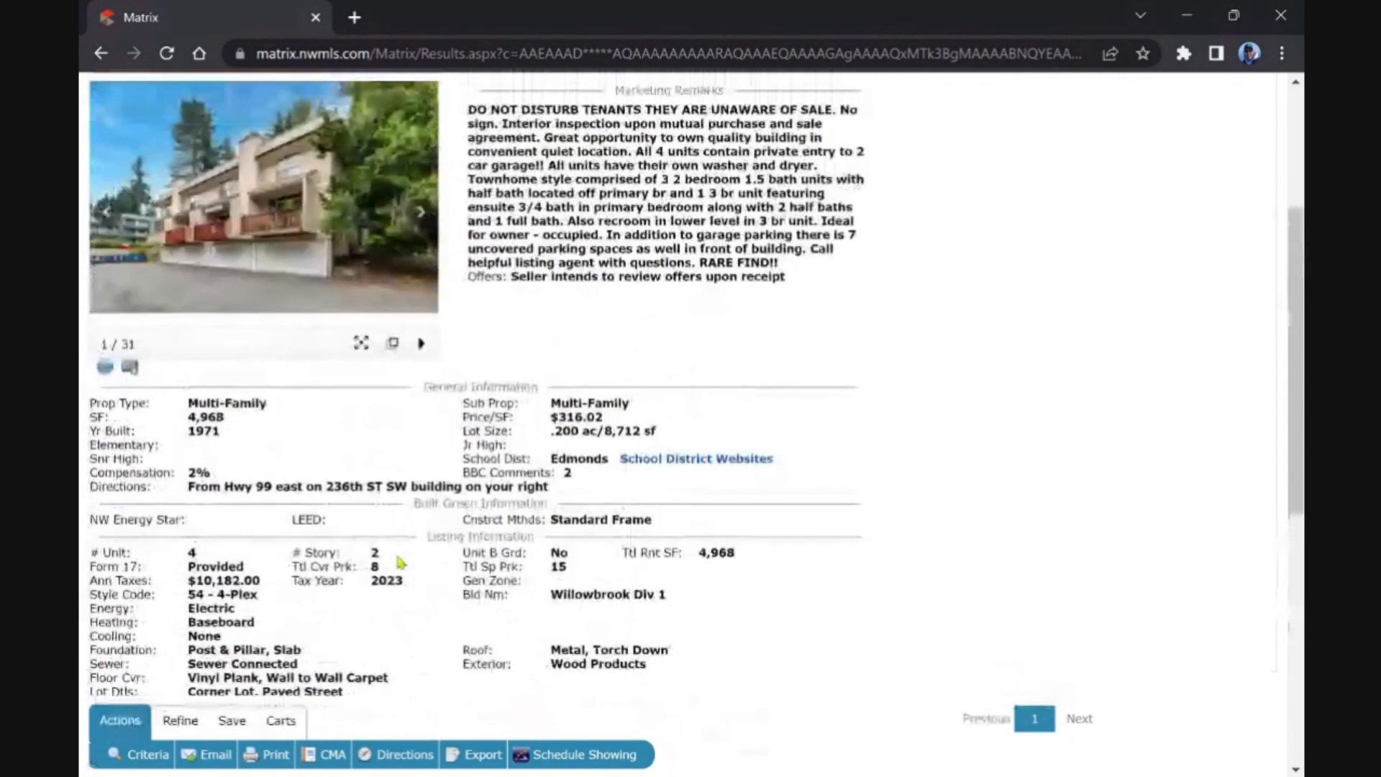
Step: Open the Edmonds 4-plex gallery, browse interior photos through number 18, and close it
left_click(263, 197)
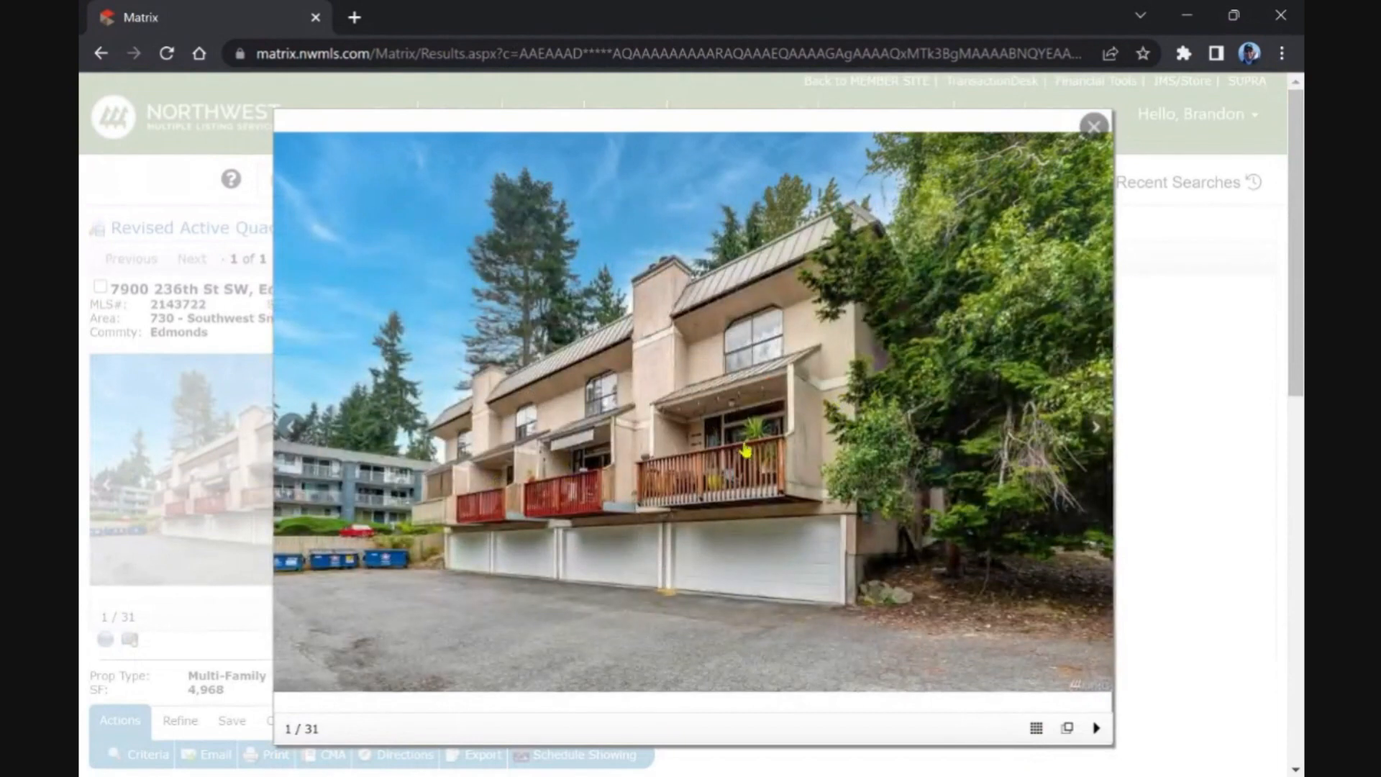
left_click(1095, 426)
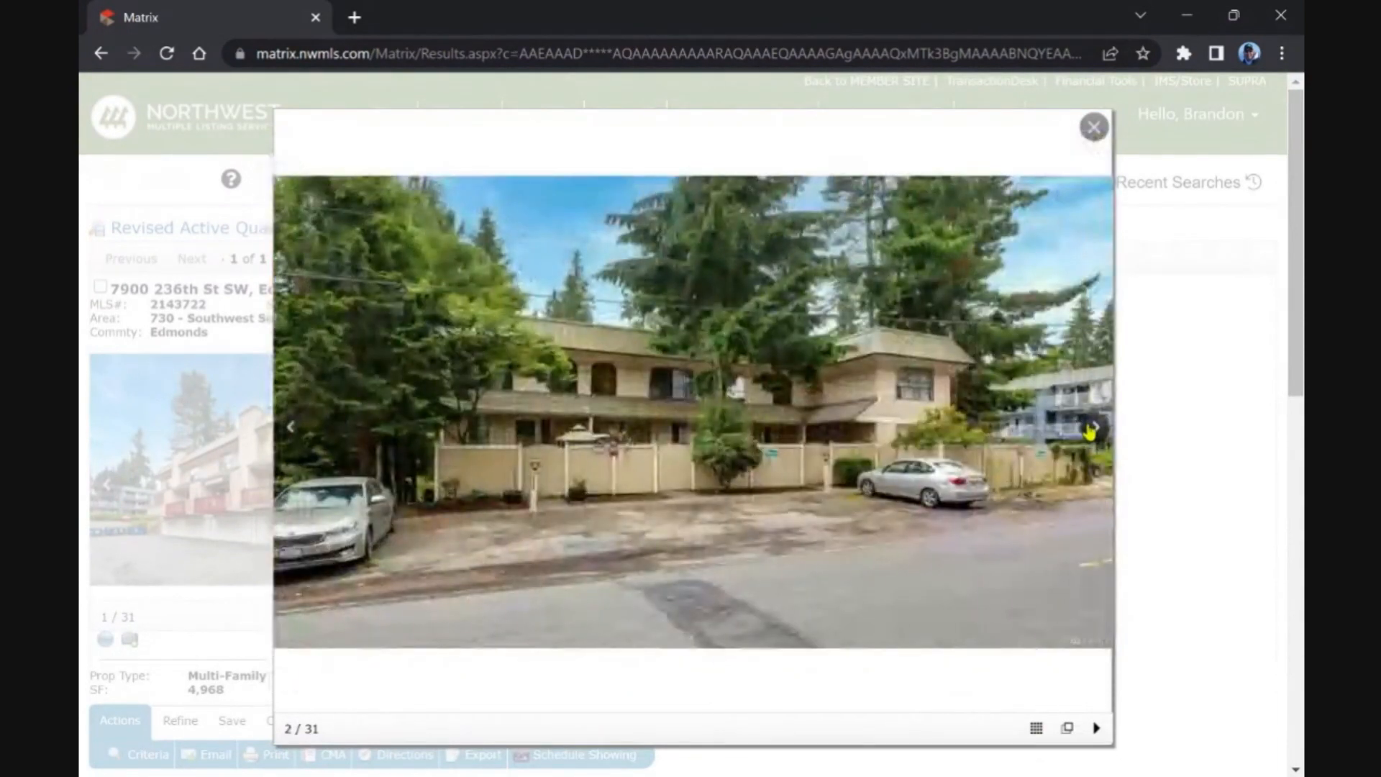
left_click(1094, 428)
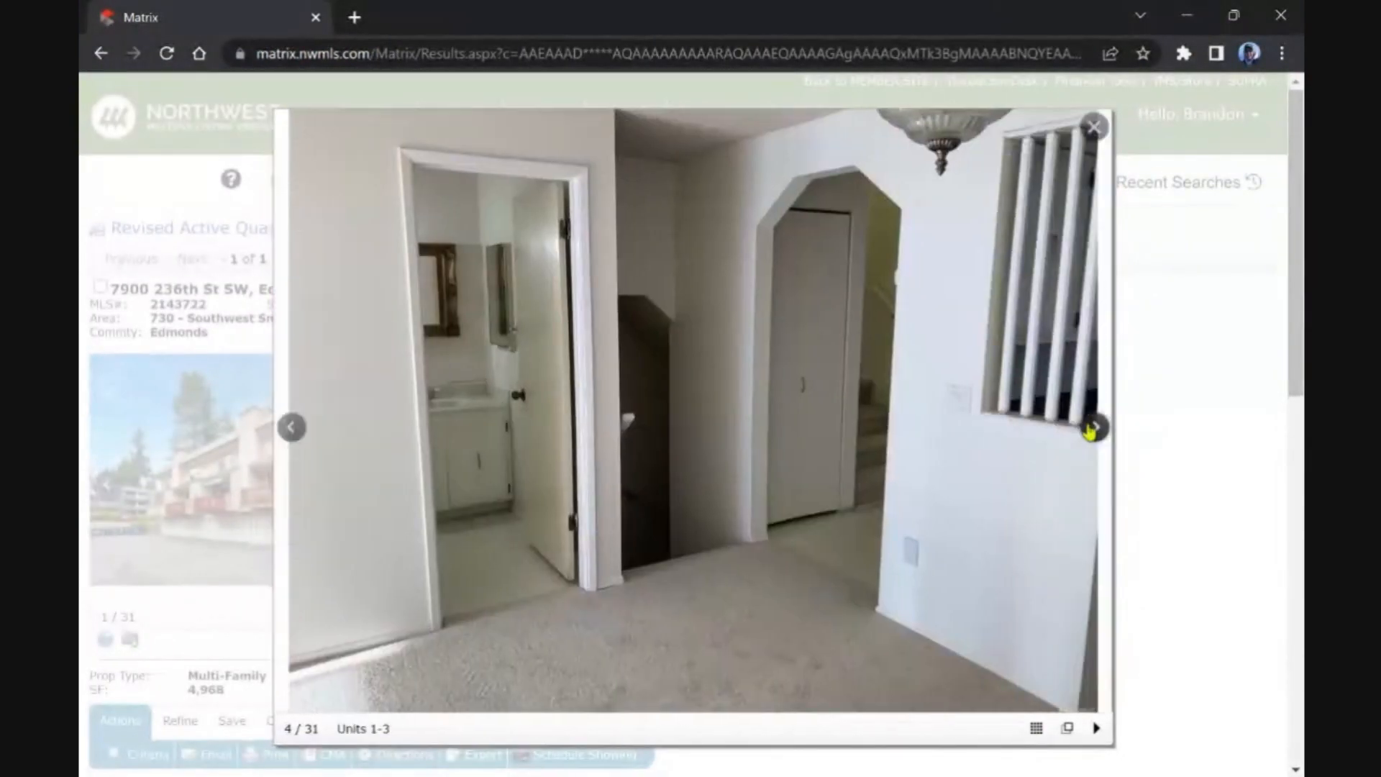
left_click(1095, 427)
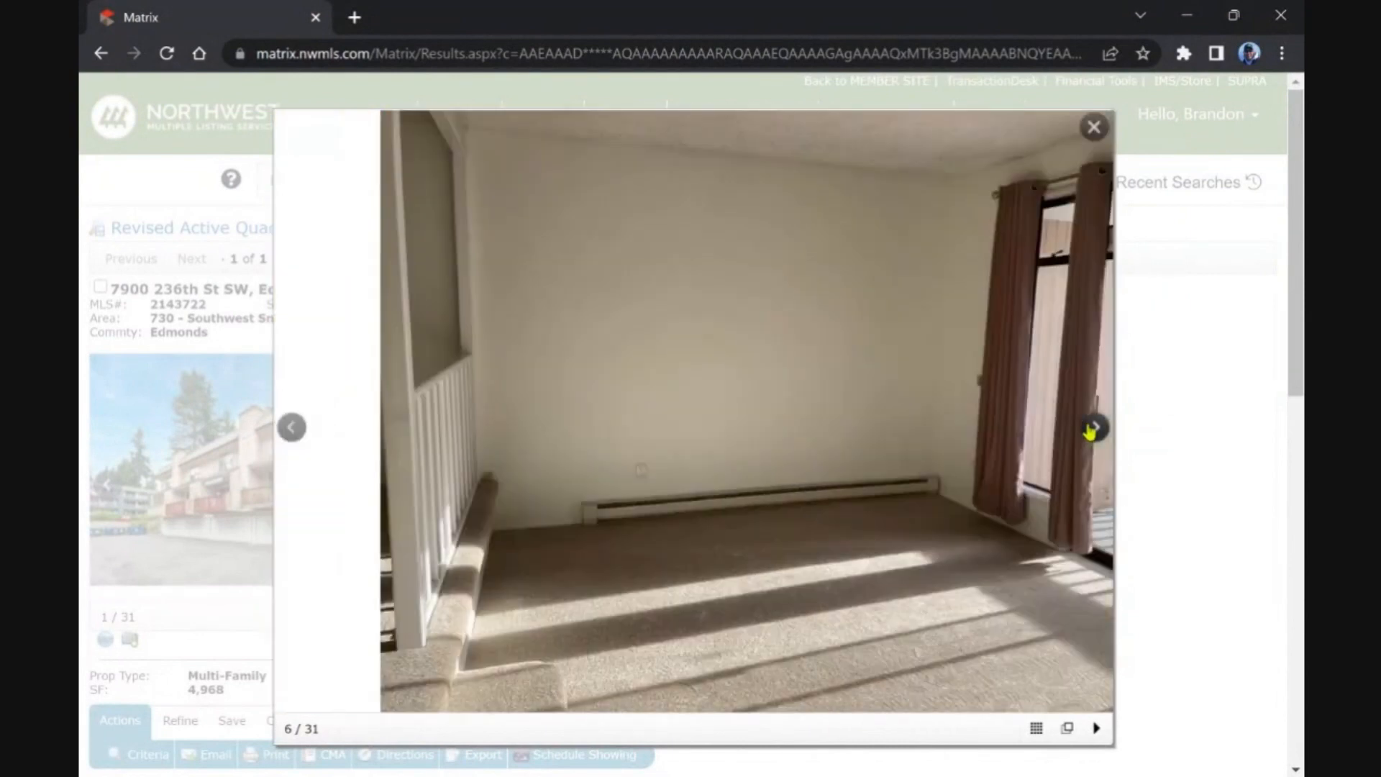
left_click(1093, 427)
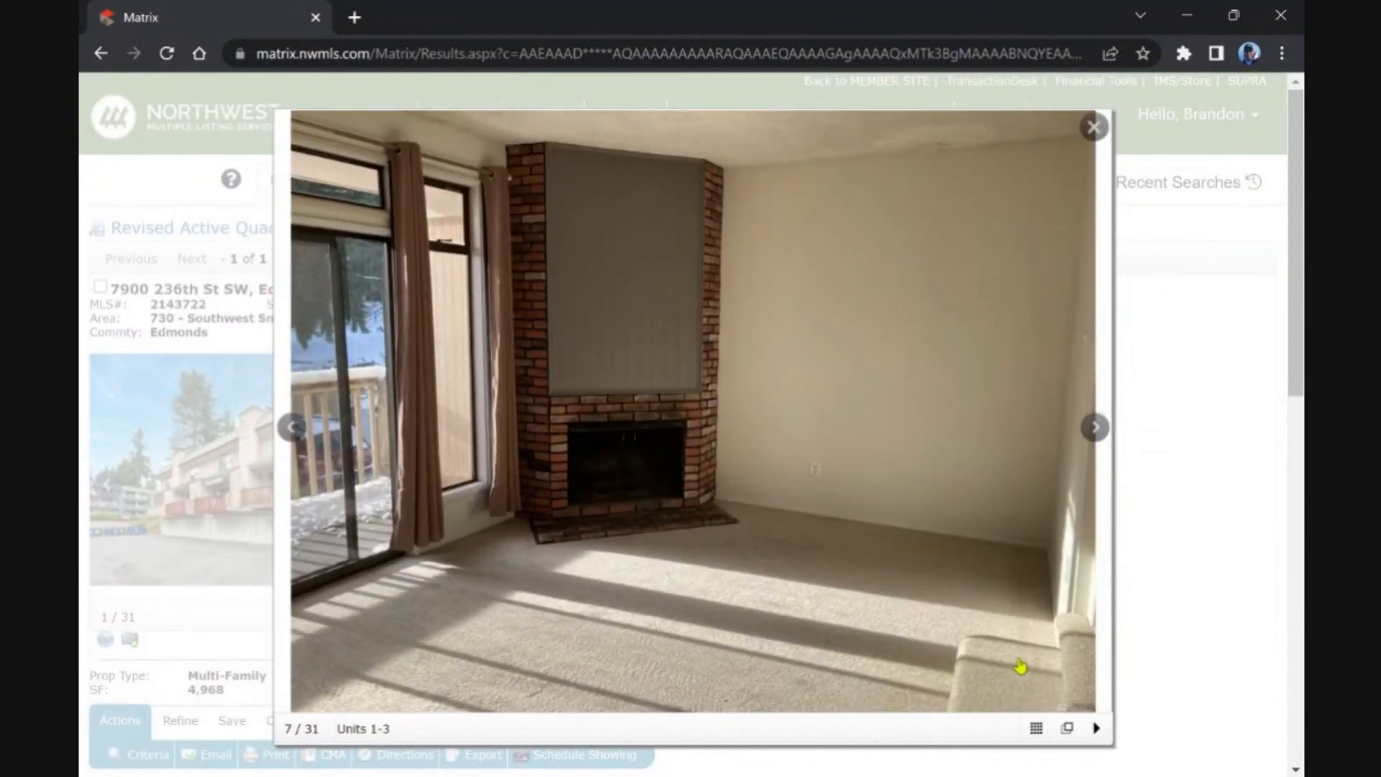
left_click(1094, 427)
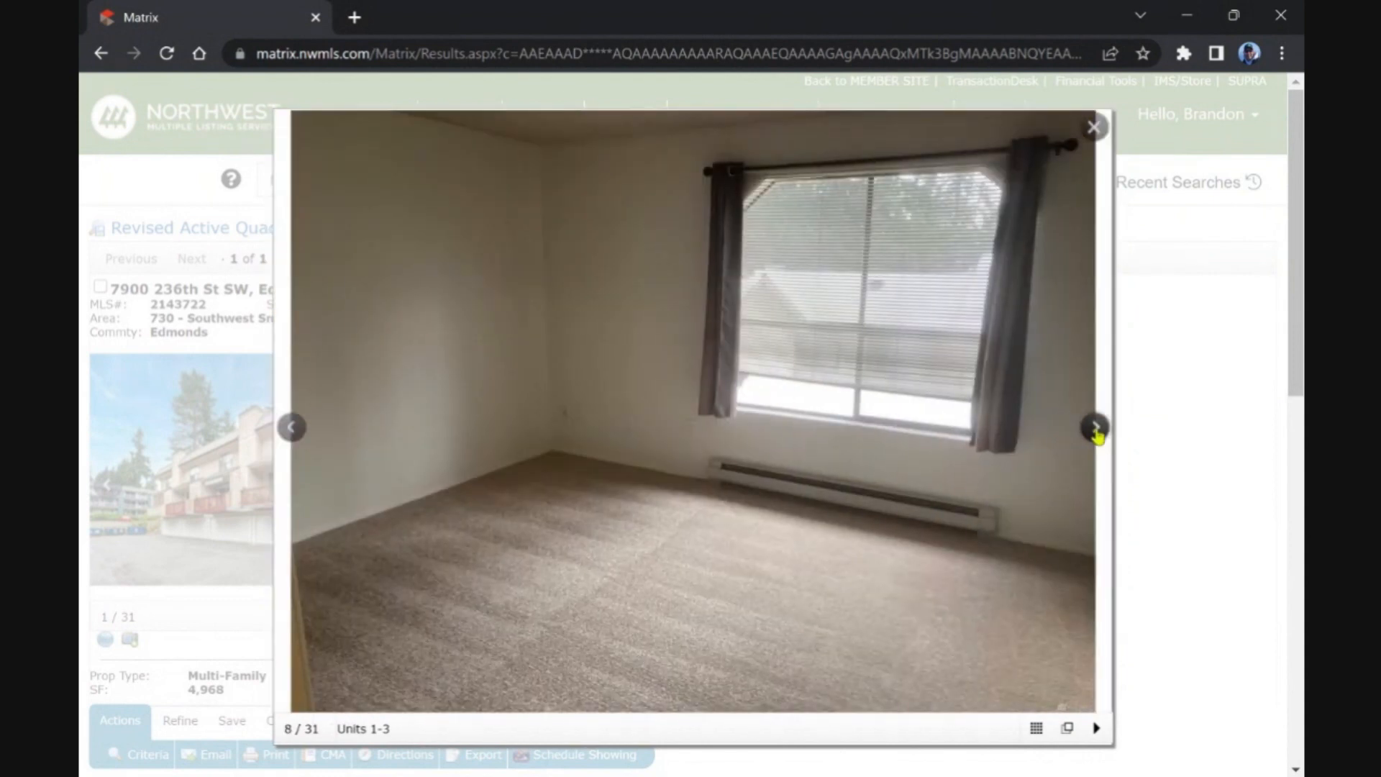
left_click(1093, 427)
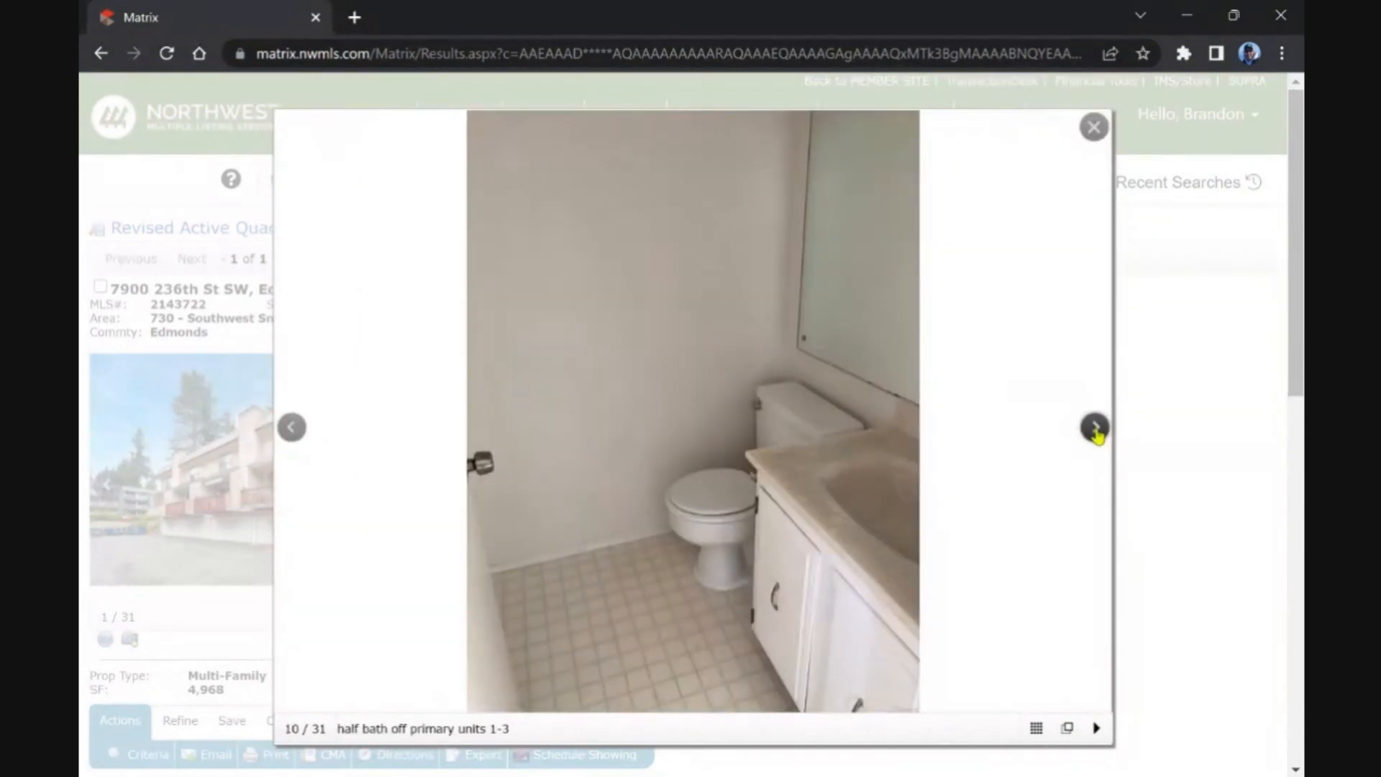
left_click(1095, 427)
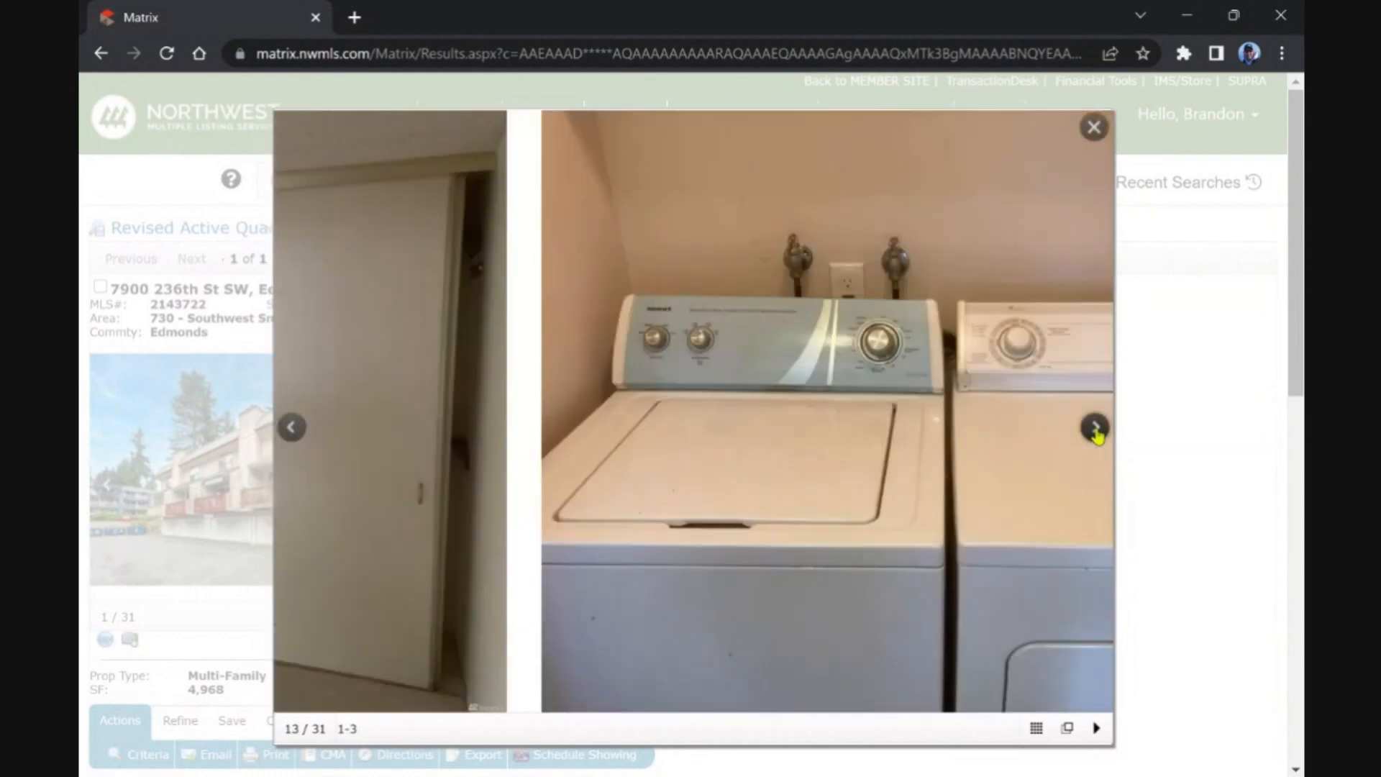
left_click(1095, 427)
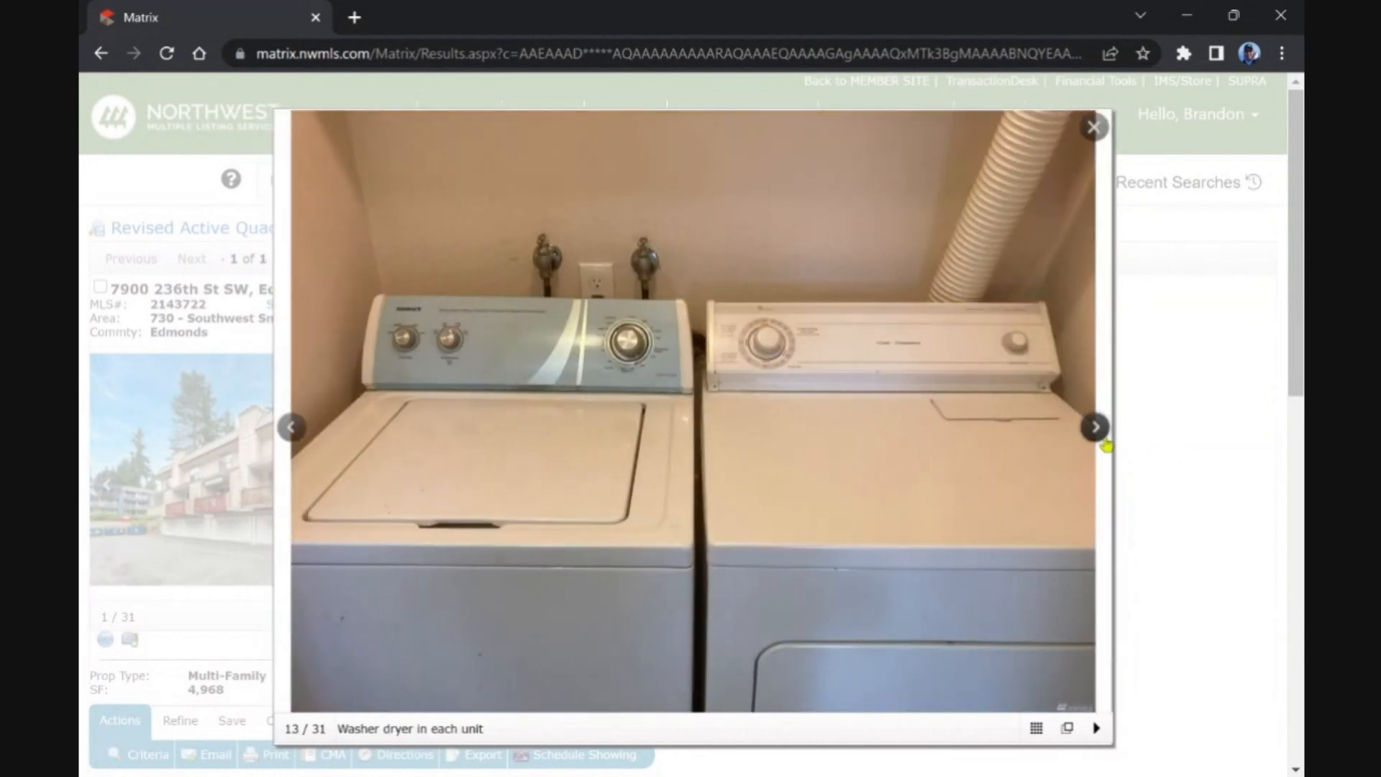
left_click(1094, 427)
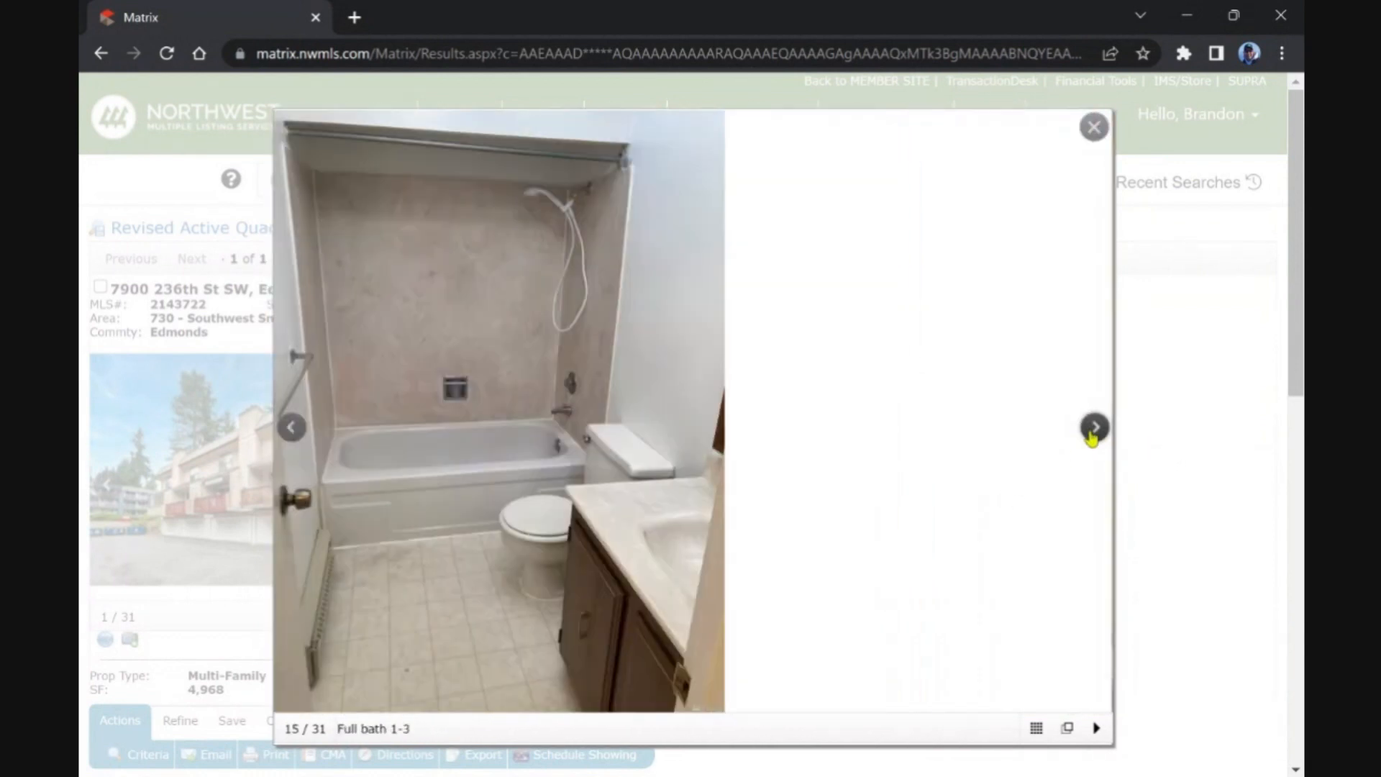
left_click(1094, 427)
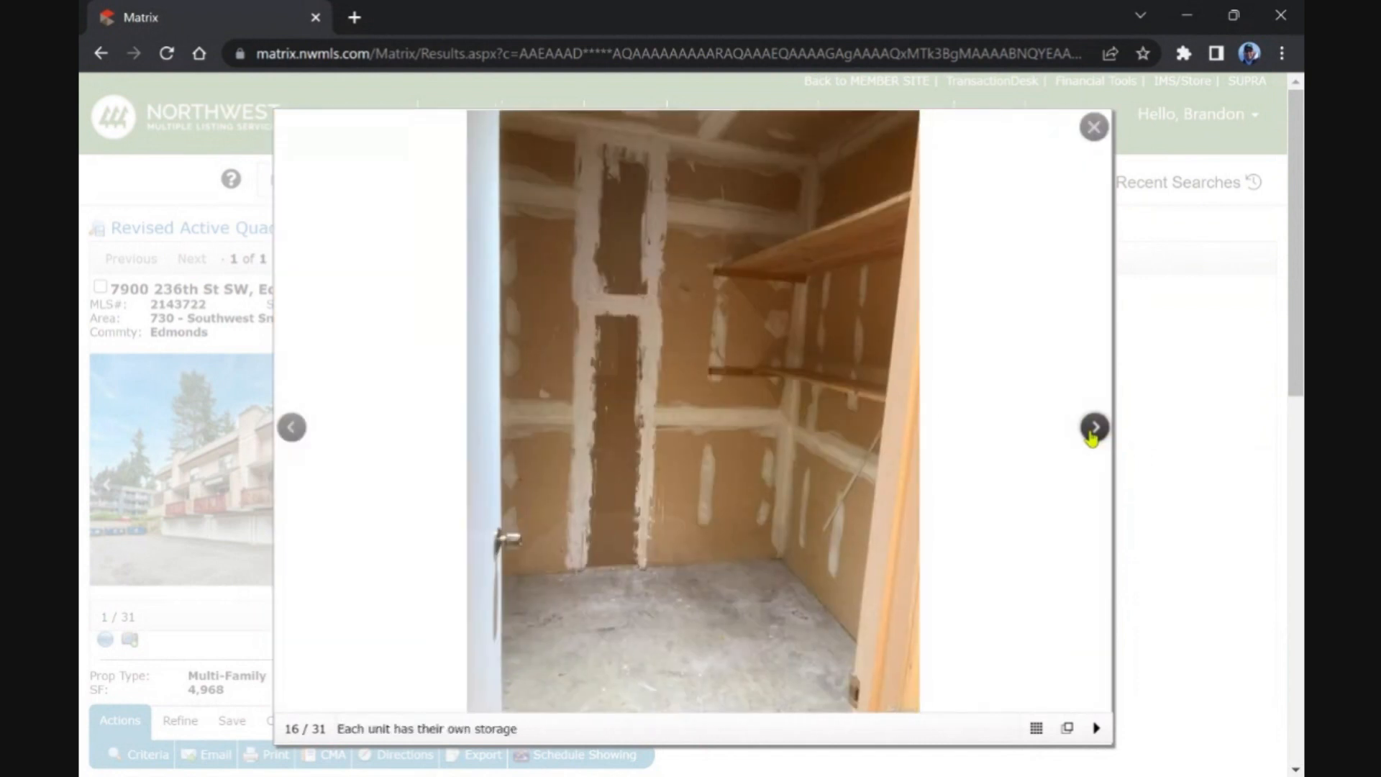
left_click(1094, 427)
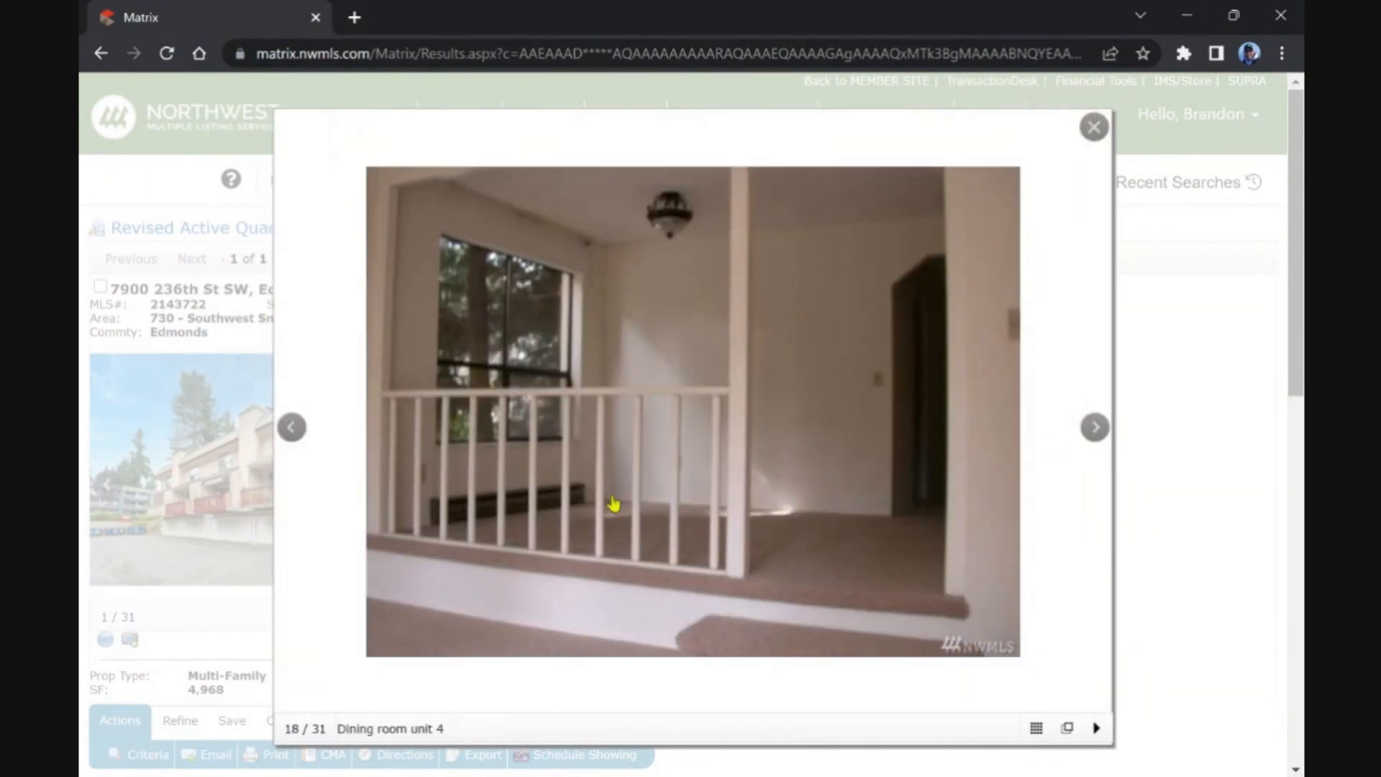
left_click(1094, 427)
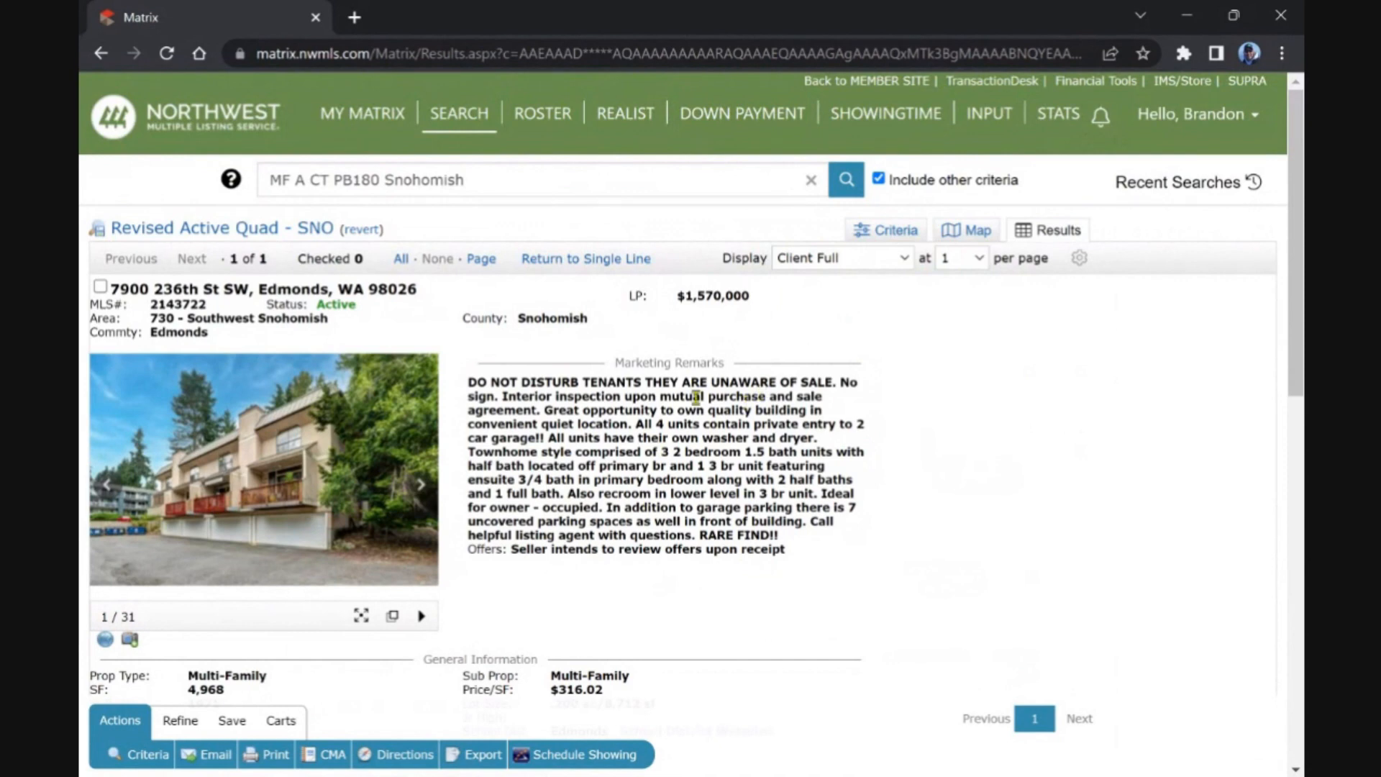
scroll("down", 3)
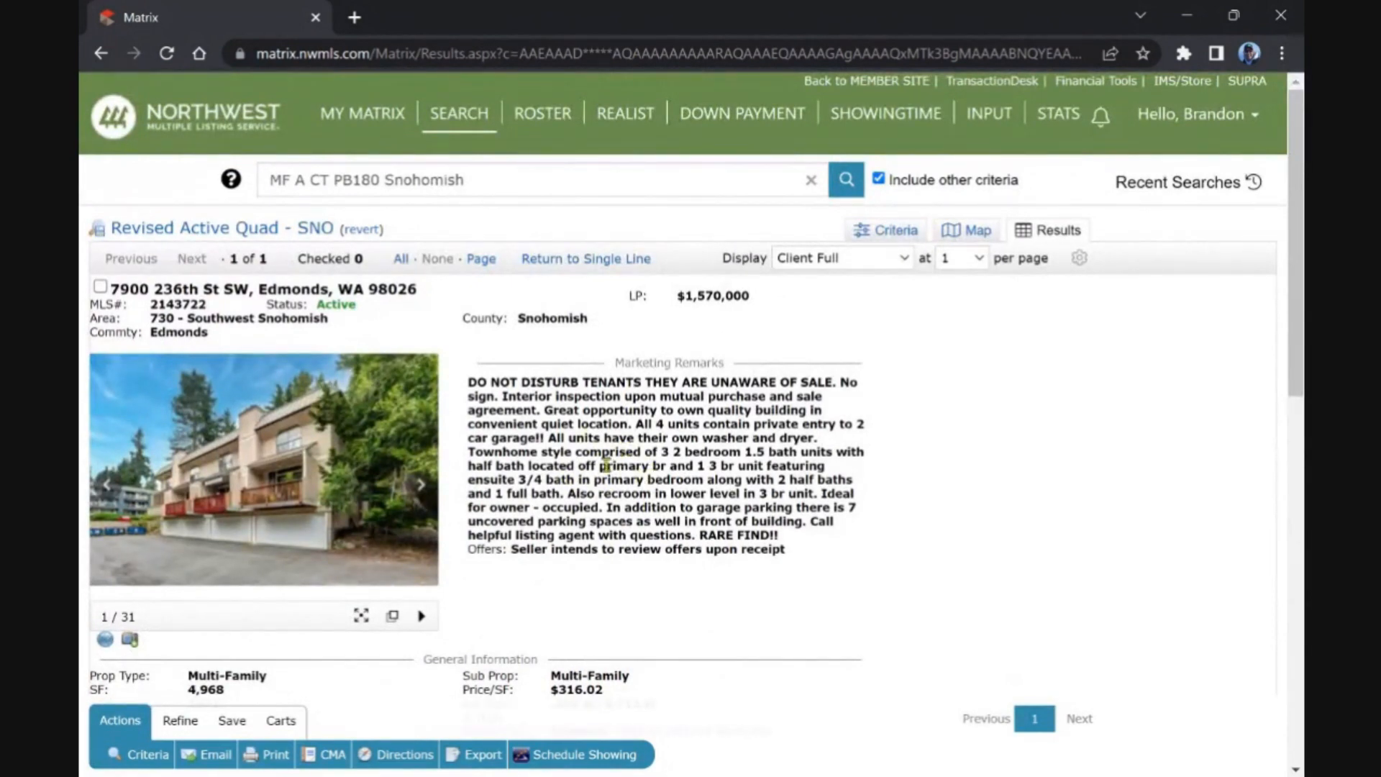
scroll("down", 3)
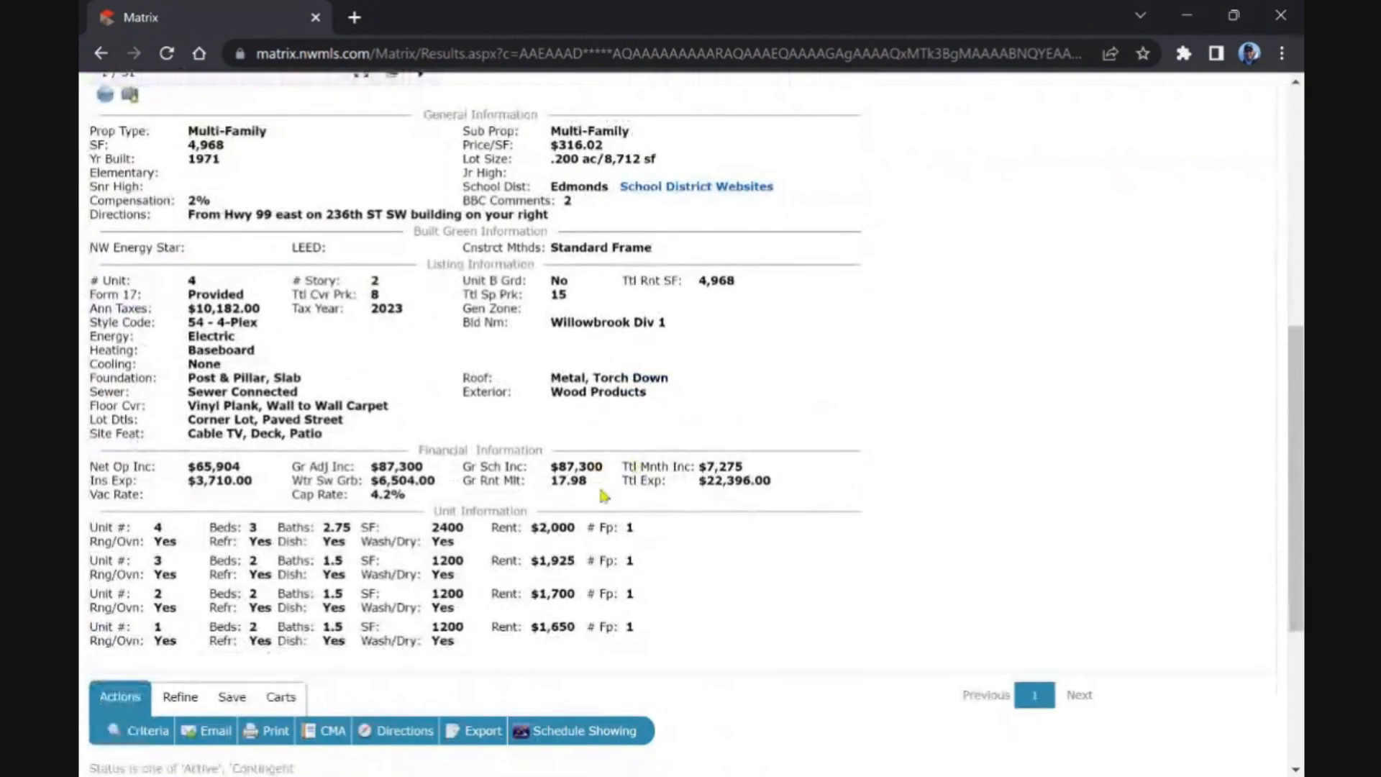
mouse_move(569, 542)
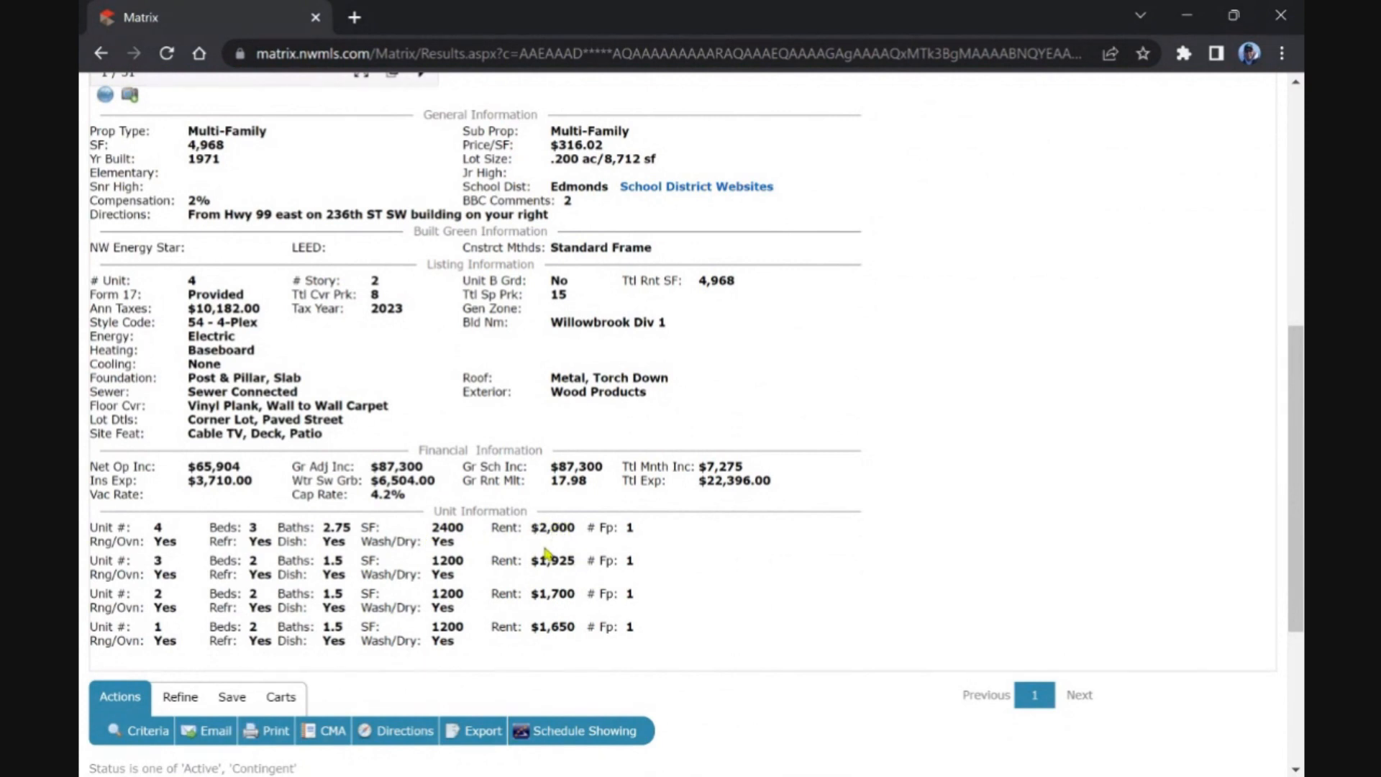
mouse_move(484, 535)
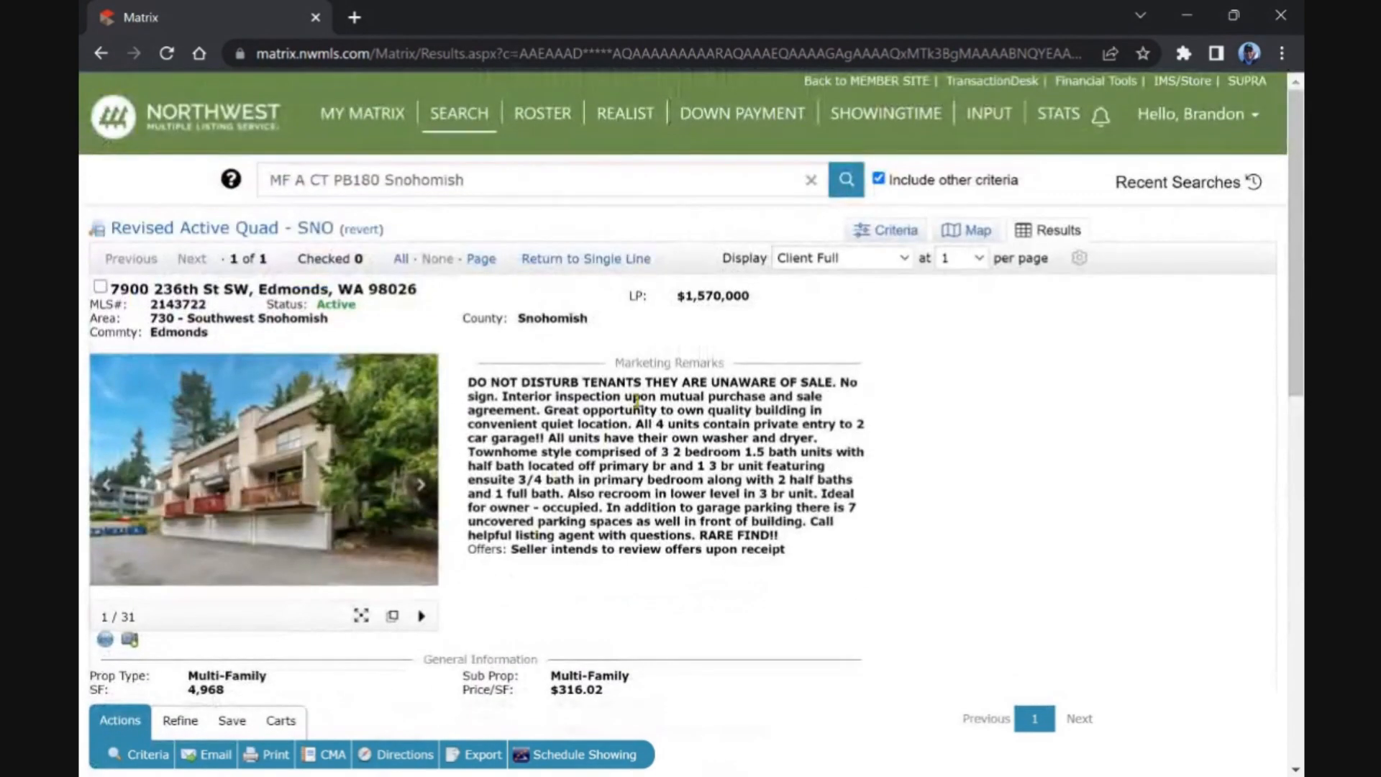
Step: From the dashboard, open the two new Active Triplex - King listings
left_click(362, 113)
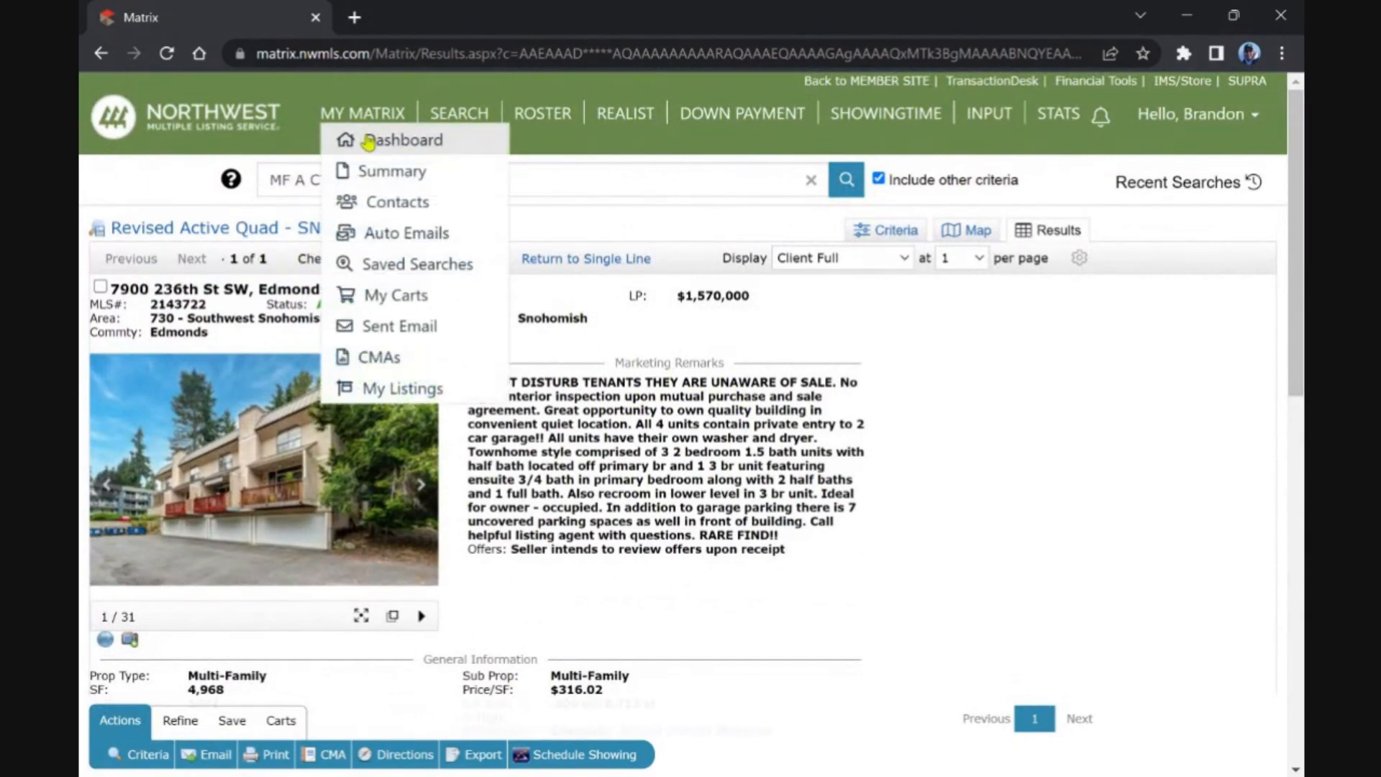
left_click(401, 141)
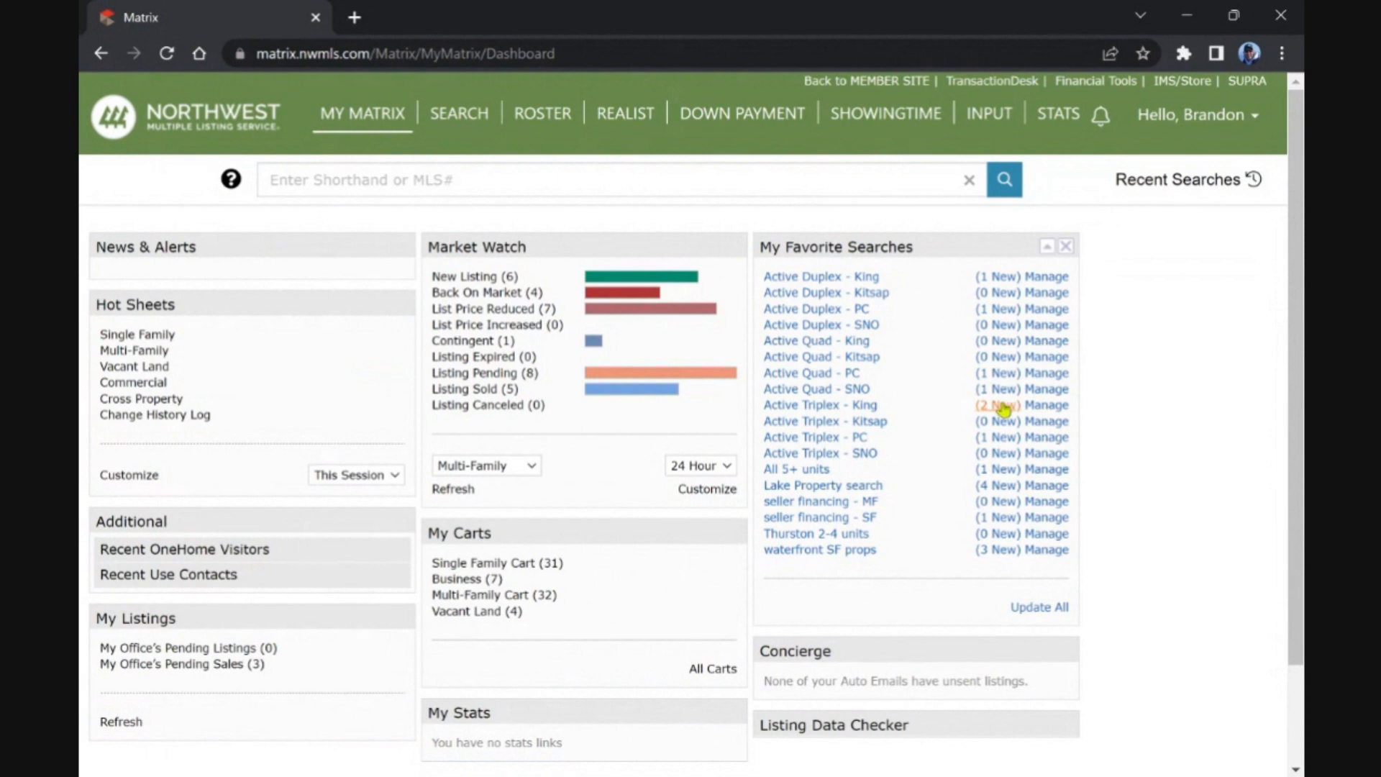
left_click(820, 404)
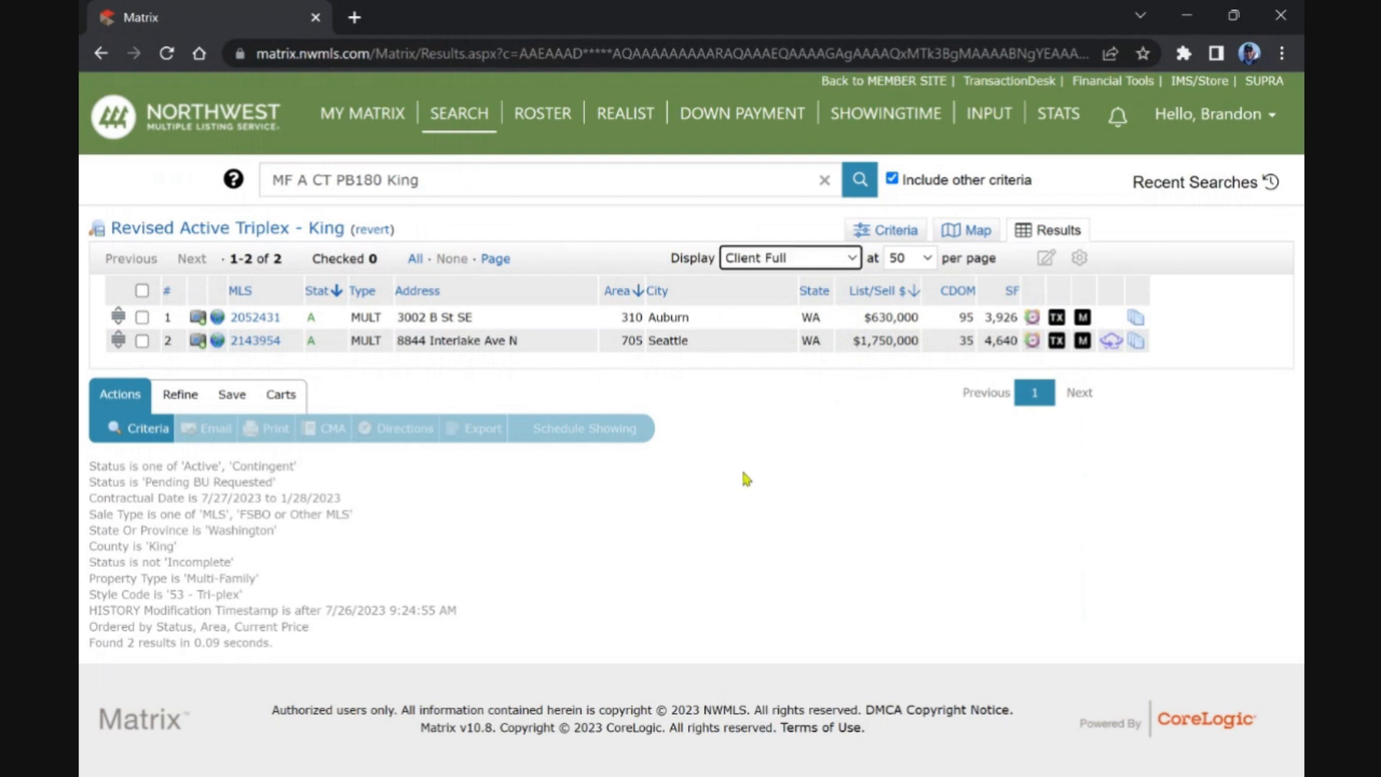
Step: View the Auburn triplex in full detail, then move to the Seattle triplex on Interlake Ave N
left_click(240, 317)
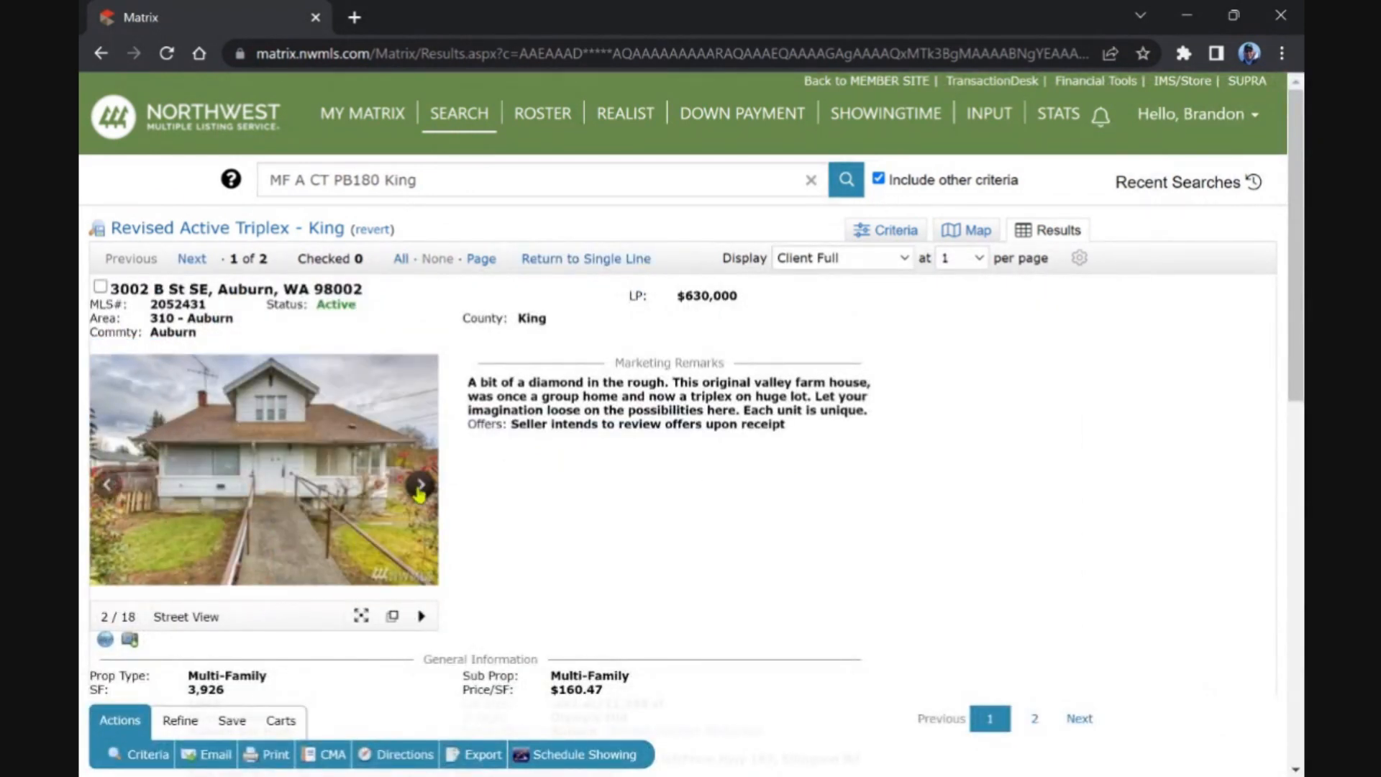
left_click(420, 484)
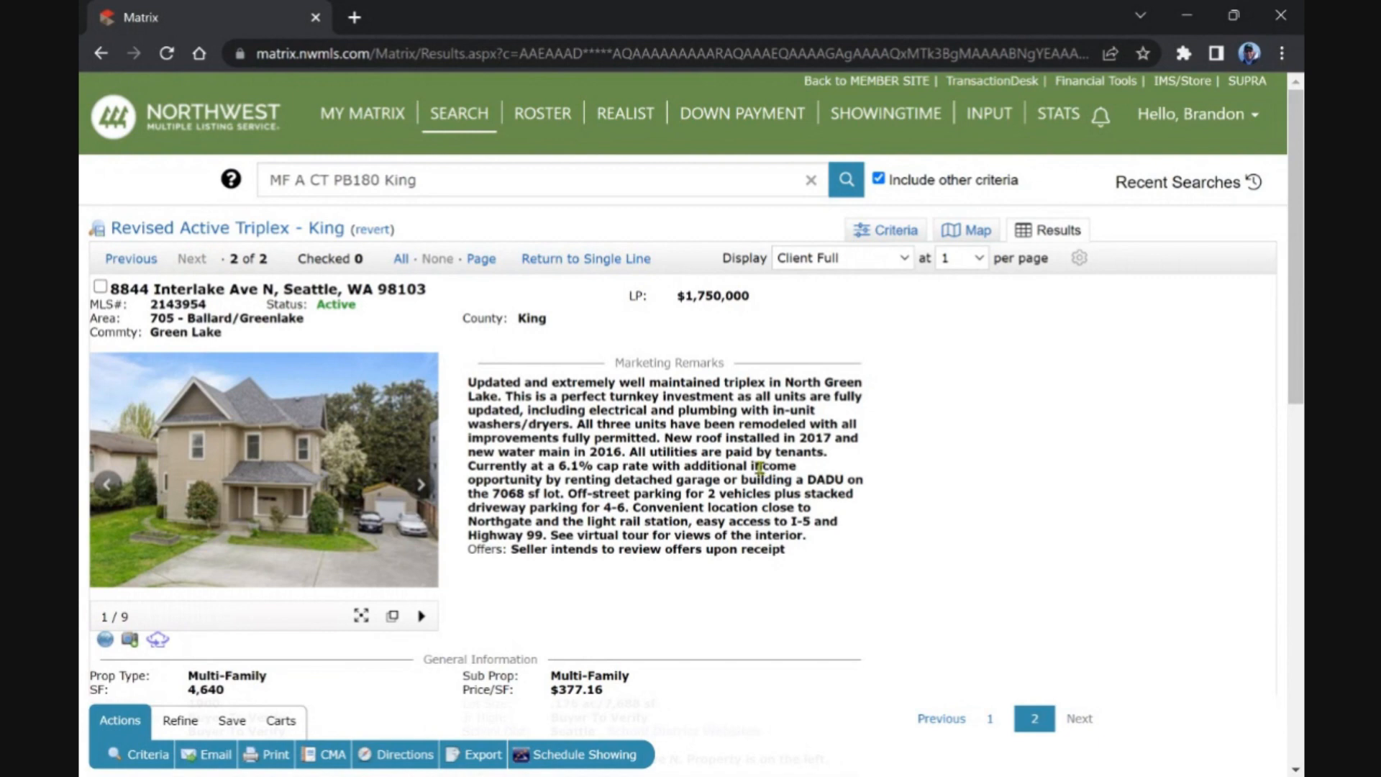
scroll("down", 3)
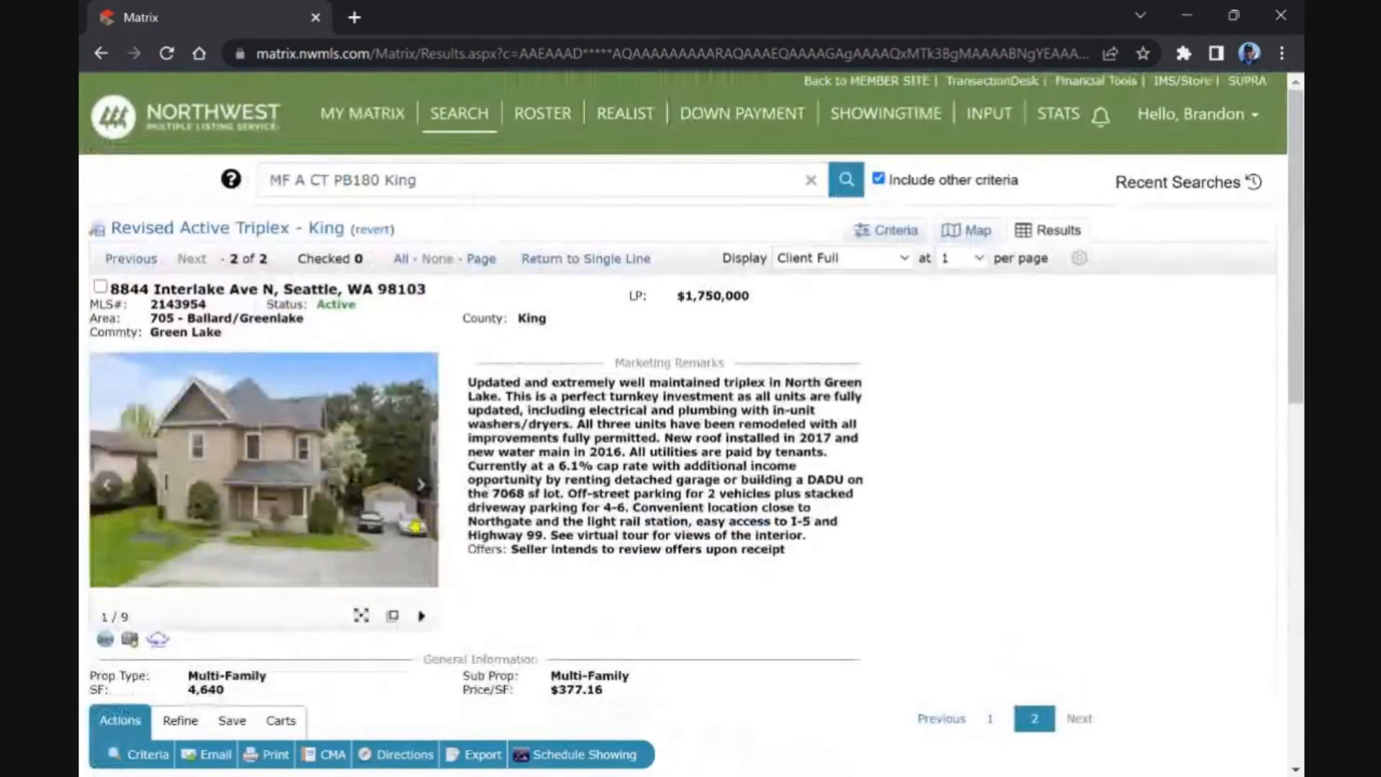
left_click(362, 113)
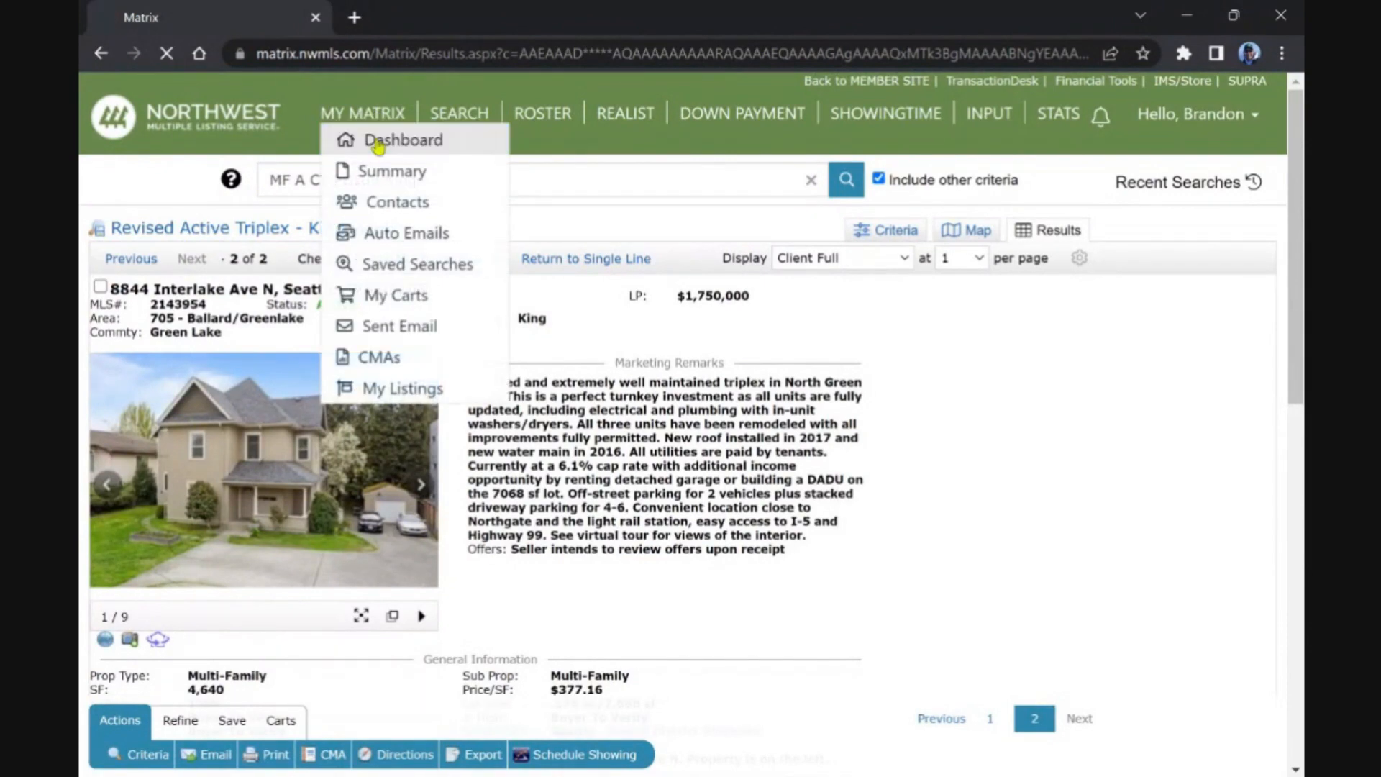
Step: From the dashboard, open the new All 5+ units listing on 1st Ave NE, Shoreline, and scroll its details
left_click(401, 141)
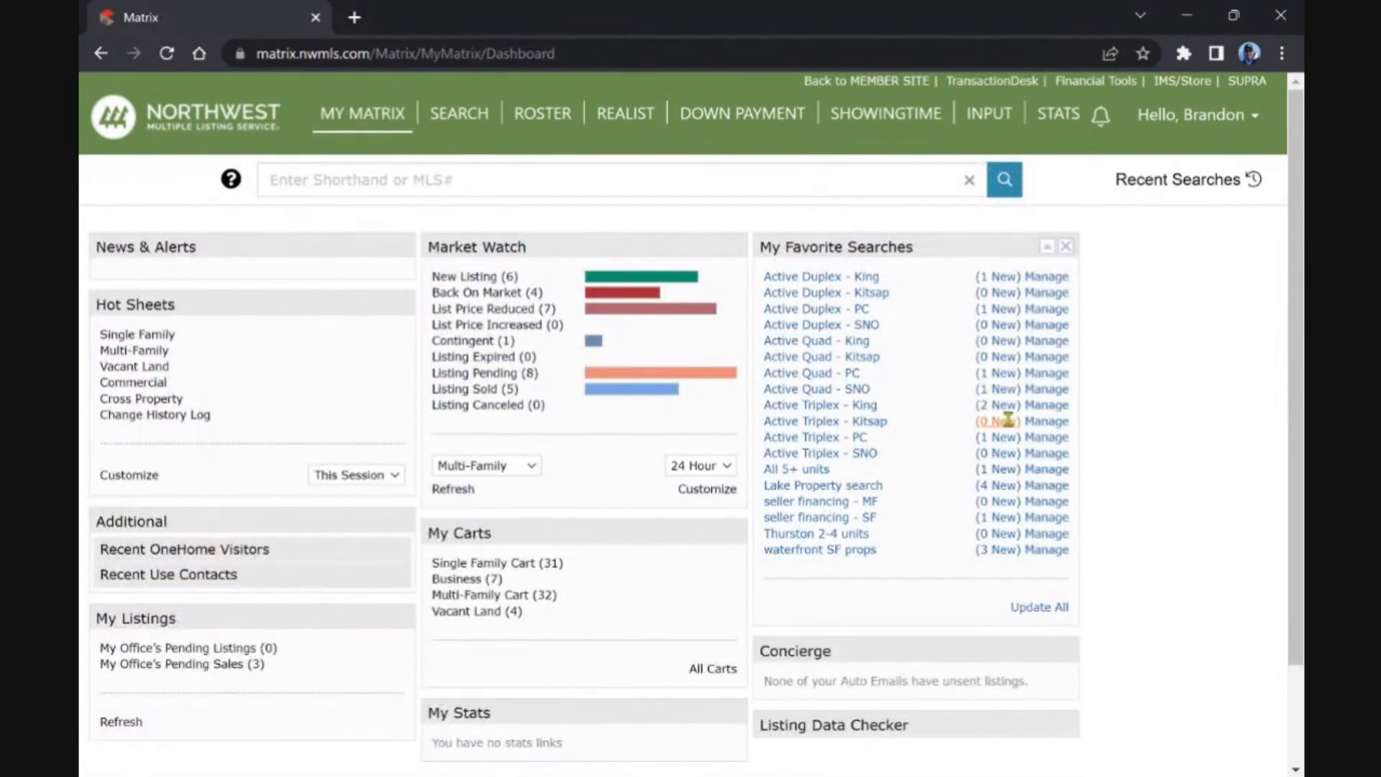
mouse_move(997, 468)
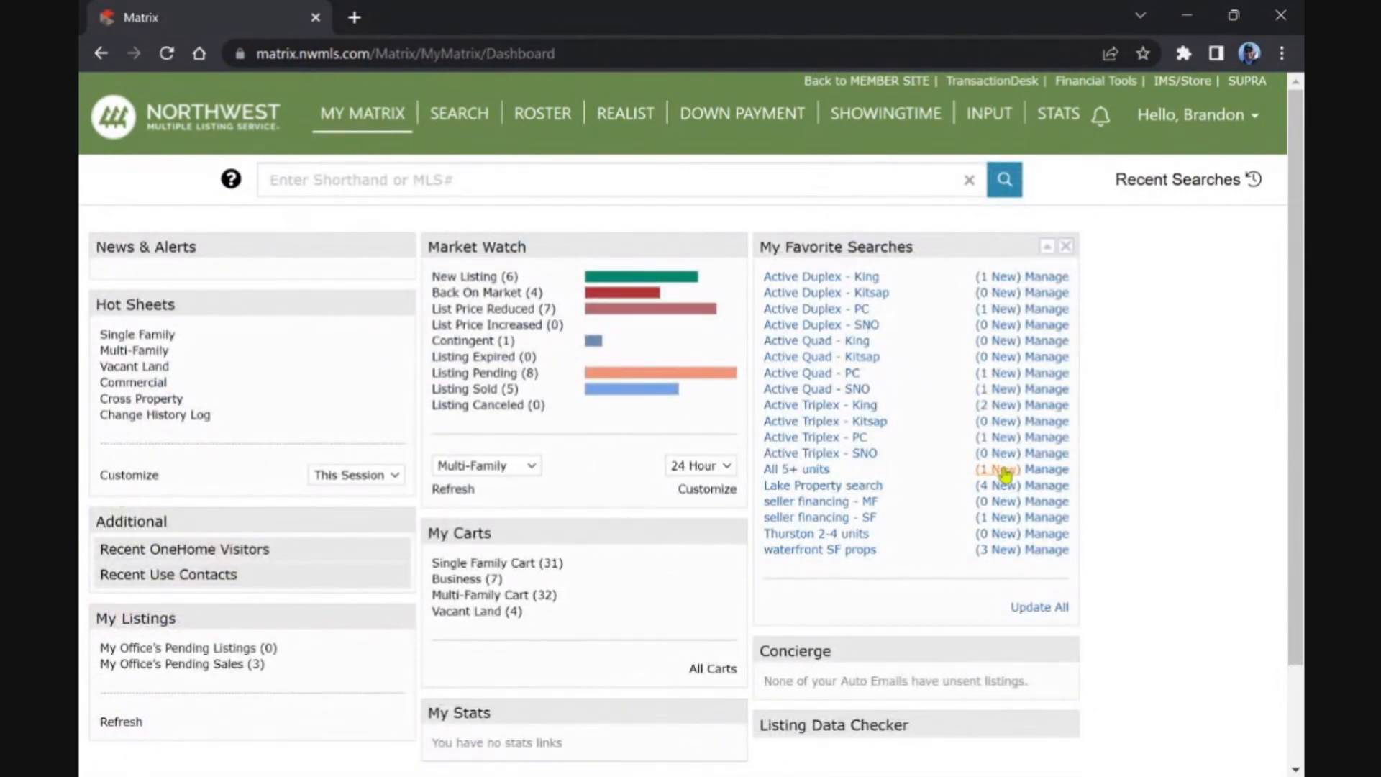
left_click(796, 468)
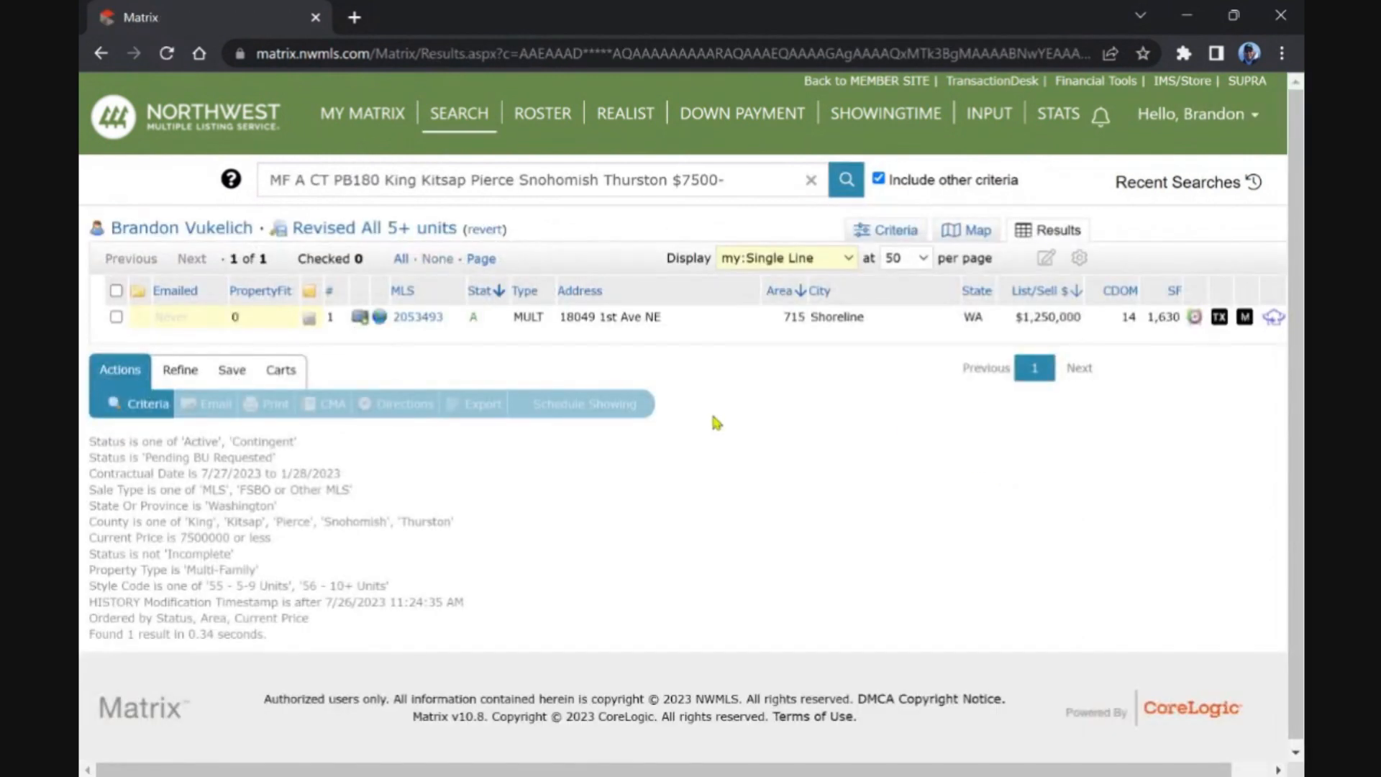
mouse_move(738, 364)
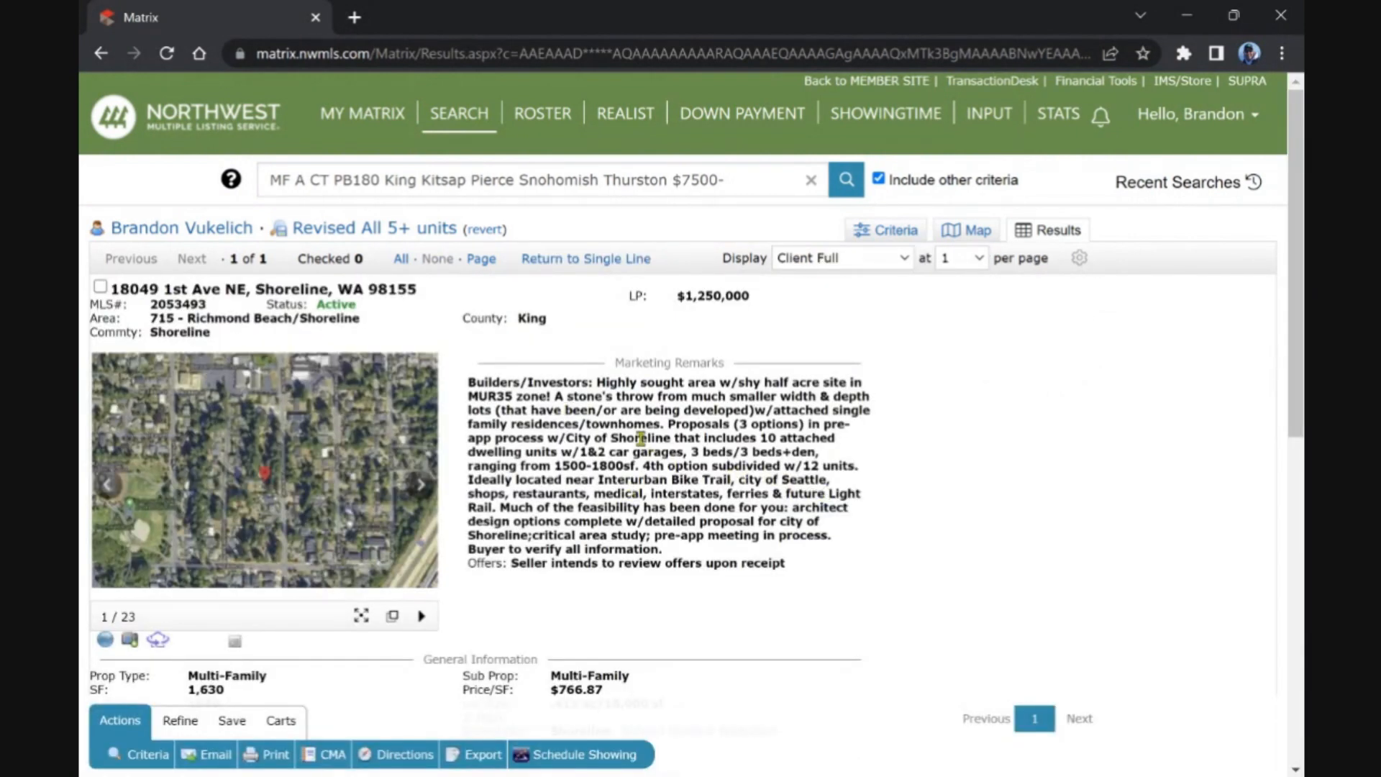
scroll("down", 3)
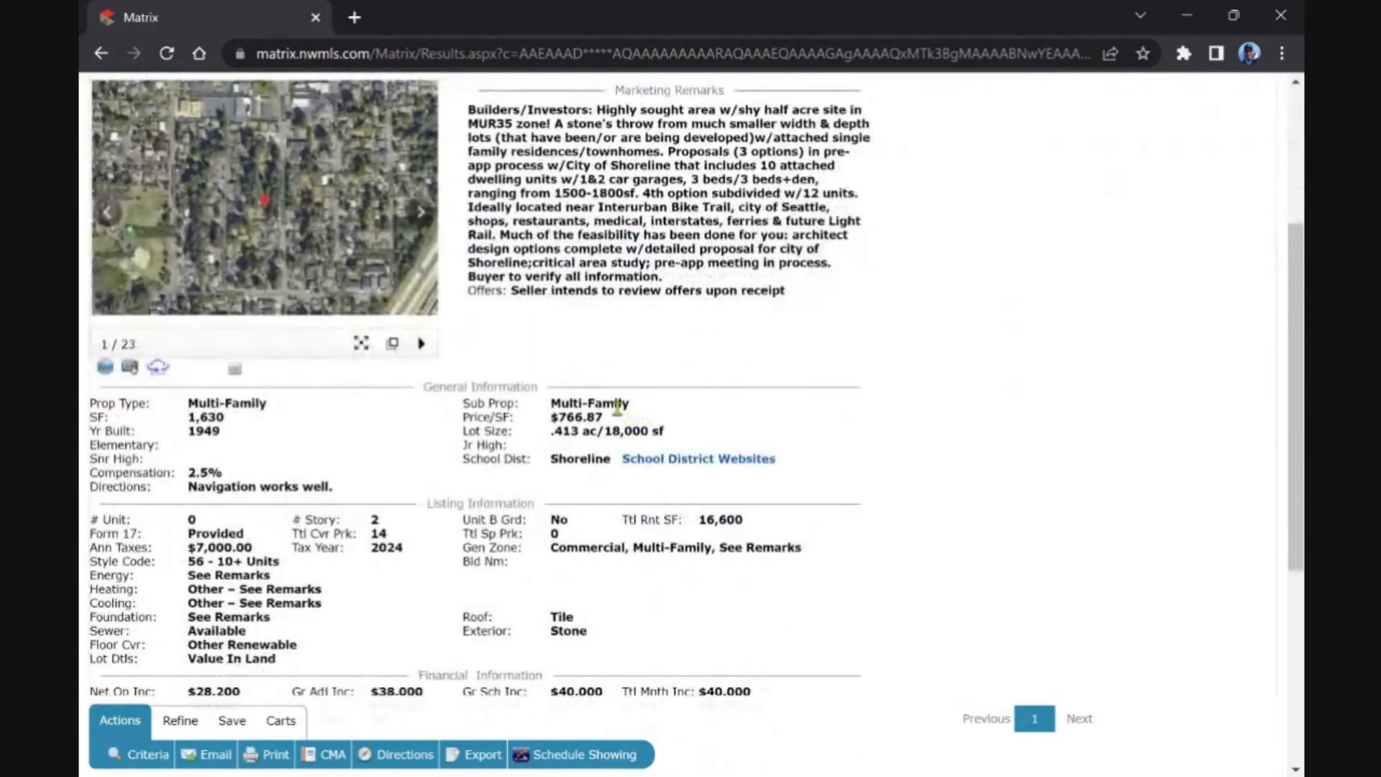
scroll("down", 3)
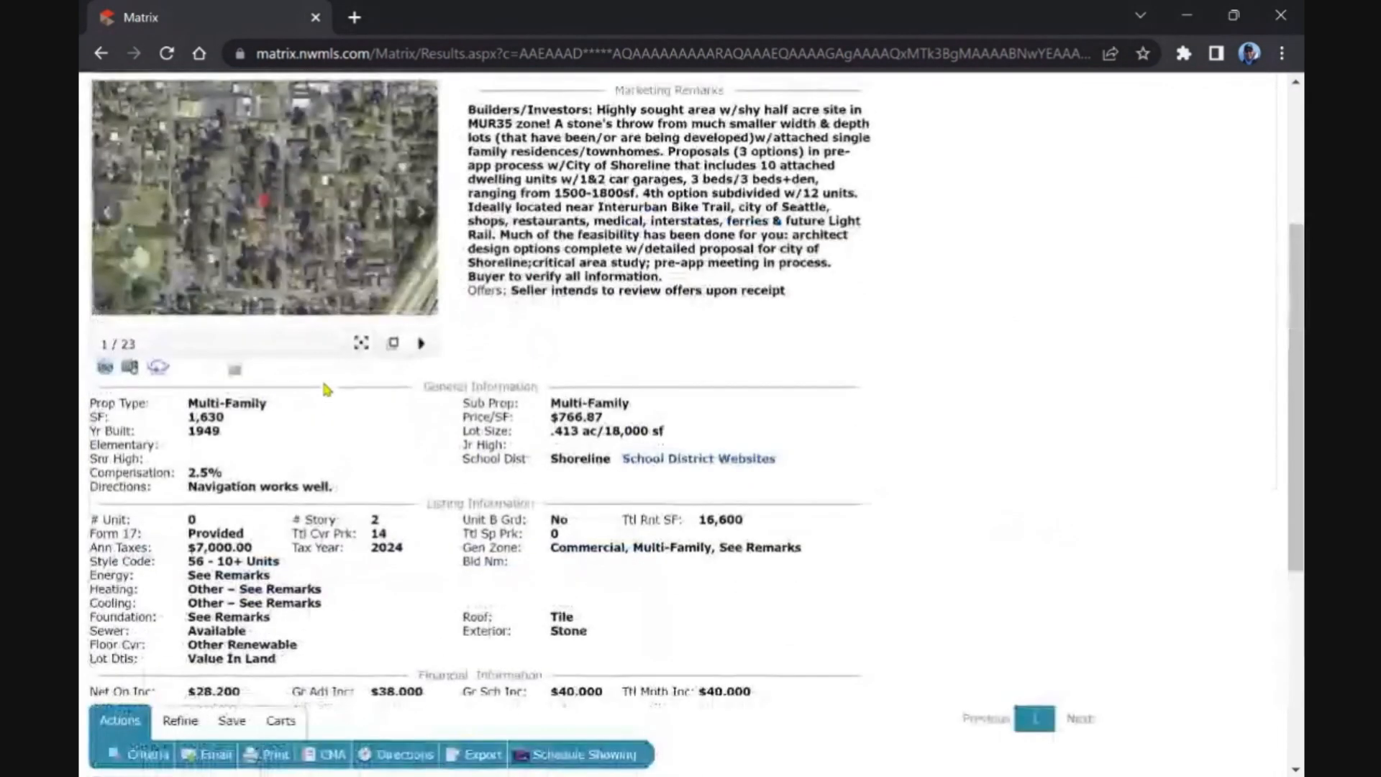
scroll("up", 3)
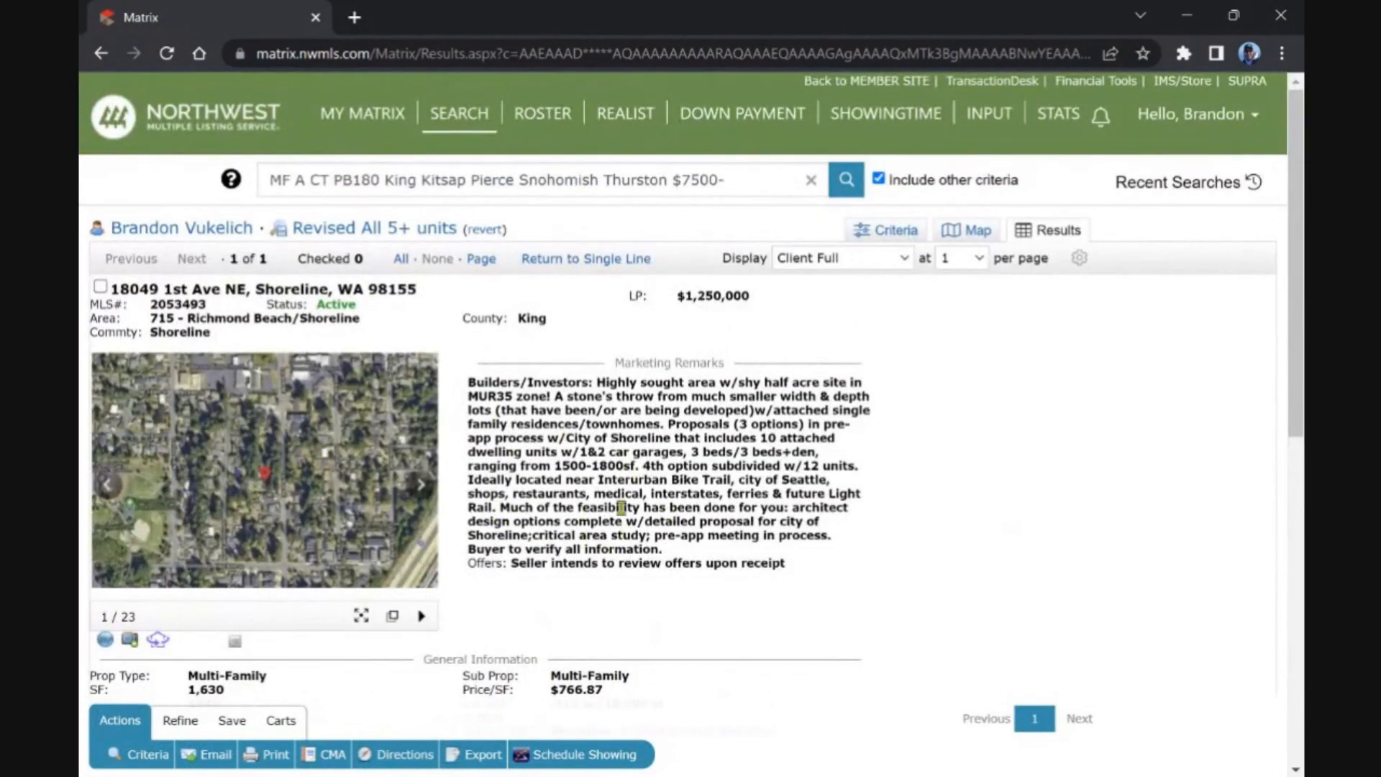
left_click(361, 113)
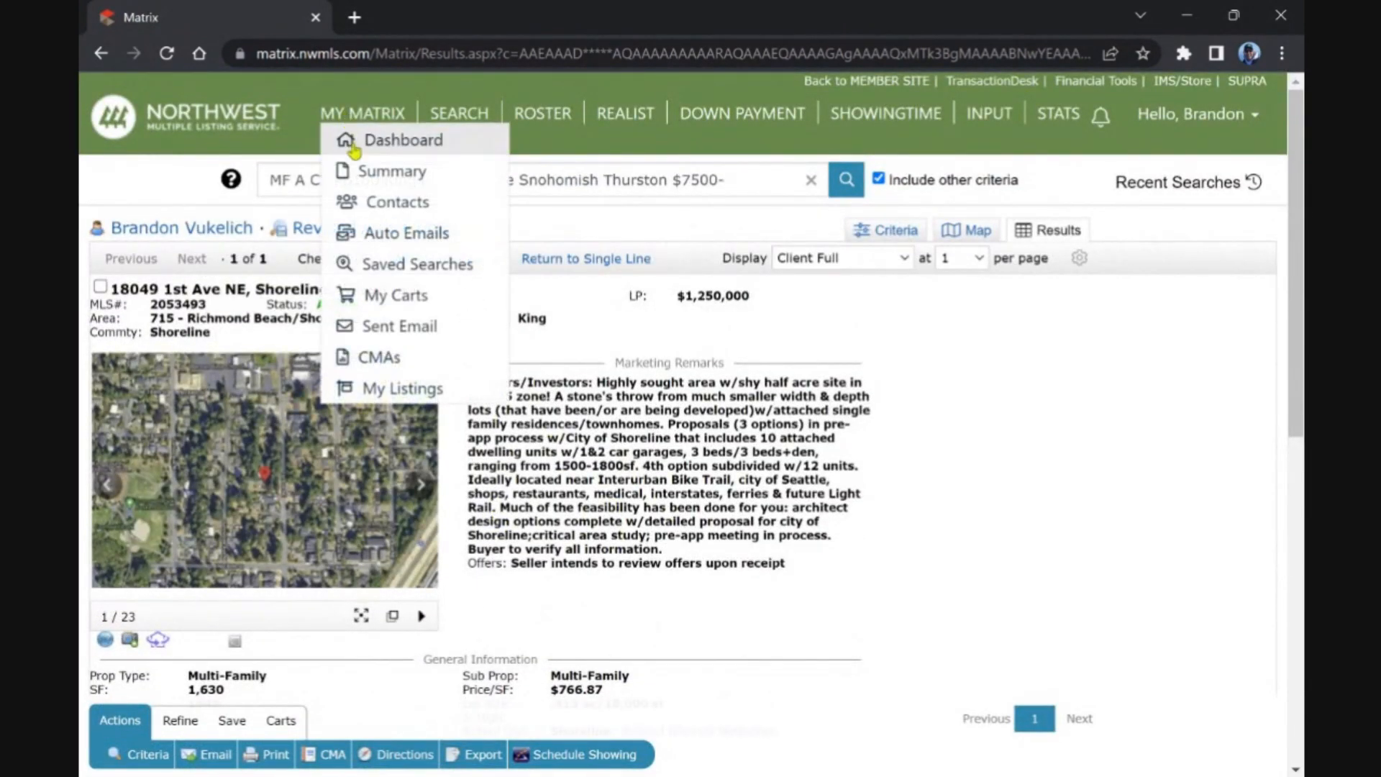
Step: Choose Dashboard from My Matrix to show the favorite searches list again
left_click(403, 141)
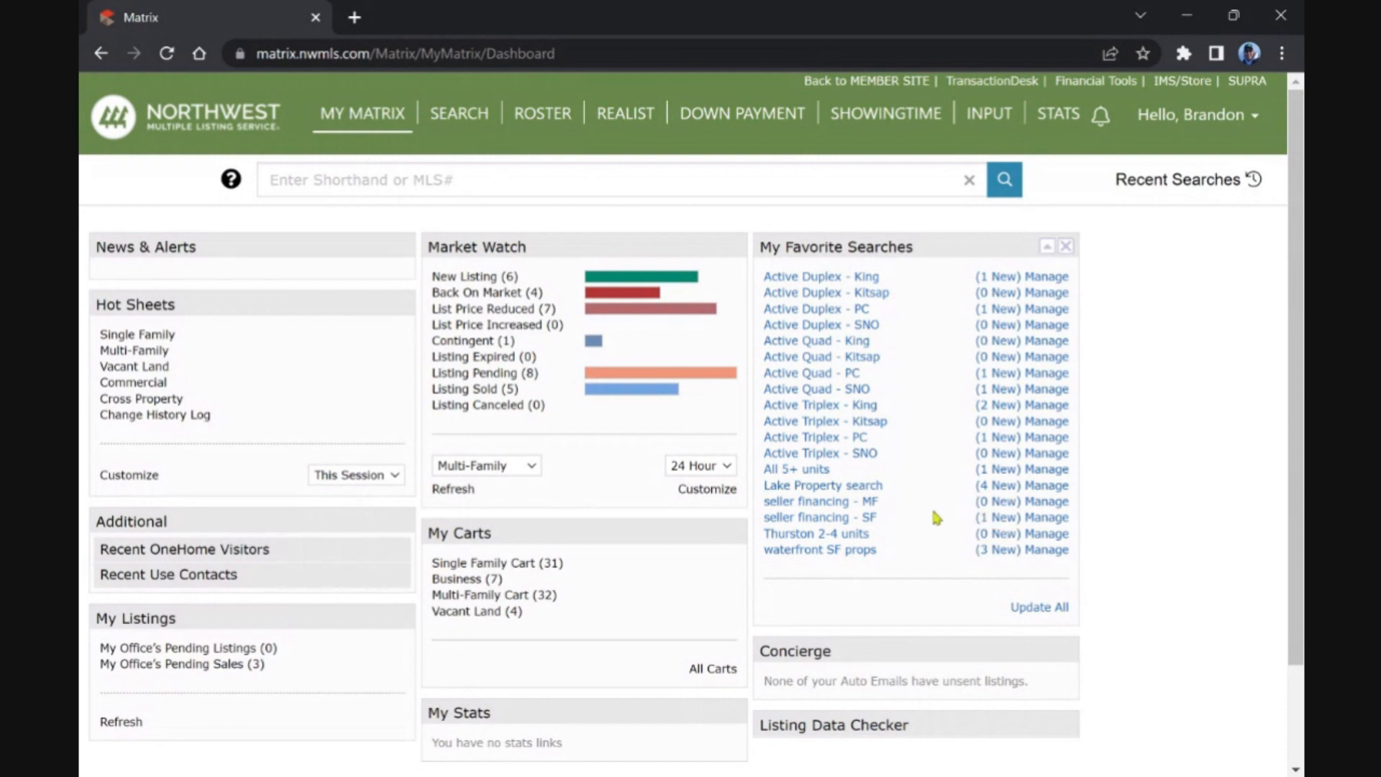
mouse_move(795, 467)
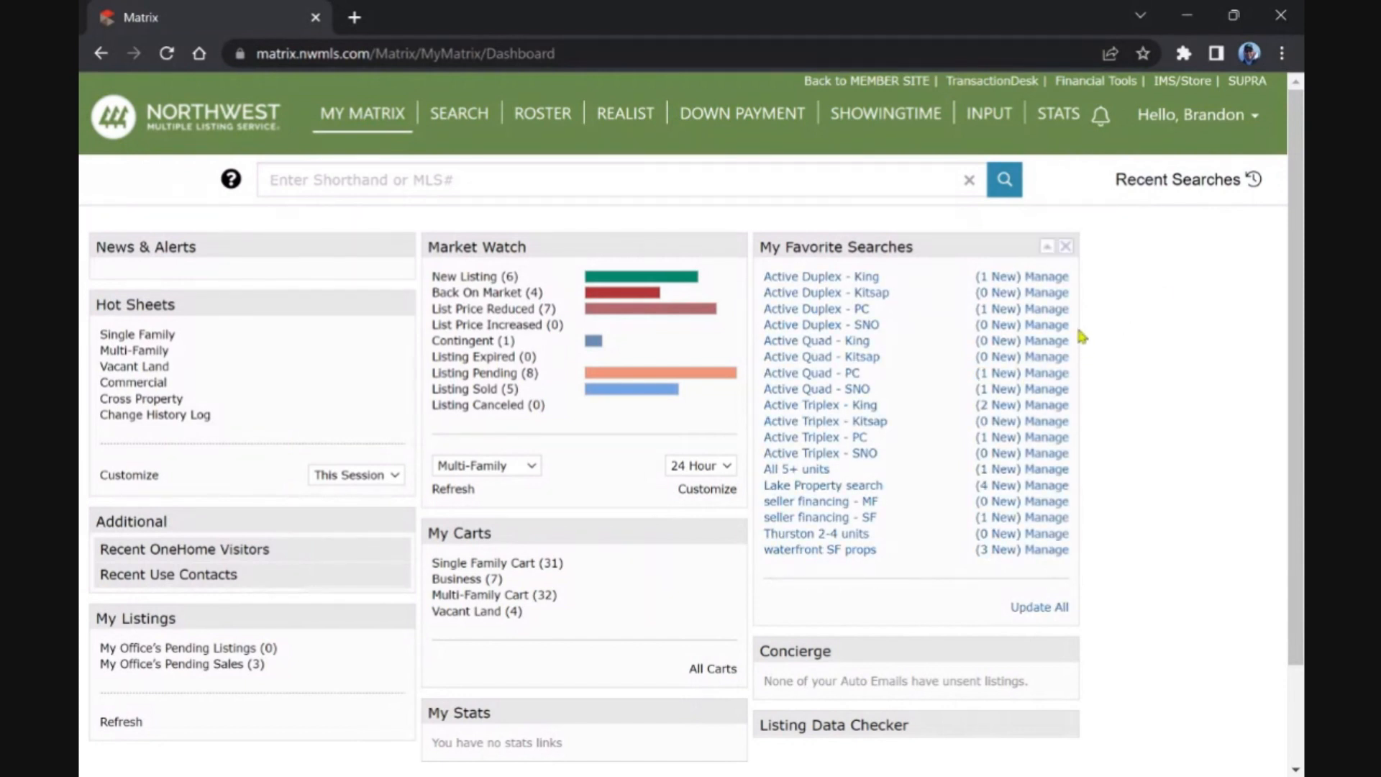
mouse_move(1096, 315)
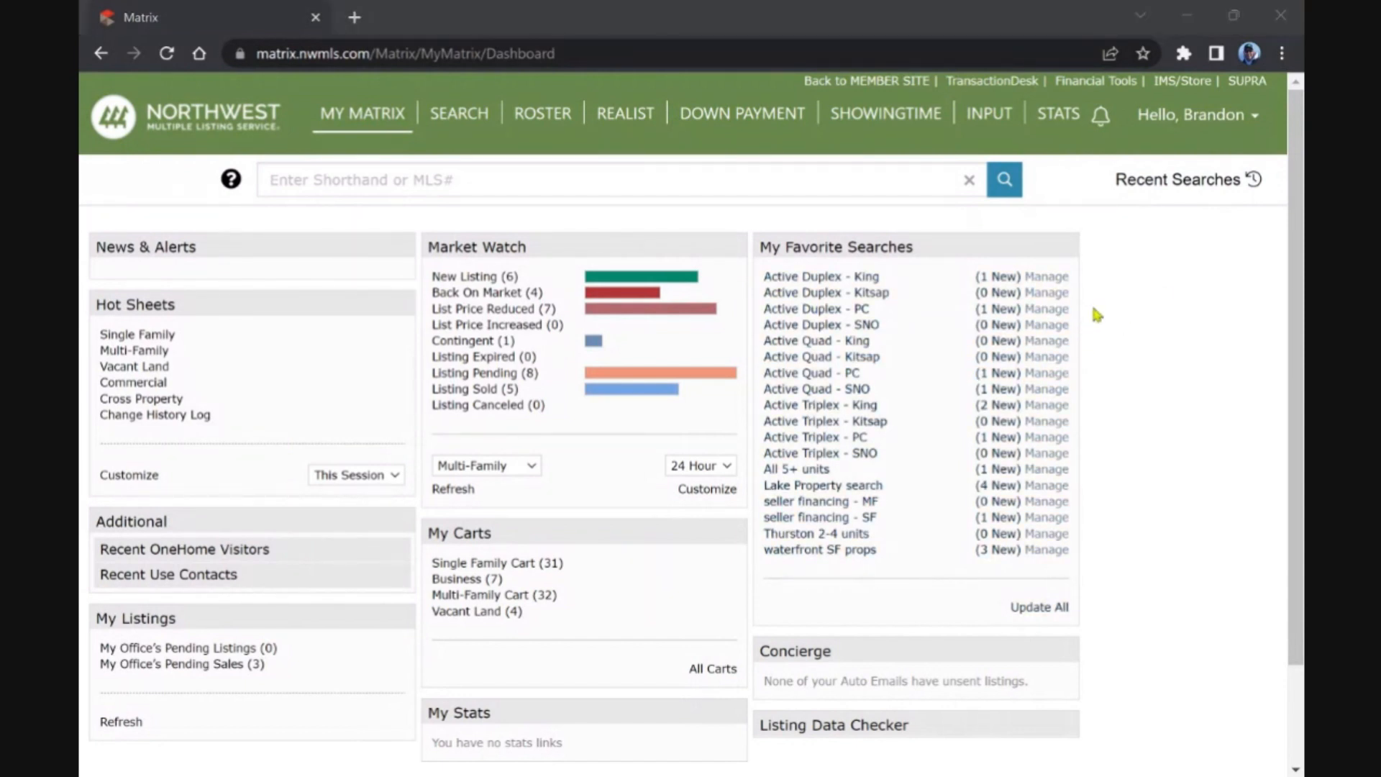